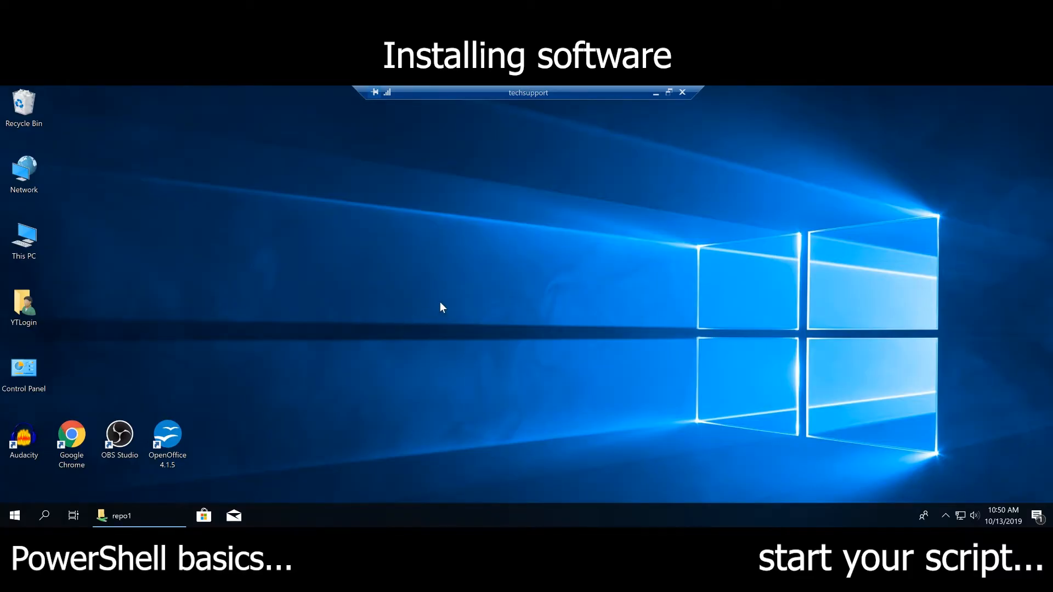
# Step: Launch Windows PowerShell from the Start search for 'pow'
pyautogui.click(13, 516)
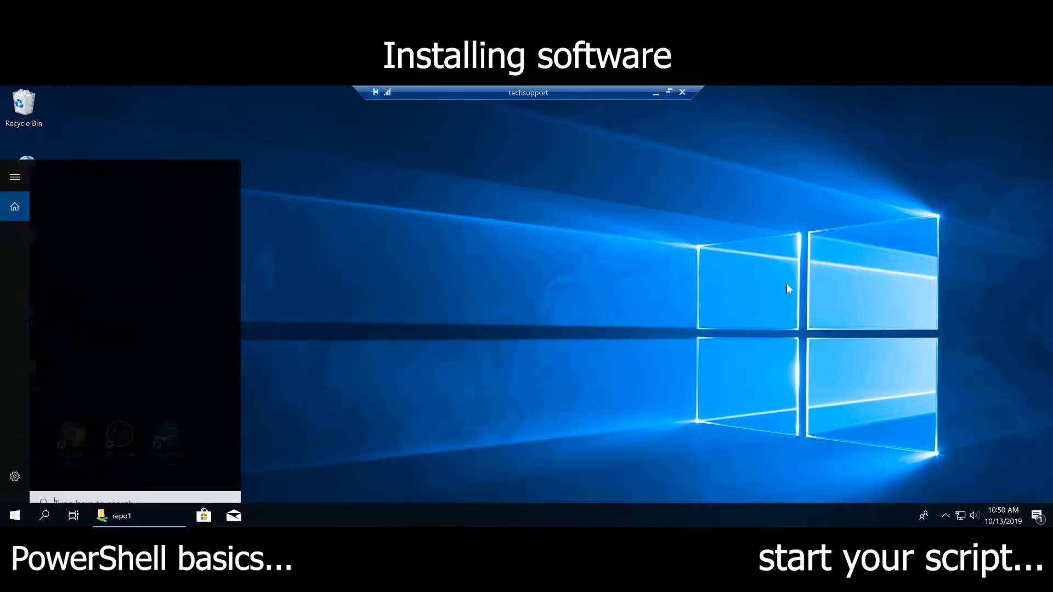
pyautogui.write('pow')
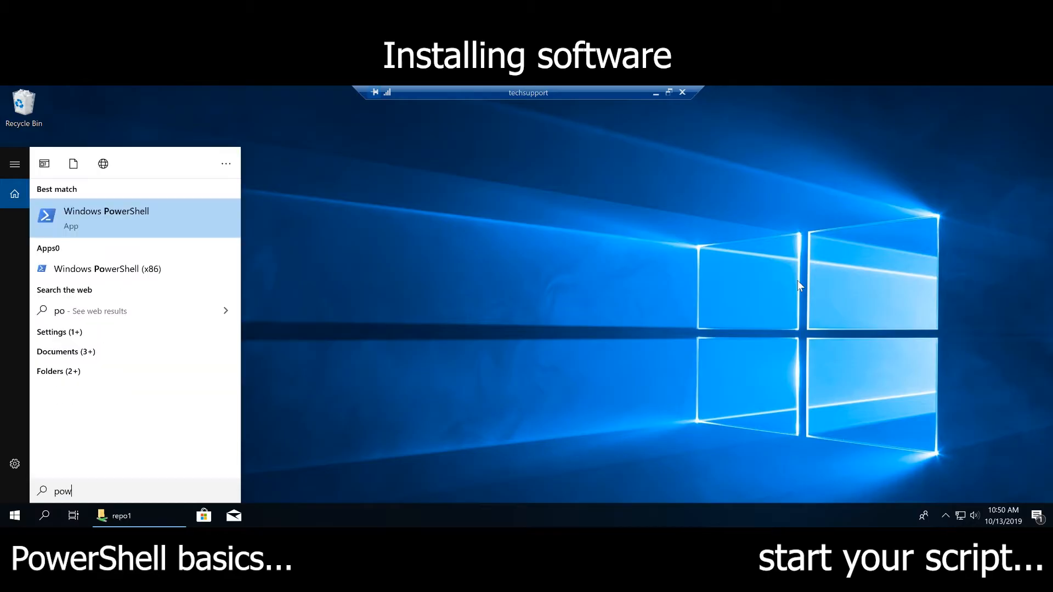
pyautogui.click(106, 218)
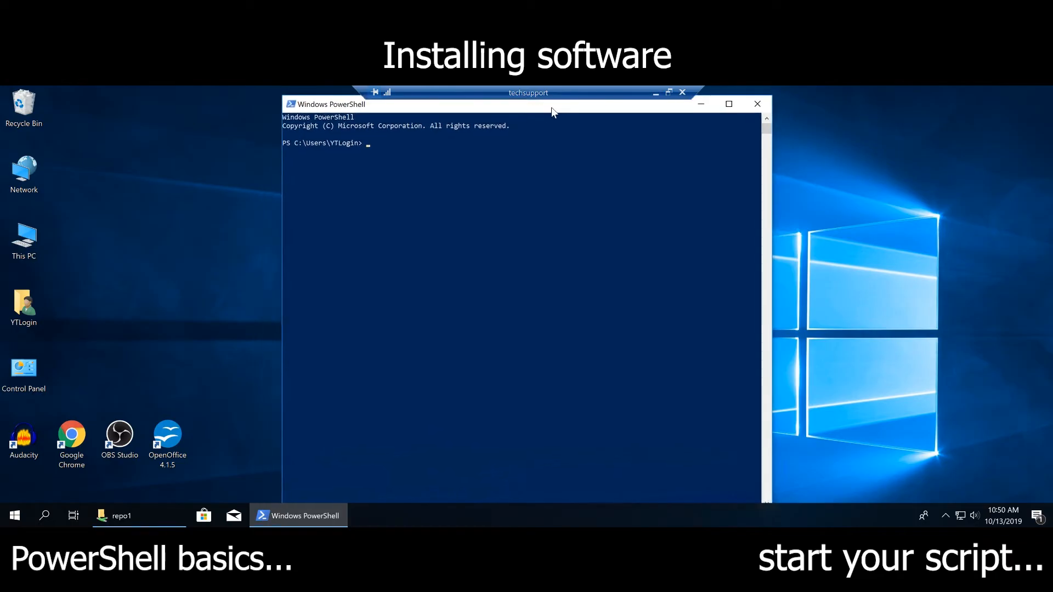
pyautogui.moveTo(524, 132)
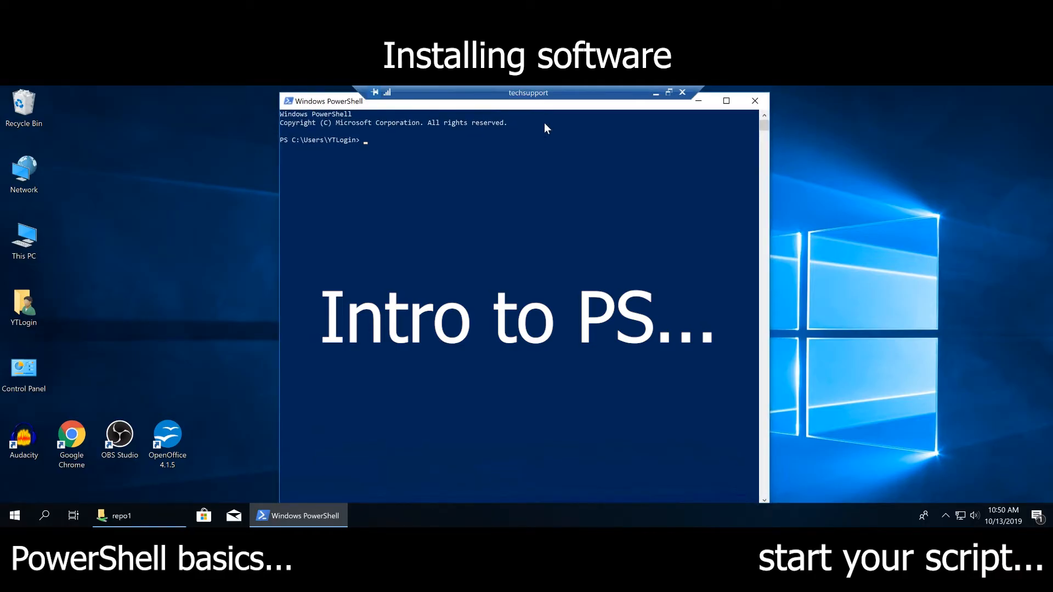
# Step: Open the Downloads folder from This PC in File Explorer
pyautogui.click(23, 240)
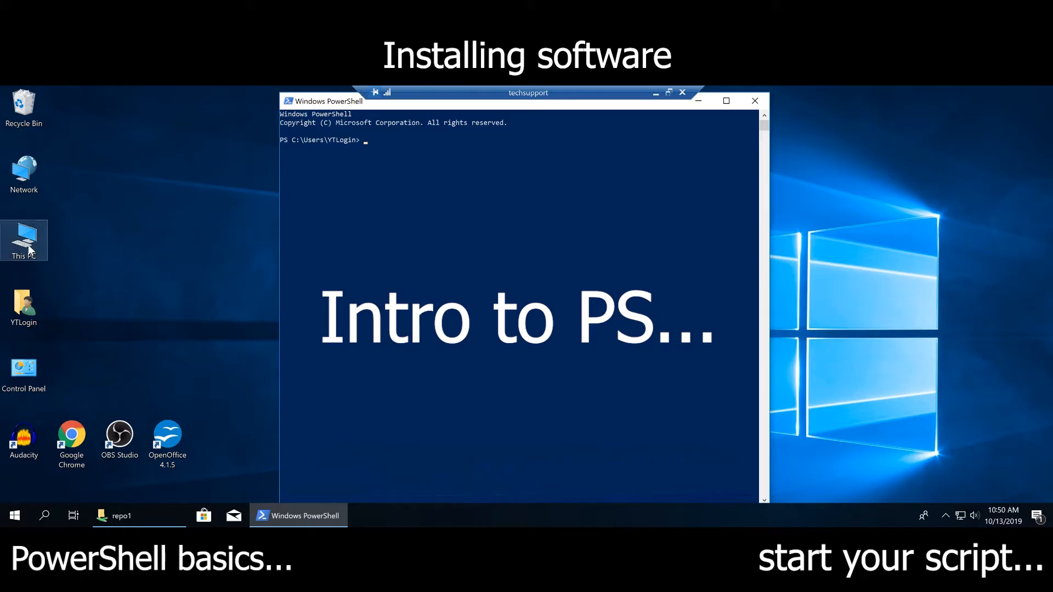
pyautogui.doubleClick(23, 240)
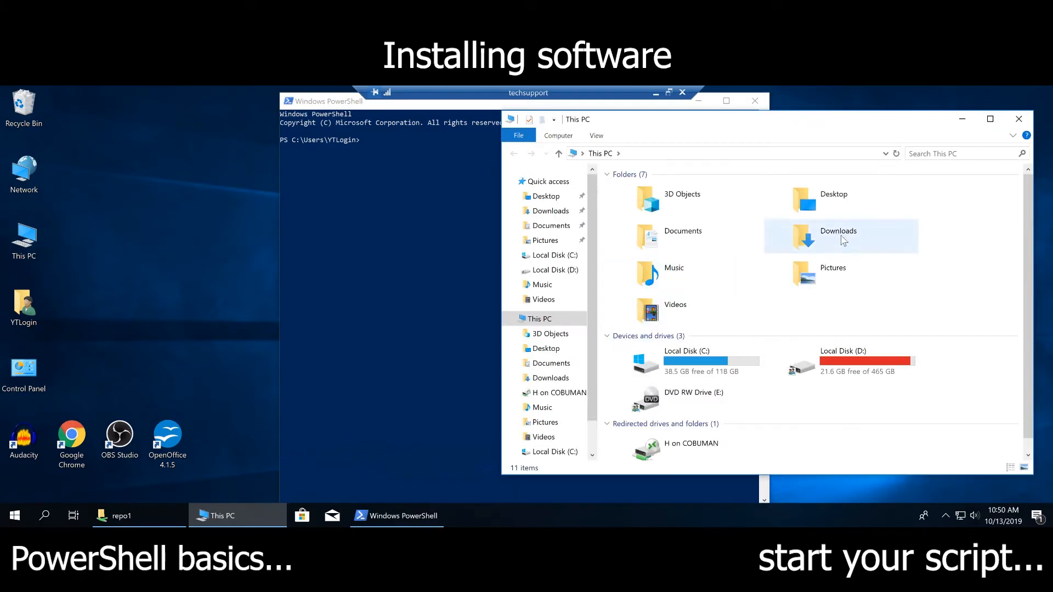
pyautogui.doubleClick(837, 236)
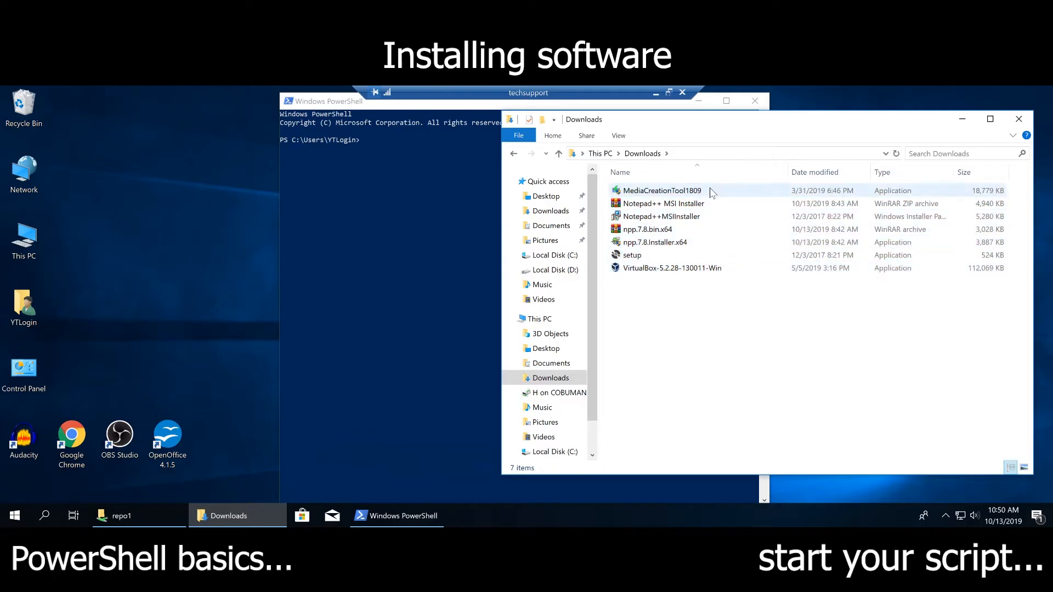
# Step: Run MediaCreationTool1809 from Downloads and decline its UAC prompt
pyautogui.click(662, 190)
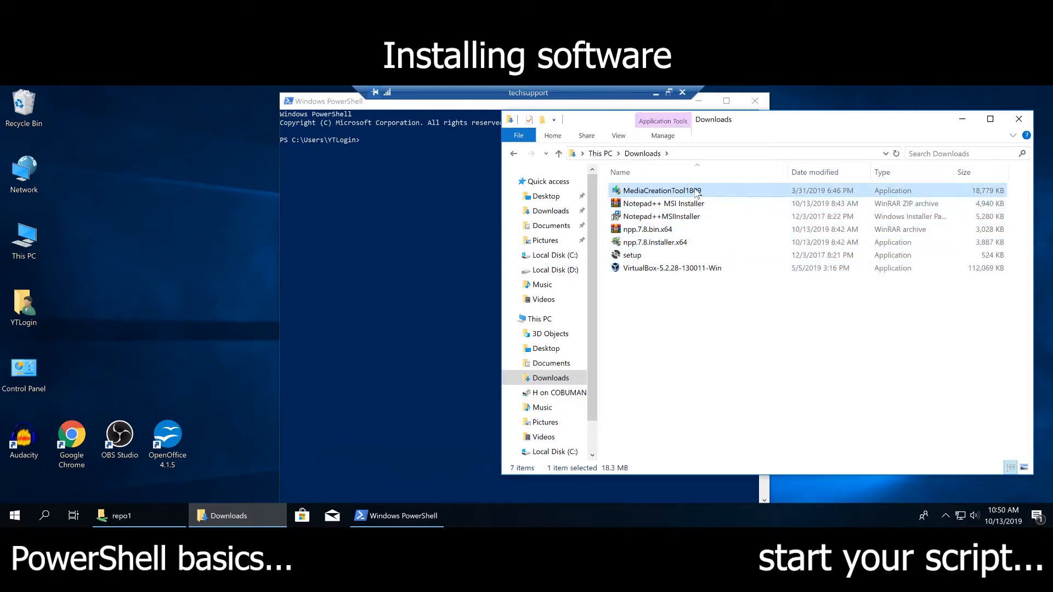
pyautogui.moveTo(668, 193)
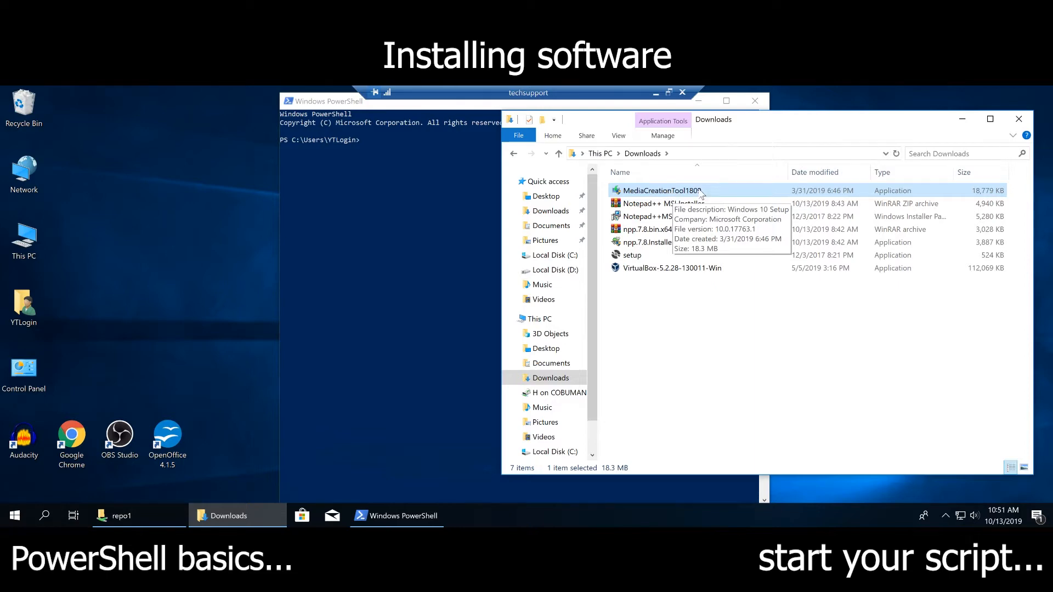
pyautogui.doubleClick(660, 190)
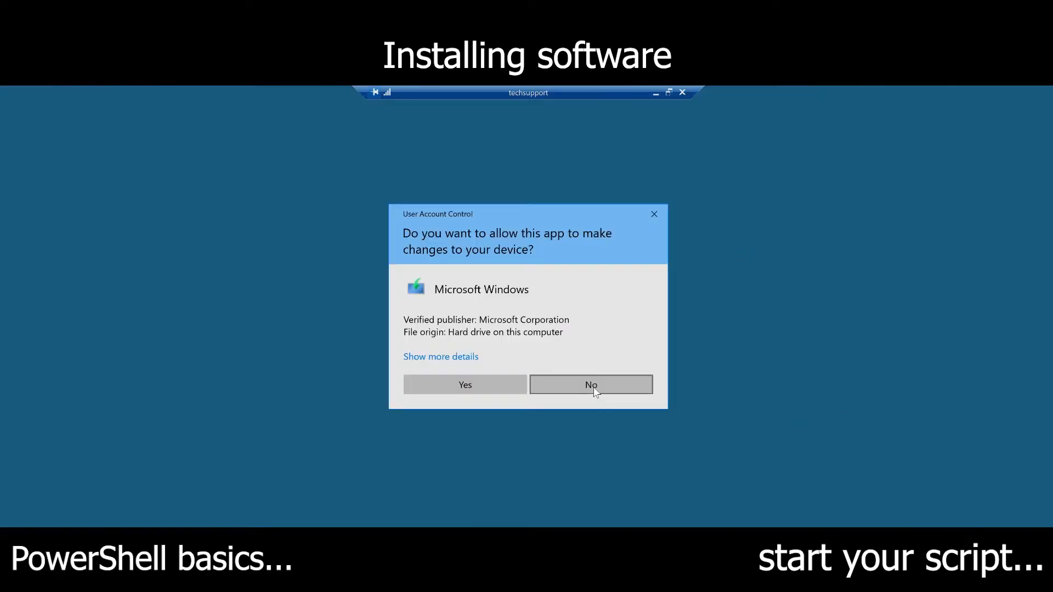
pyautogui.click(590, 384)
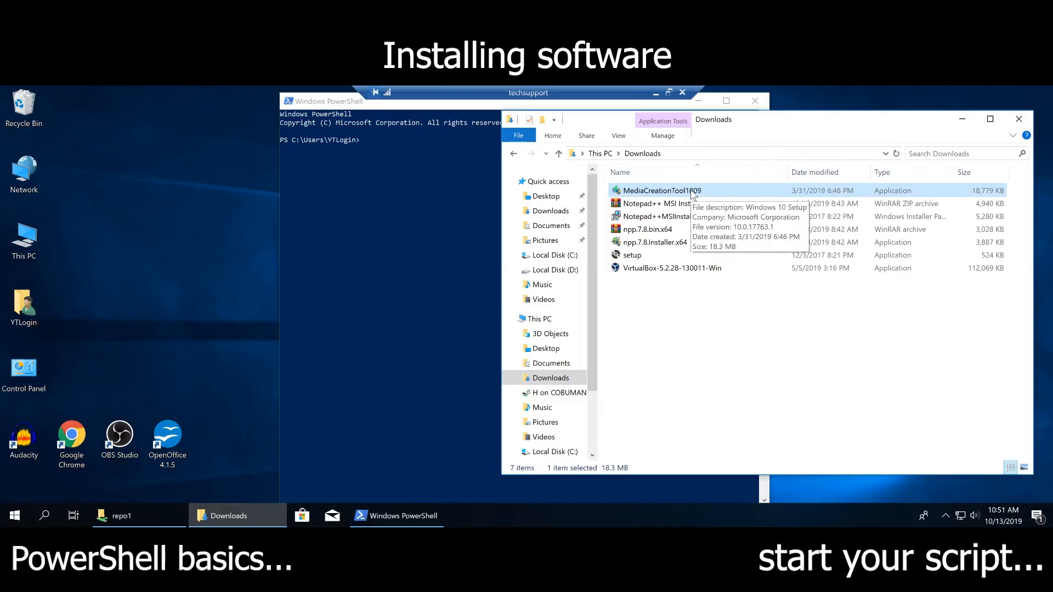
pyautogui.rightClick(662, 189)
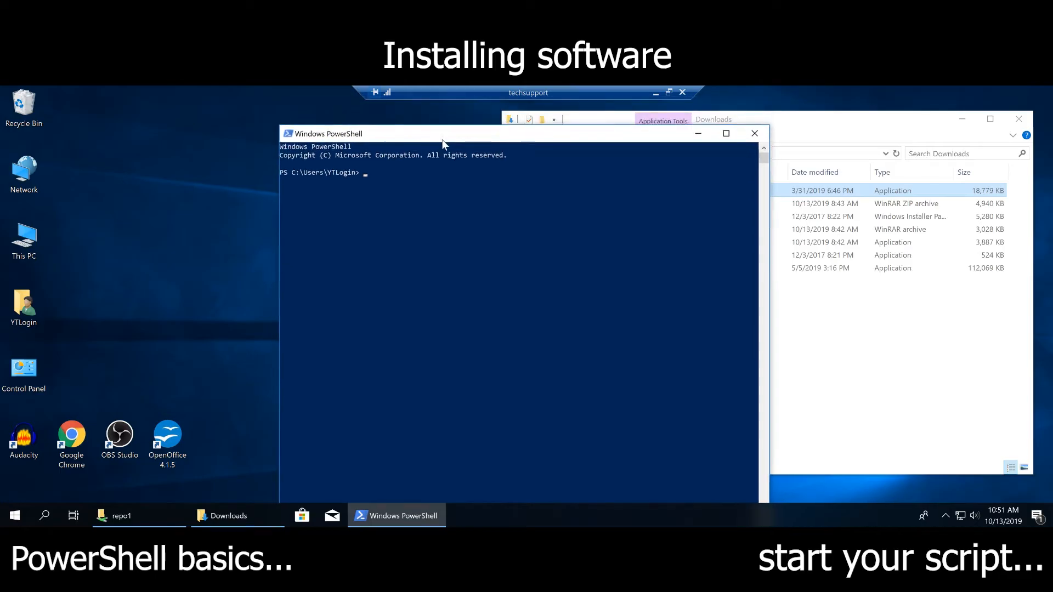
# Step: Change into the downloads folder with cd from the home prompt
pyautogui.click(1019, 119)
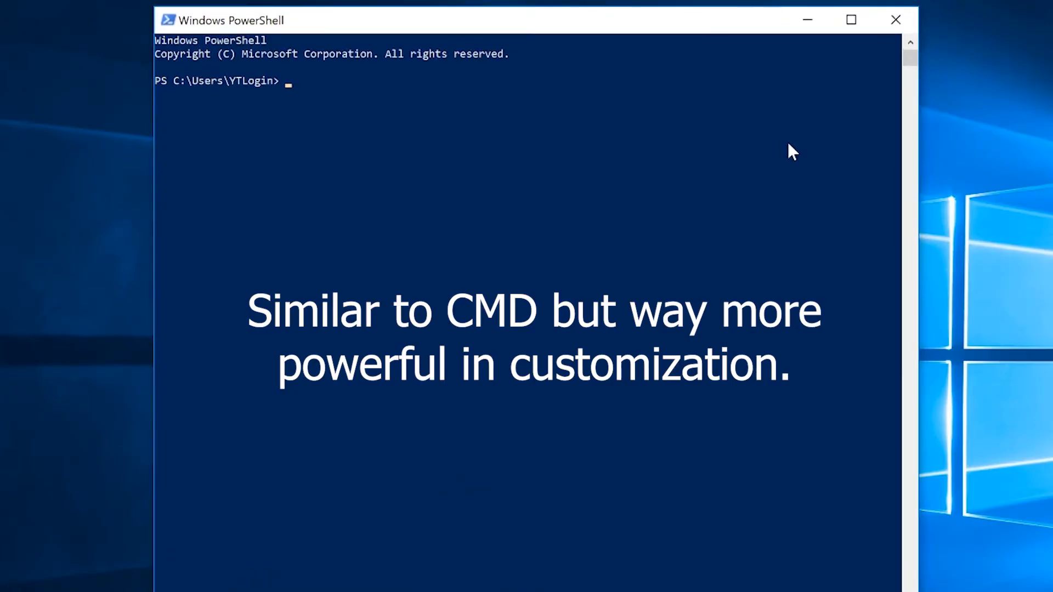
pyautogui.moveTo(815, 171)
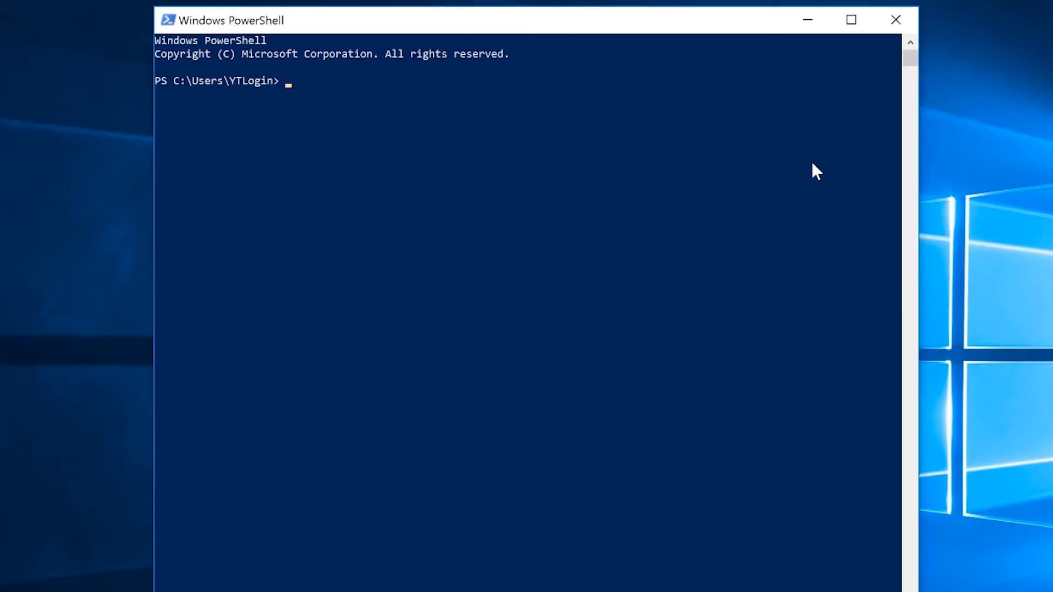
pyautogui.write('cd dw')
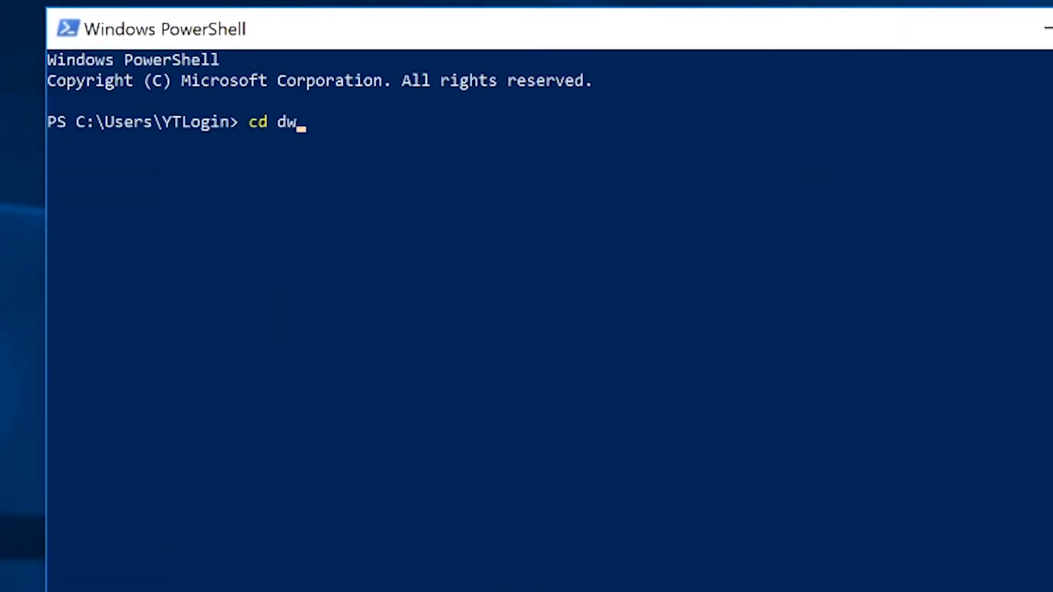
pyautogui.write('o')
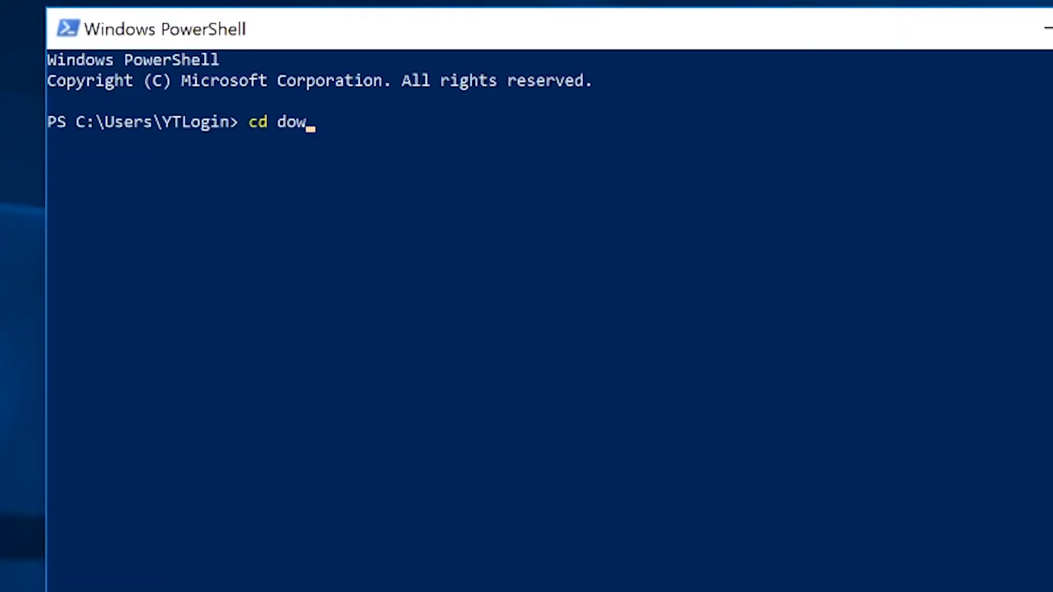
pyautogui.press('Return')
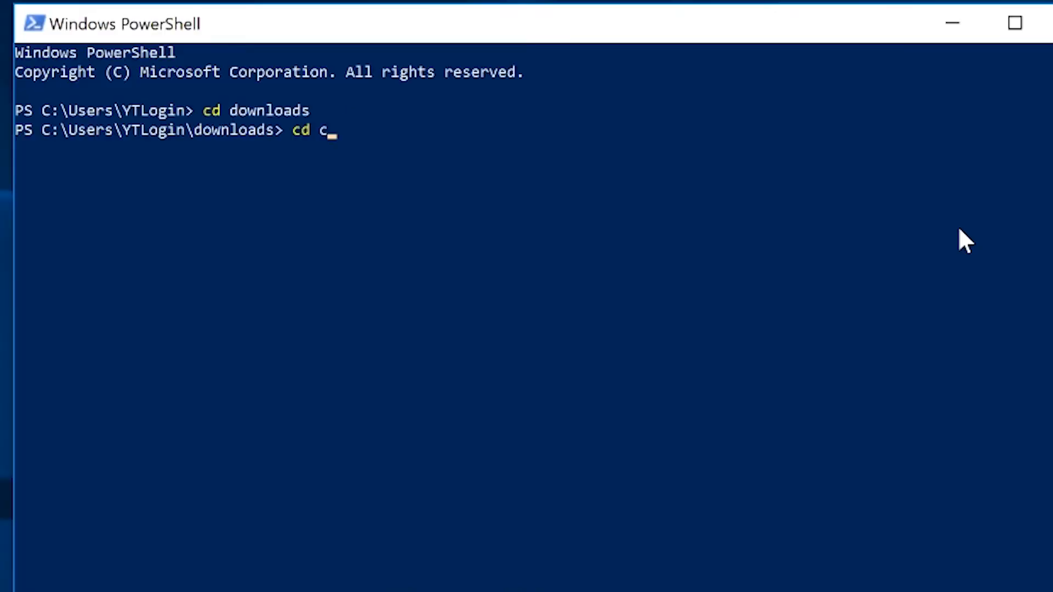
# Step: Change into the full c:\users\<user>\downloads path
pyautogui.write(':\\')
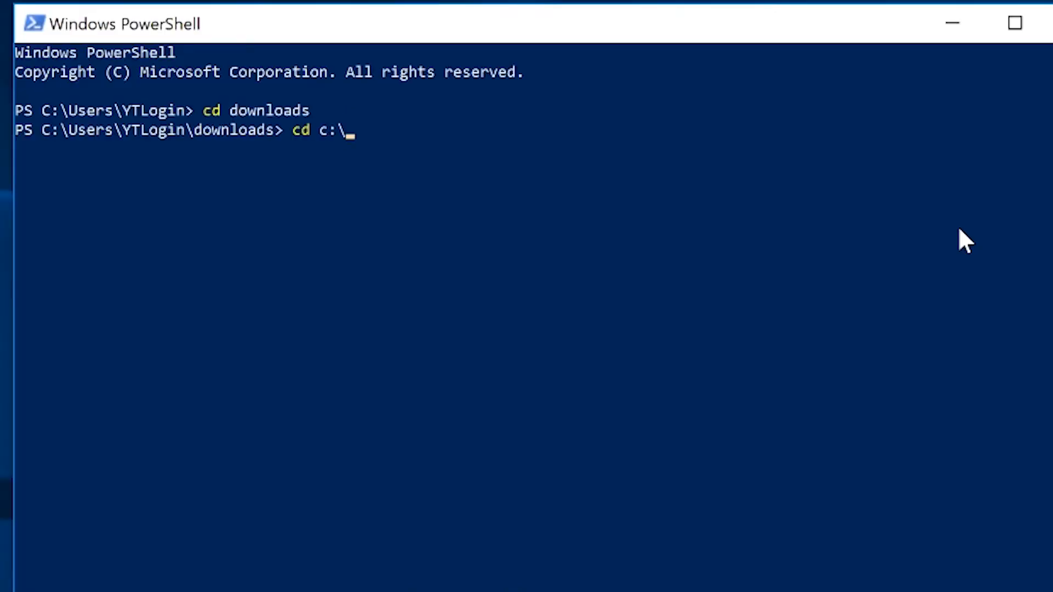
pyautogui.write('users\\')
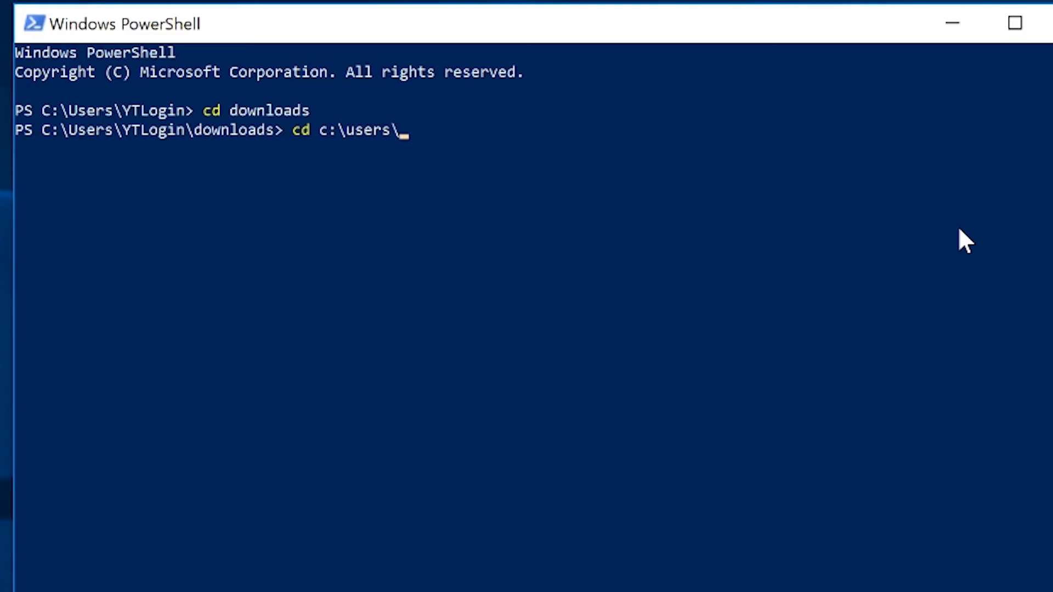
pyautogui.write('yt')
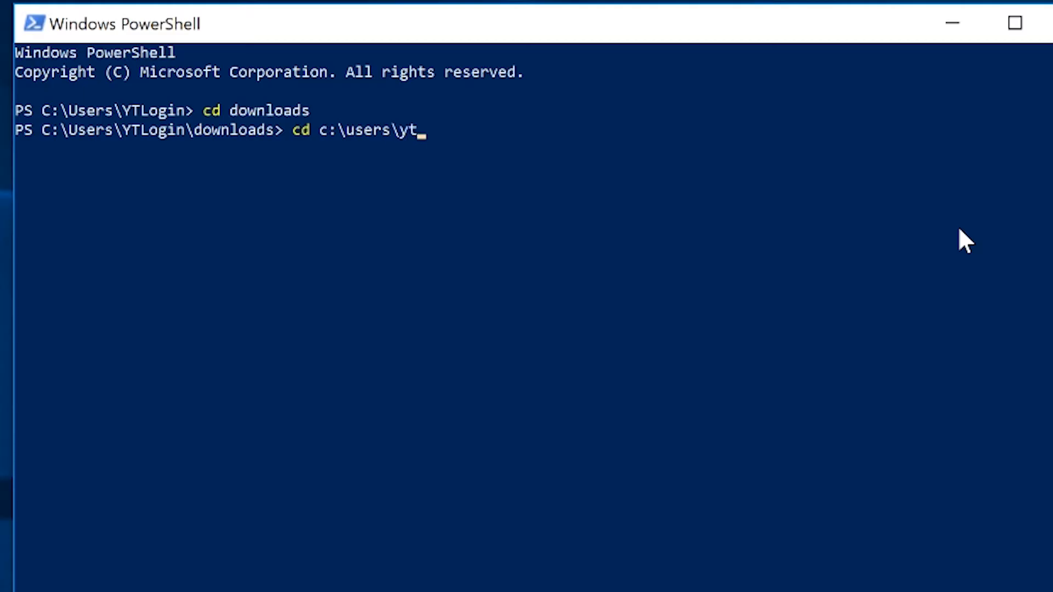
pyautogui.write('login')
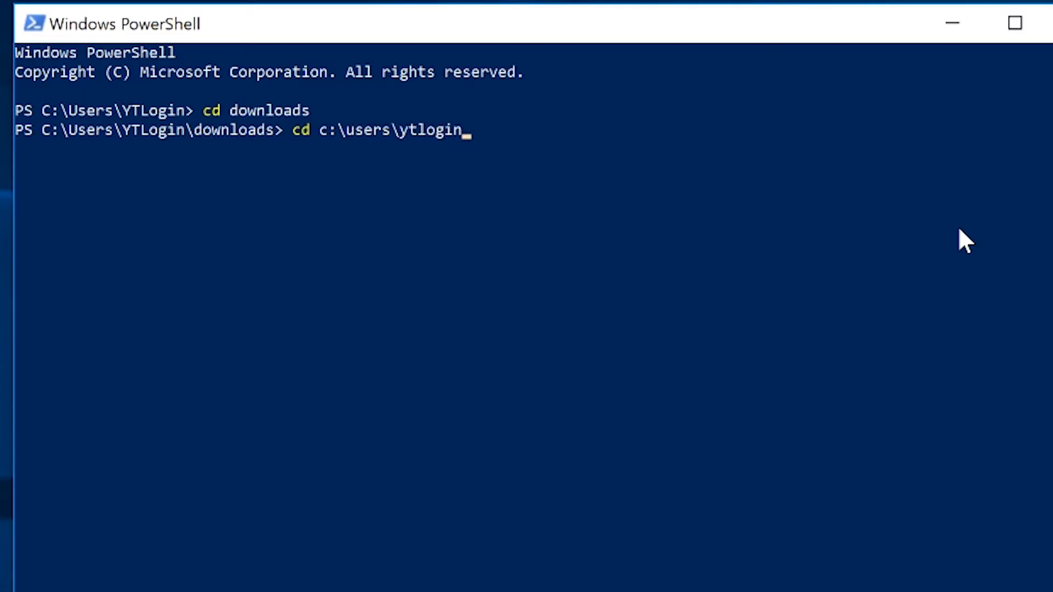
pyautogui.write('\\down')
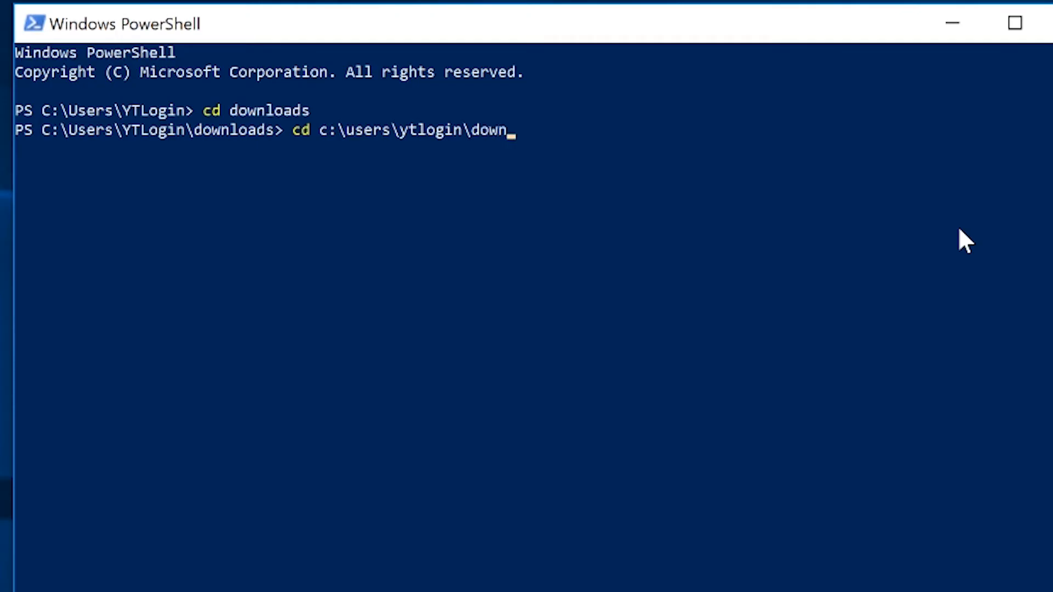
pyautogui.press('Return')
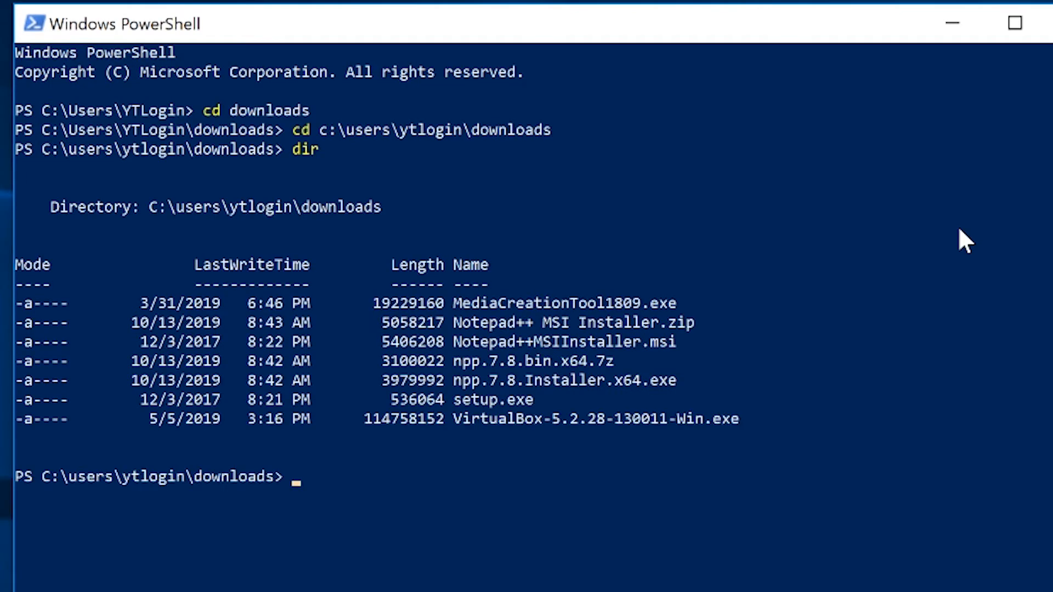
pyautogui.moveTo(663, 313)
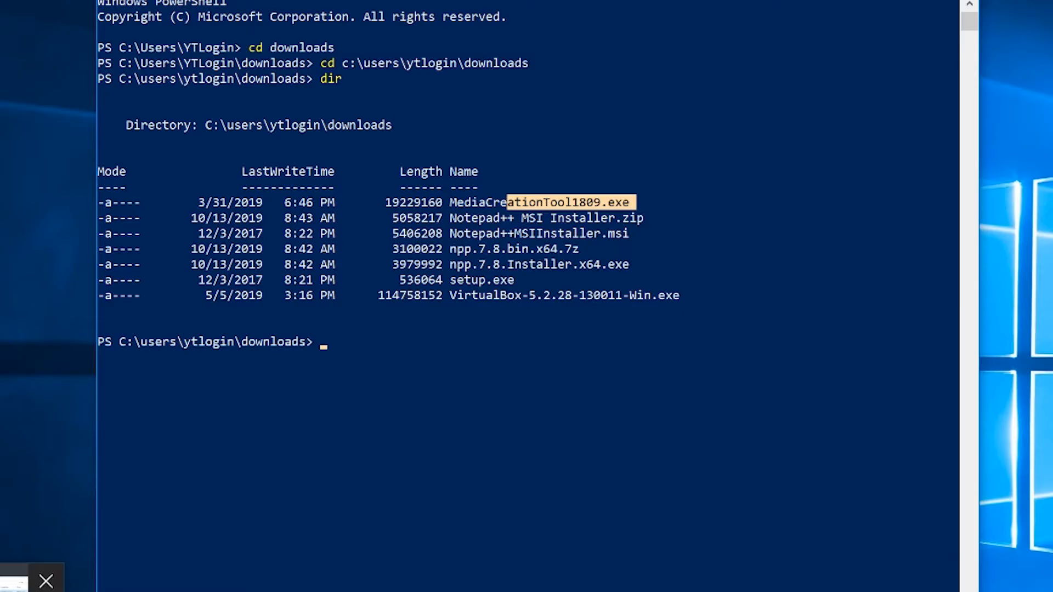
pyautogui.moveTo(588, 2)
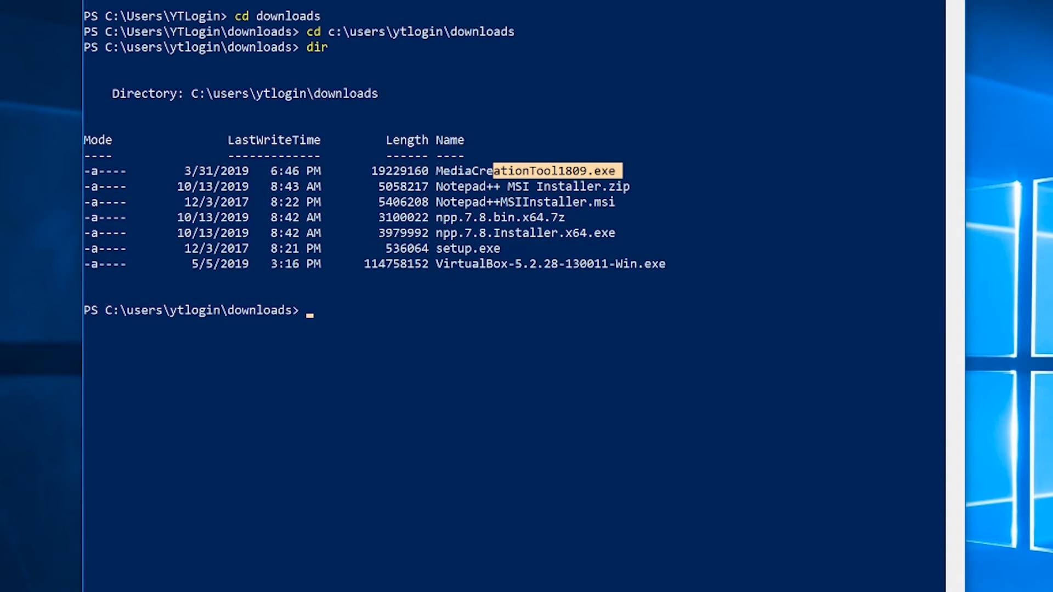
pyautogui.moveTo(57, 564)
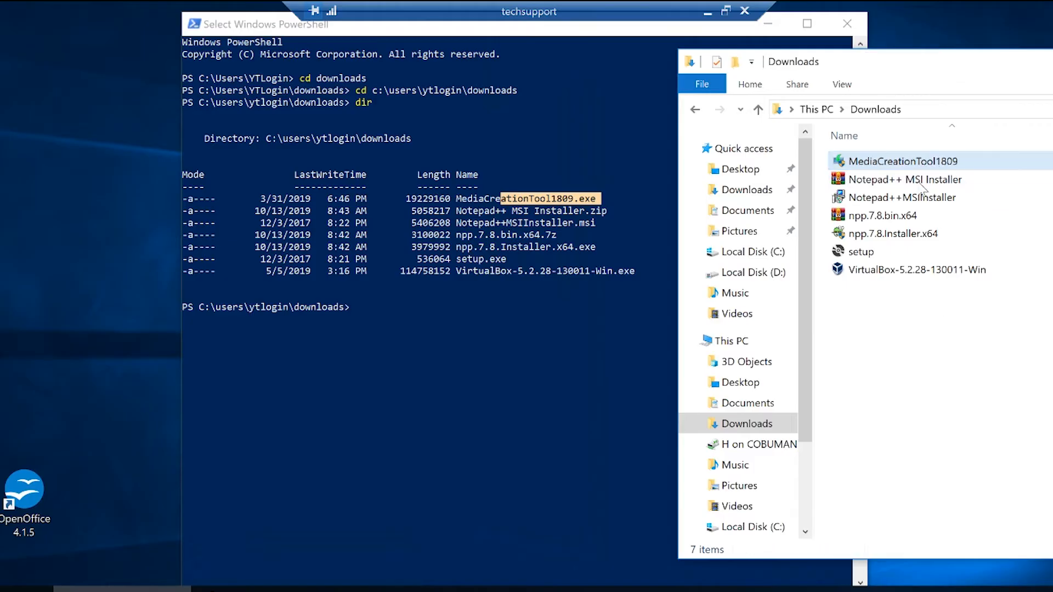
pyautogui.moveTo(890, 275)
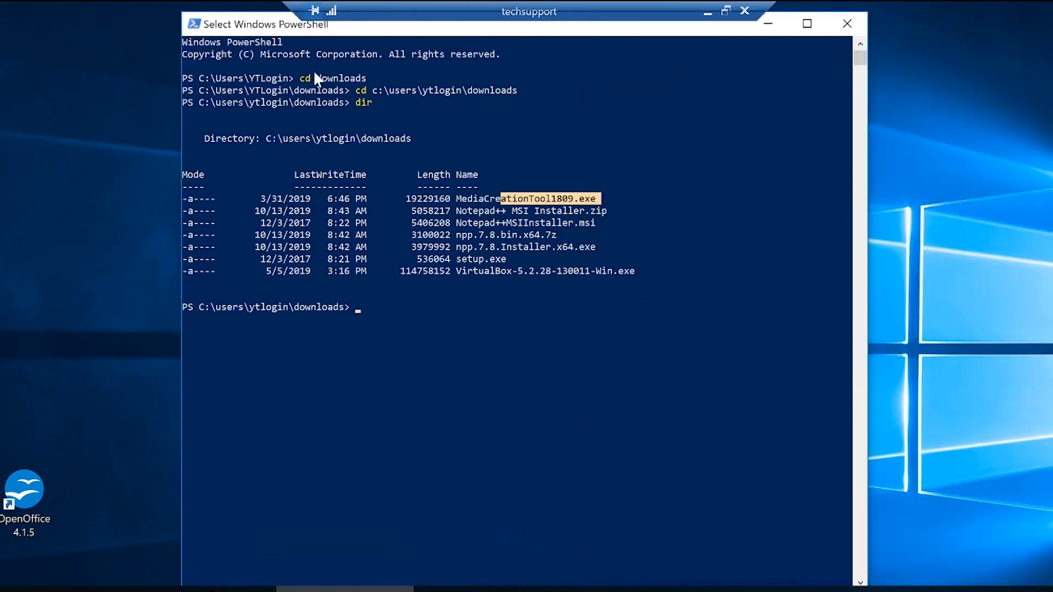
pyautogui.moveTo(893, 303)
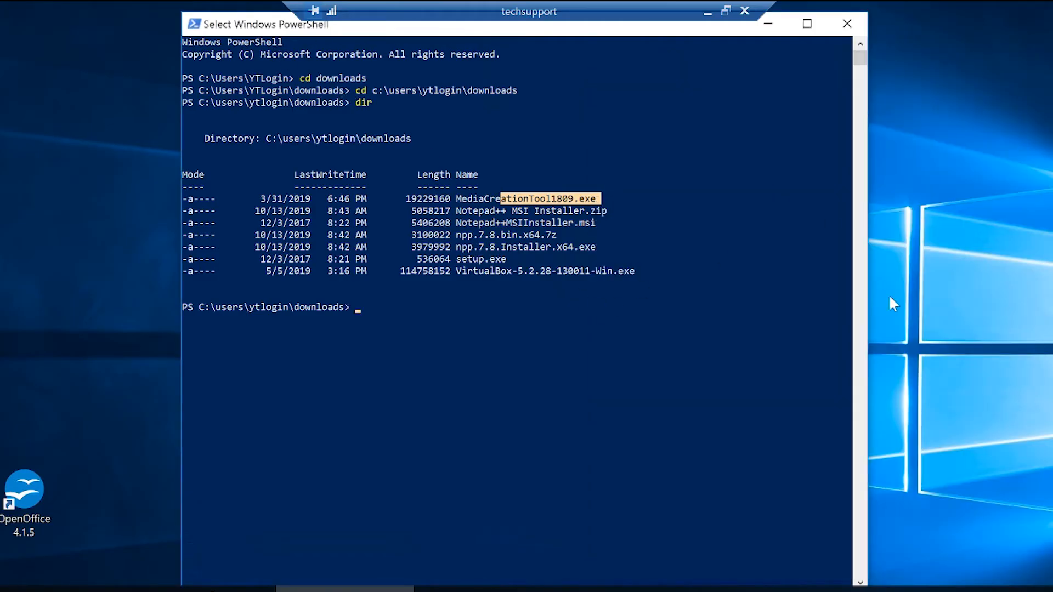
# Step: Run start-process MediaCreationTool1809.exe and decline the UAC prompt
pyautogui.write('start')
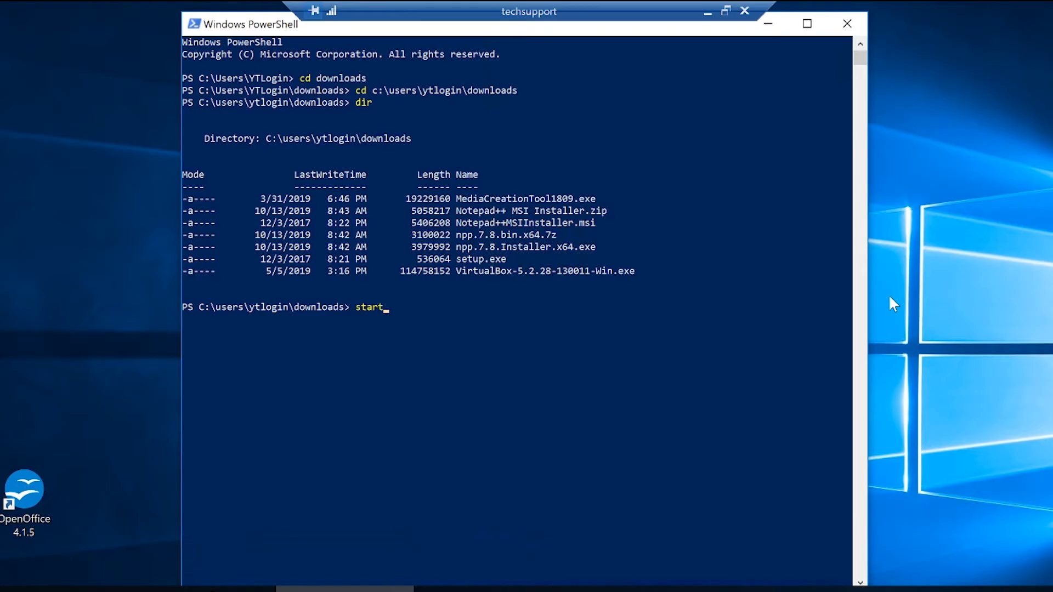
pyautogui.write('-')
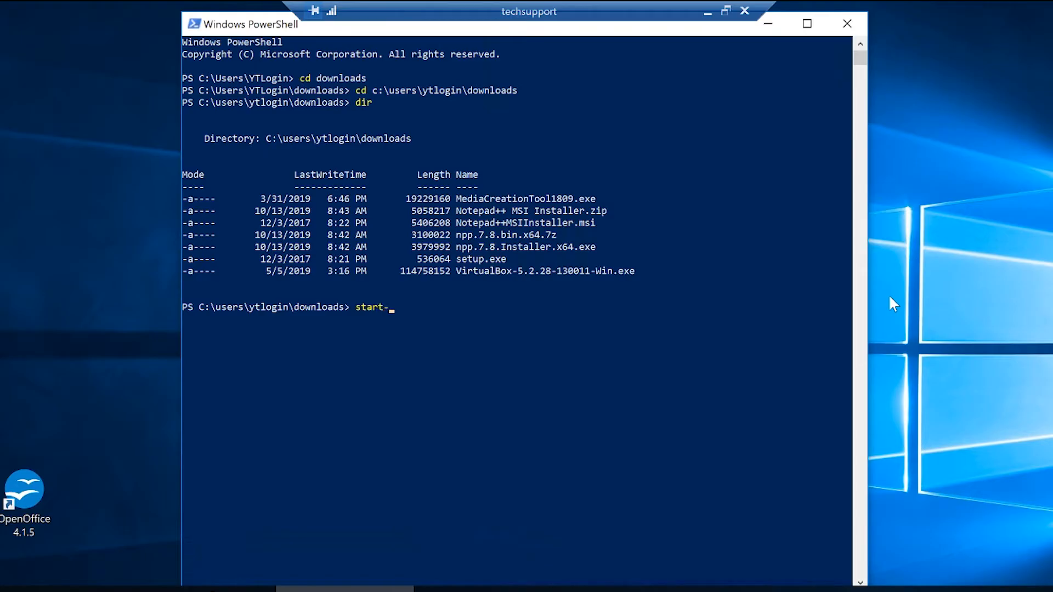
pyautogui.write('process MediaCreationTool1809')
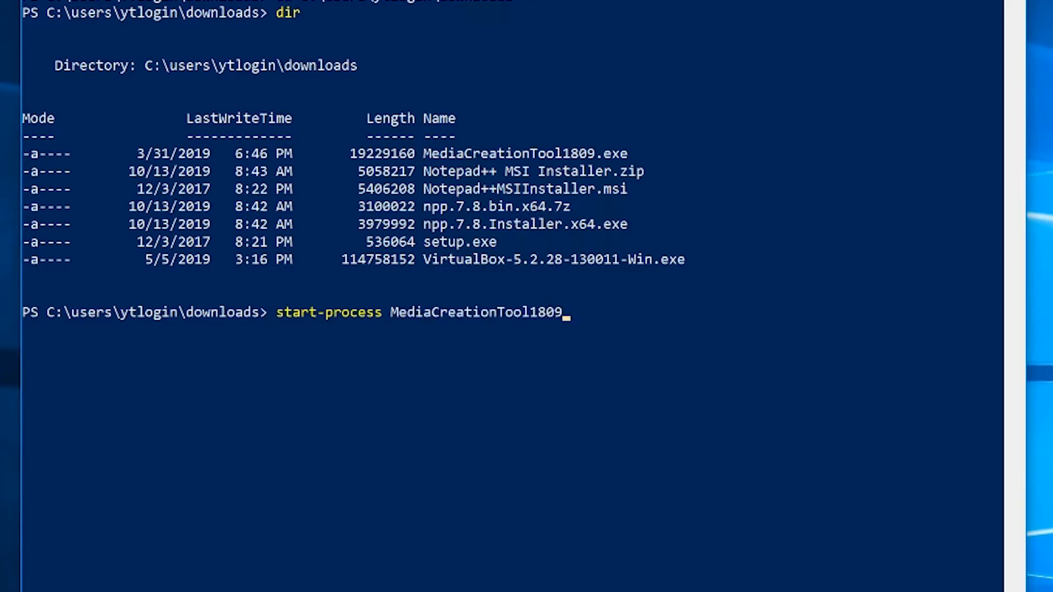
pyautogui.write('.e')
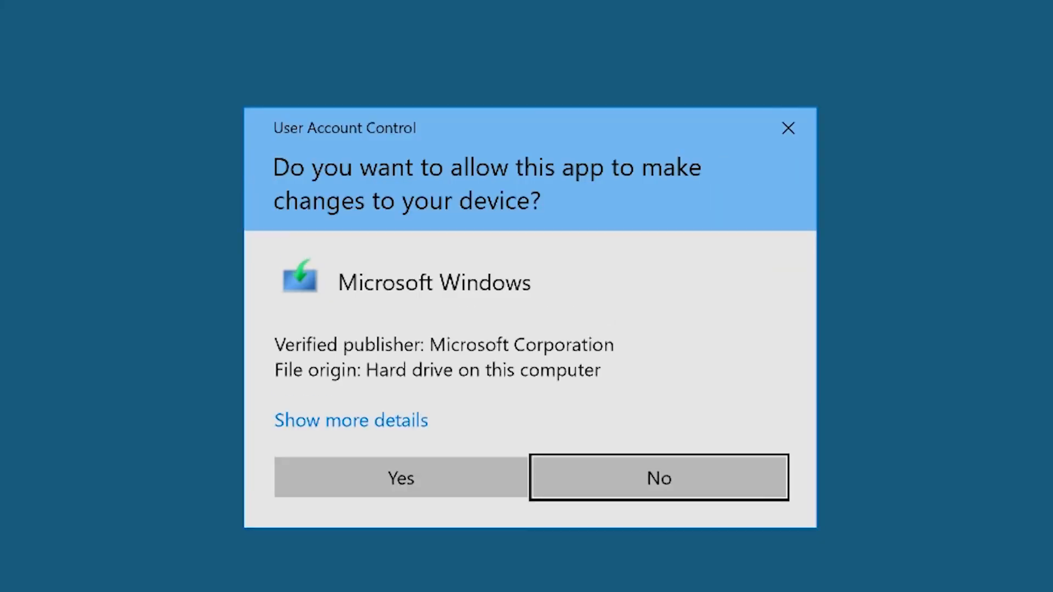
pyautogui.moveTo(627, 496)
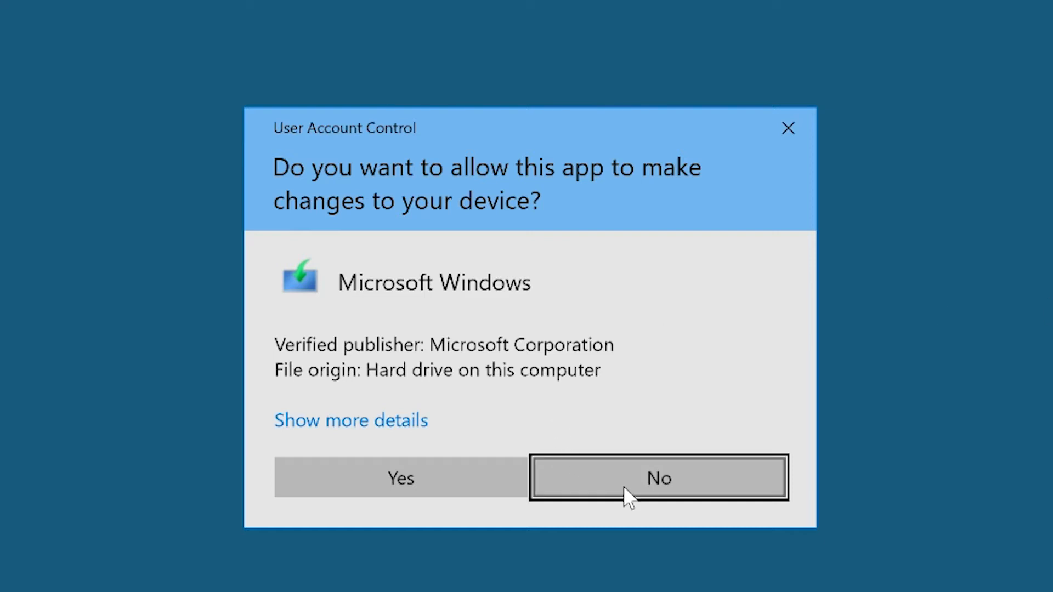
pyautogui.moveTo(636, 490)
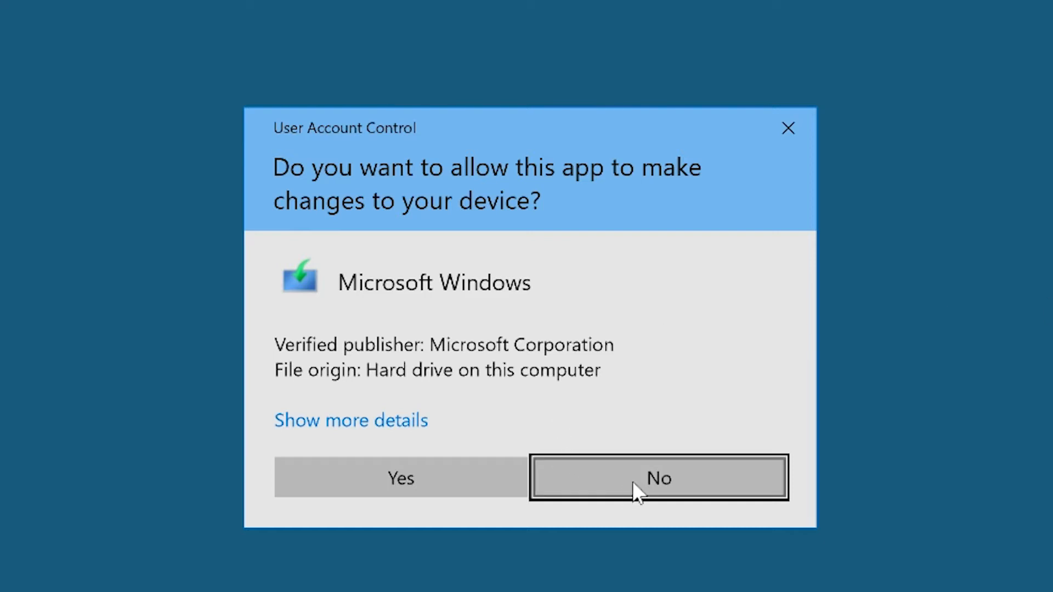
pyautogui.moveTo(657, 477)
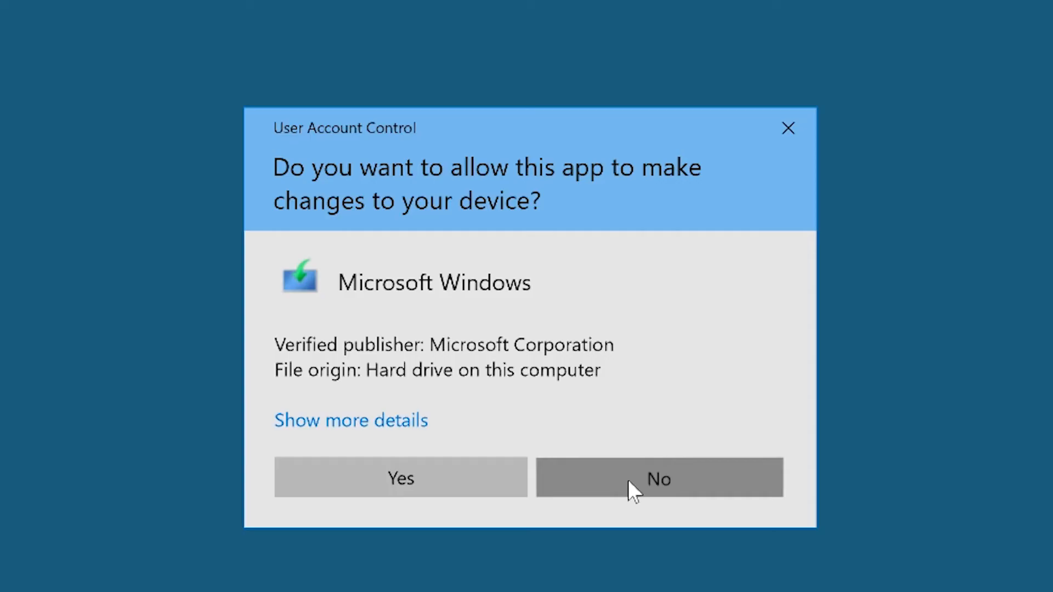
pyautogui.click(658, 477)
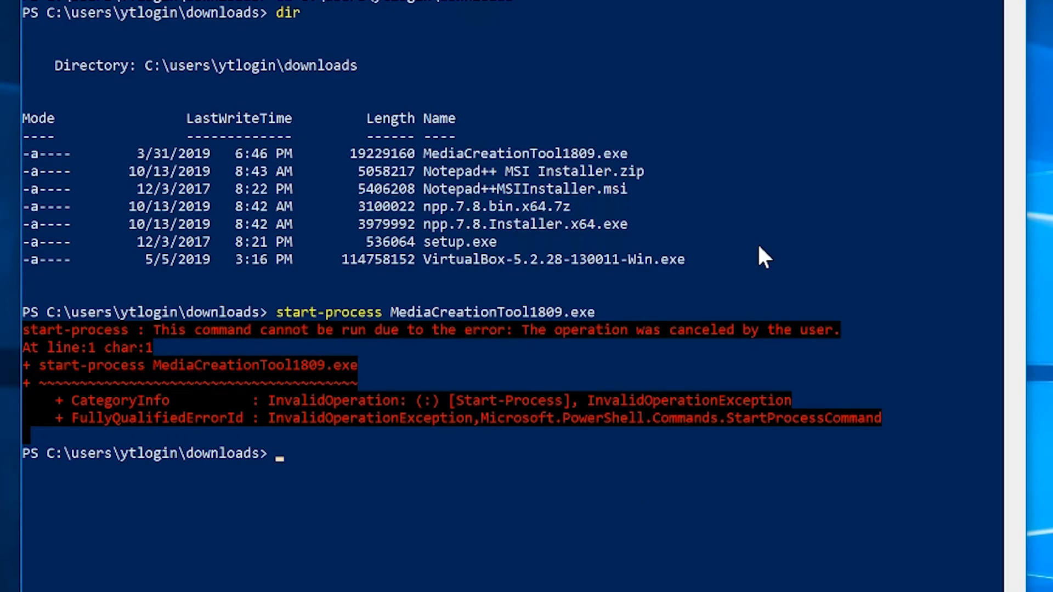
# Step: Run start-process MediaCreationTool1809.exe /s and decline the UAC prompt again
pyautogui.write('start-process MediaCreationTool1809.exe')
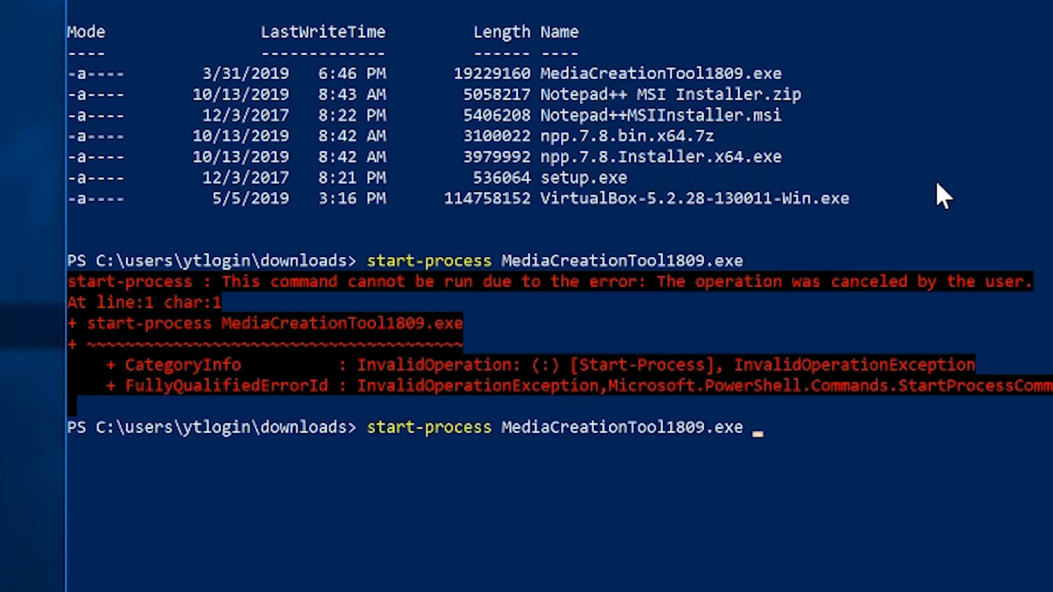
pyautogui.write('/')
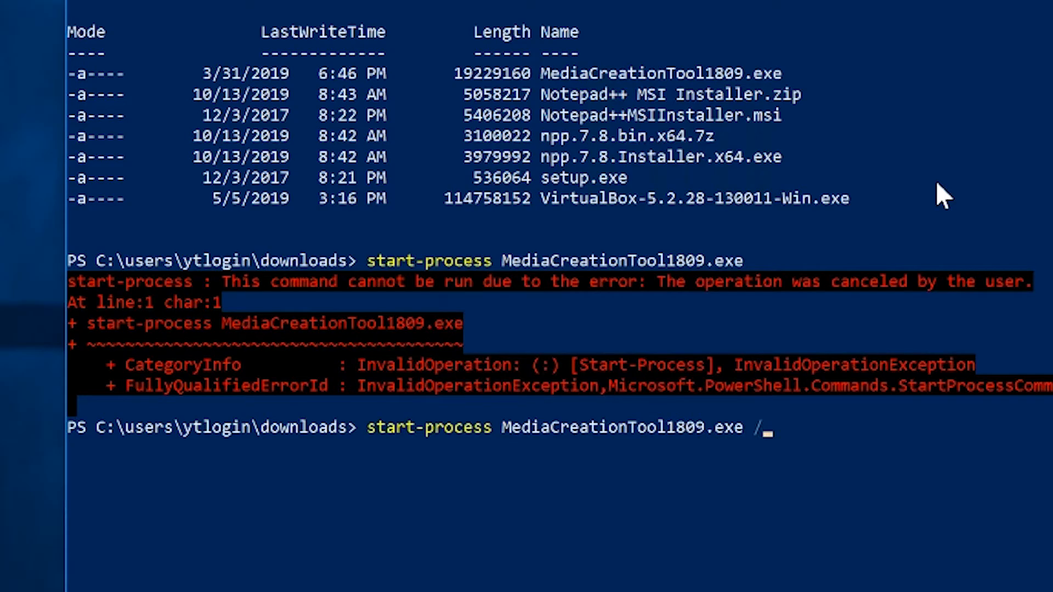
pyautogui.write('s')
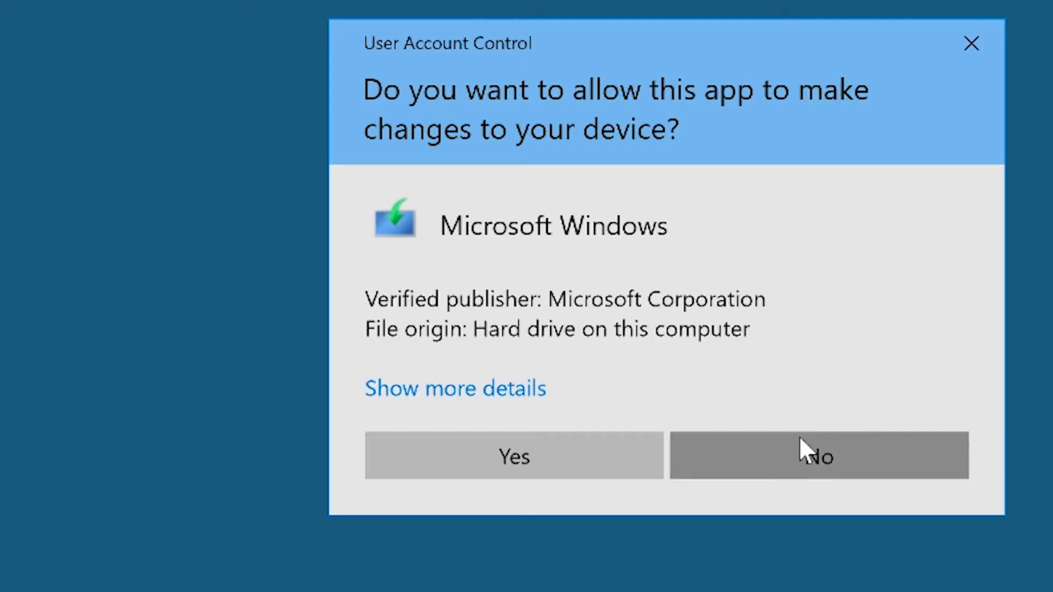
pyautogui.click(819, 455)
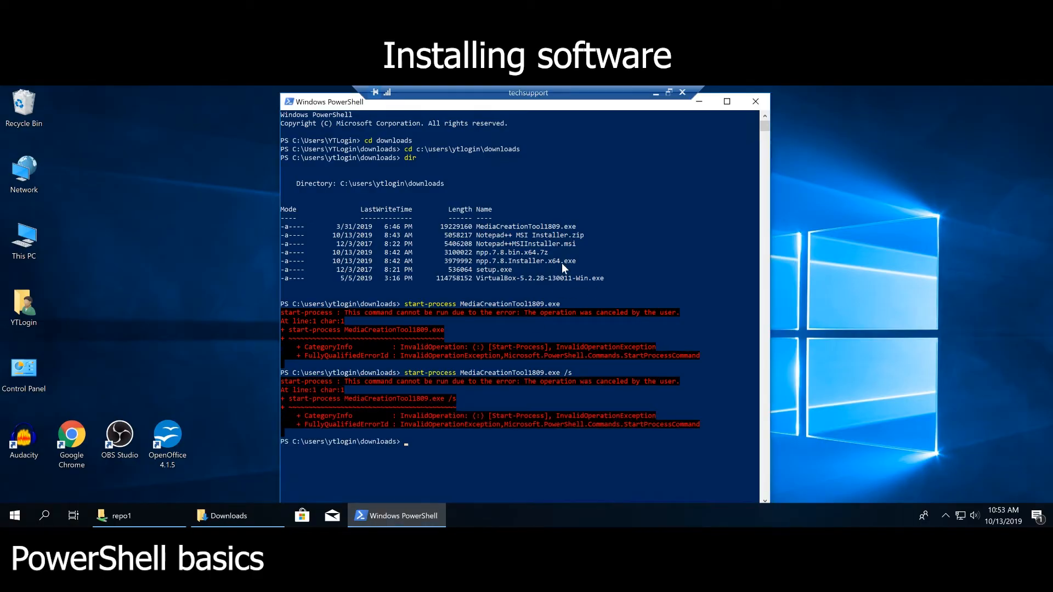
pyautogui.scroll(-3)
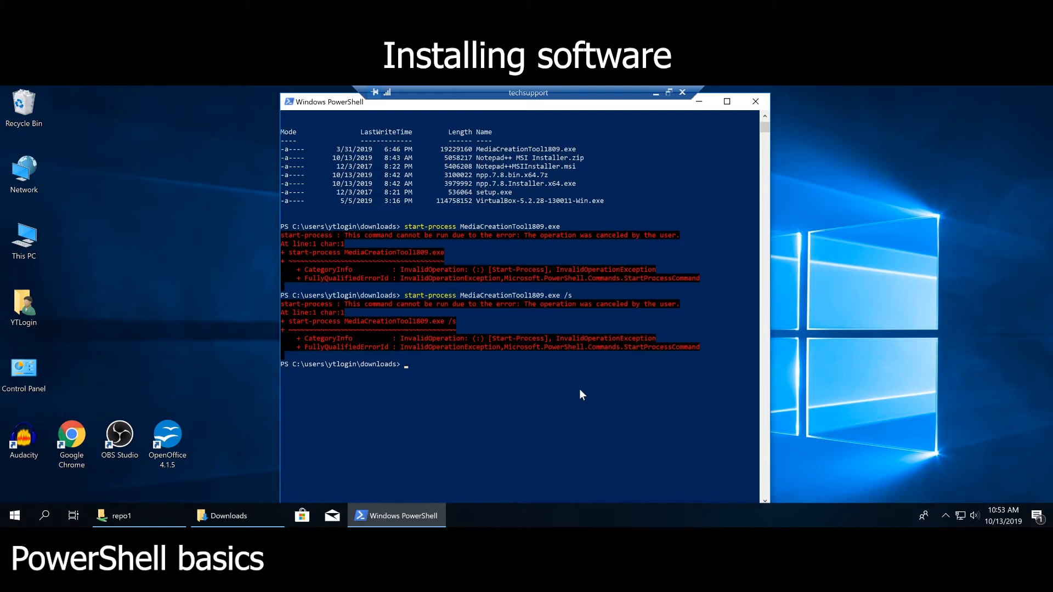
pyautogui.click(228, 515)
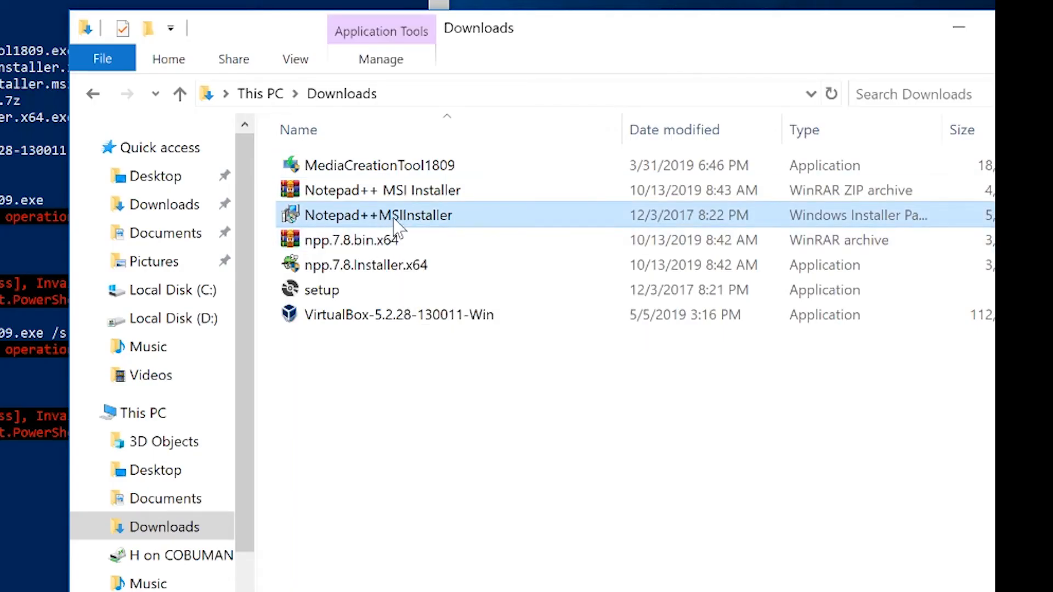
pyautogui.moveTo(399, 221)
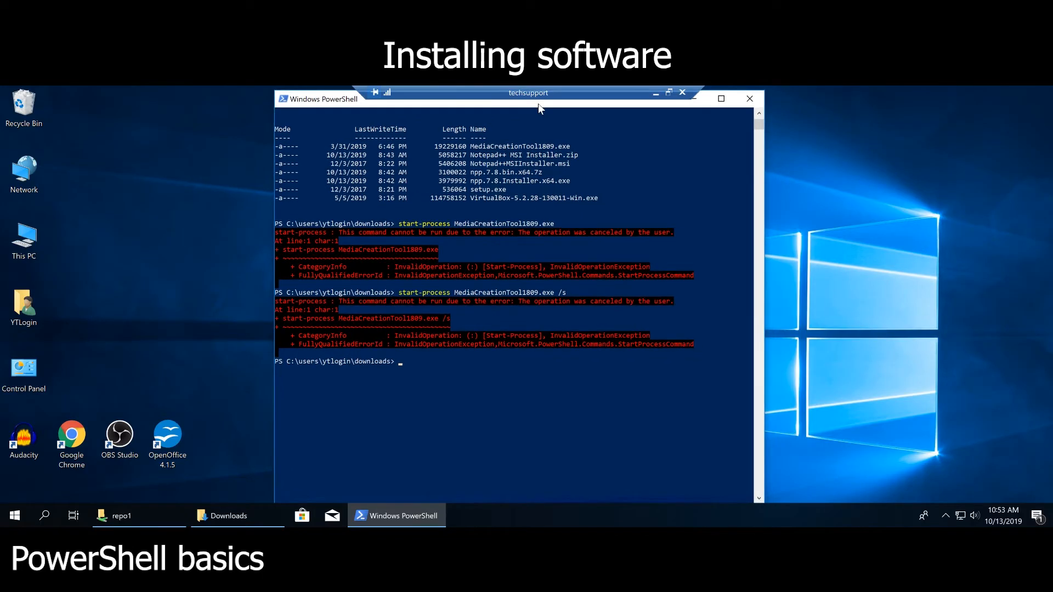
pyautogui.moveTo(705, 291)
pyautogui.write('\\\\')
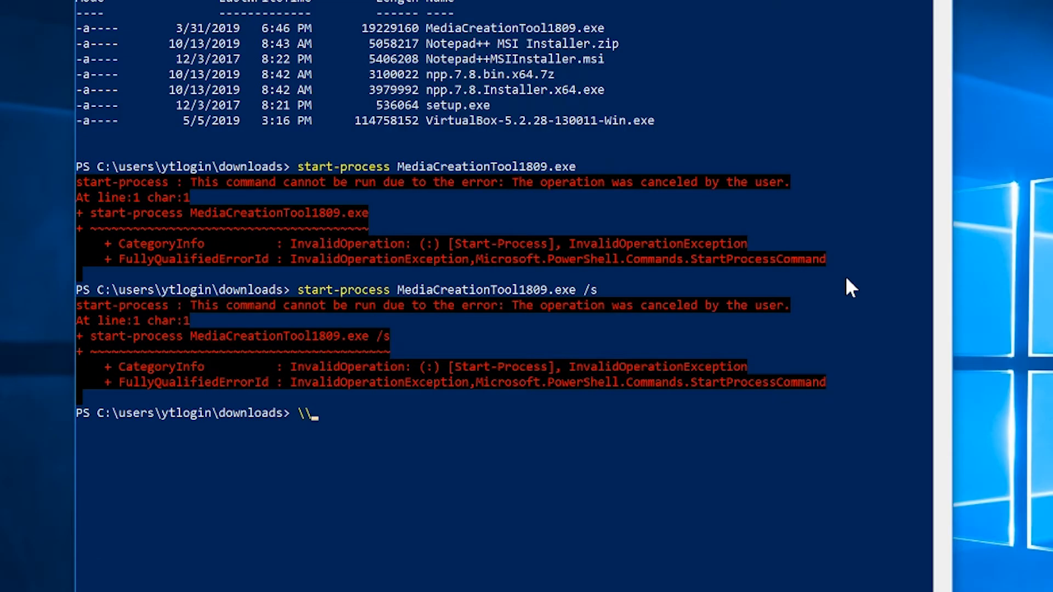
# Step: Change into the \\cobuman1\repo1 network share
pyautogui.write('cd')
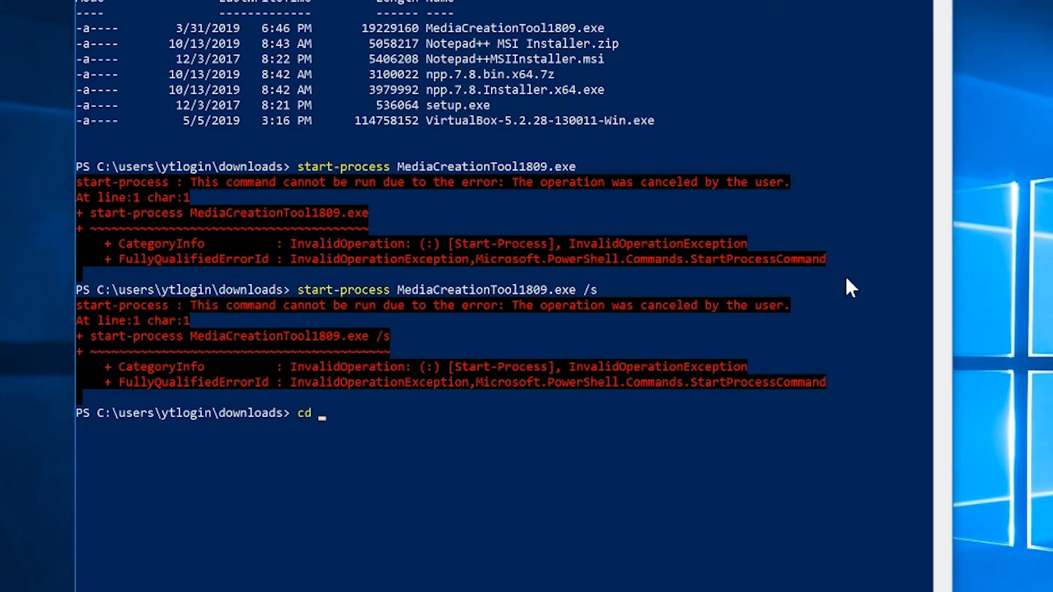
pyautogui.write('\\\\')
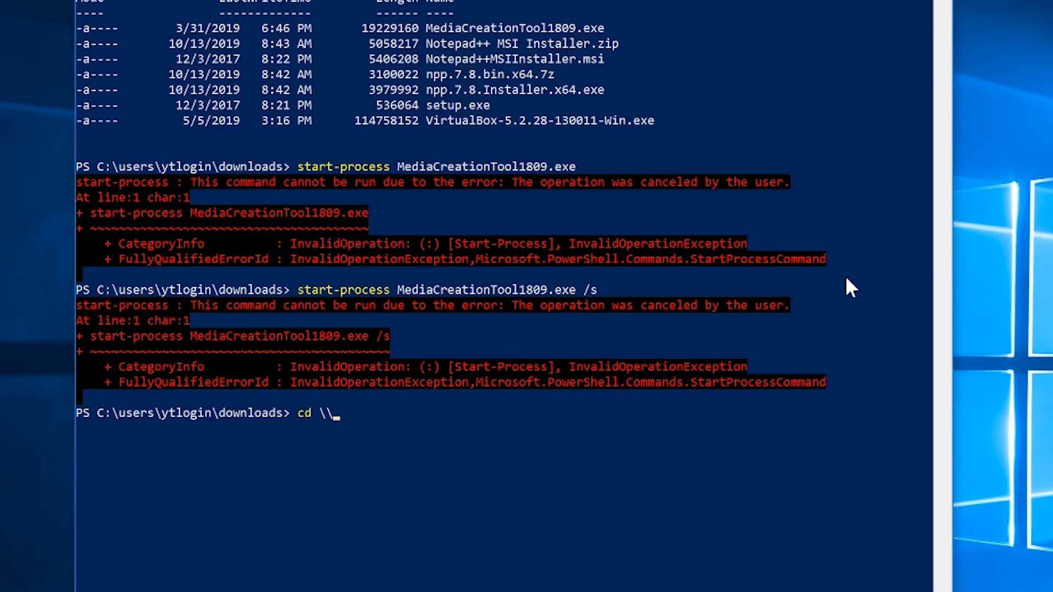
pyautogui.write('cobuman1')
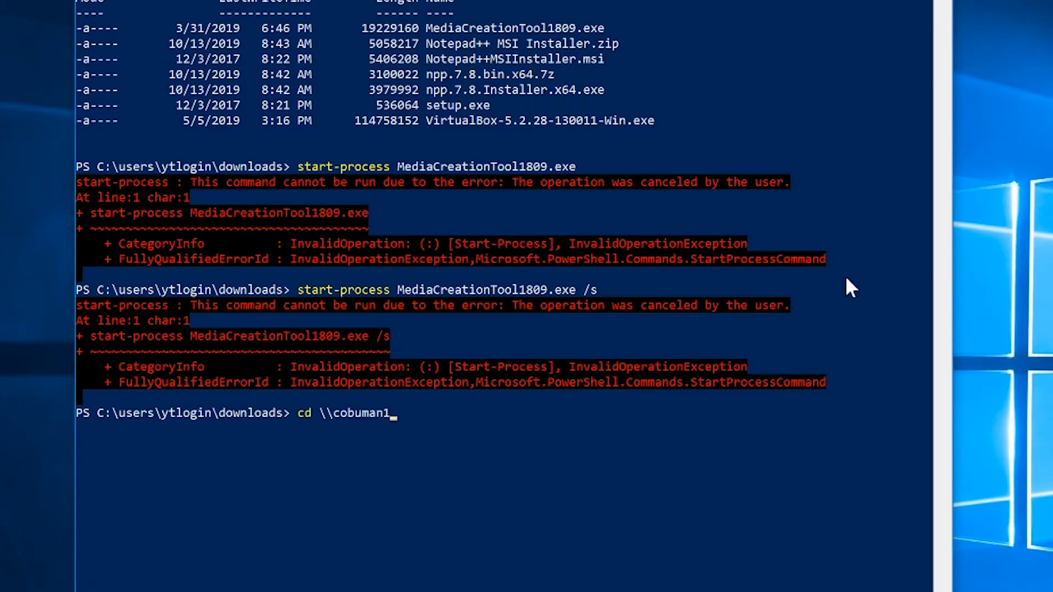
pyautogui.write('\\')
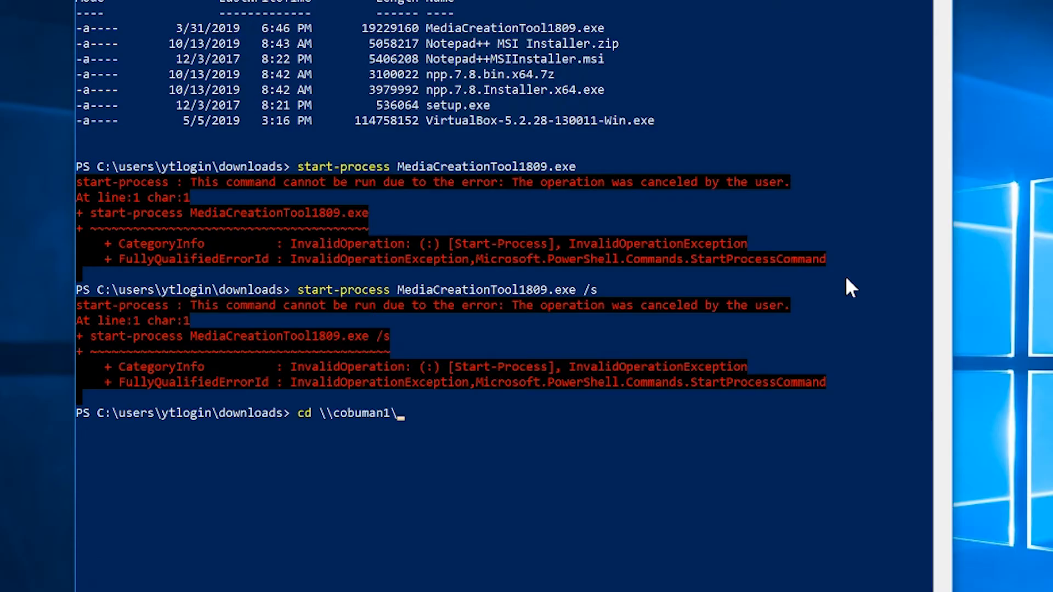
pyautogui.write('r')
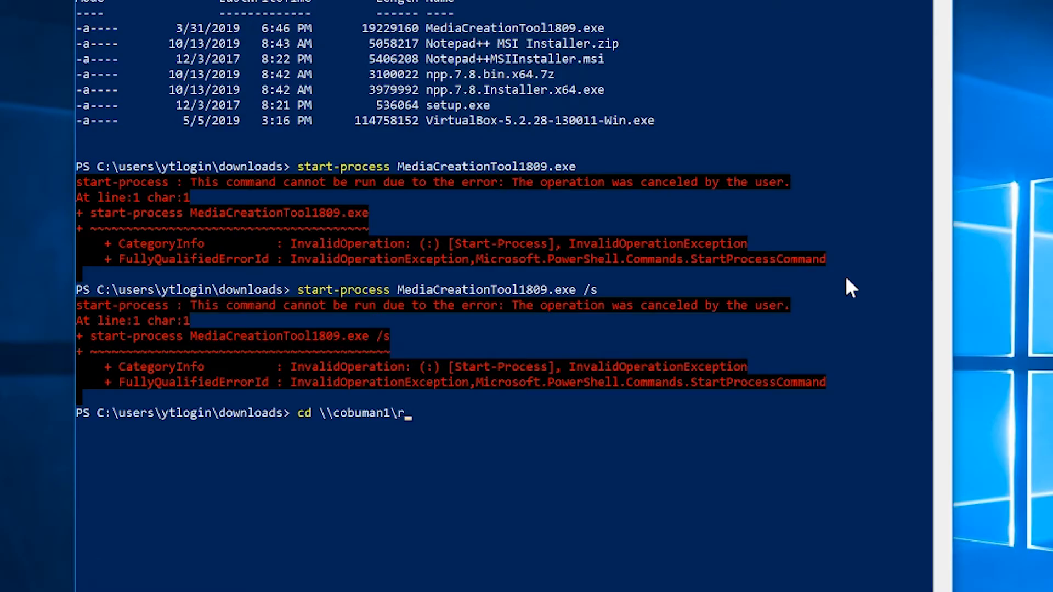
pyautogui.press('Return')
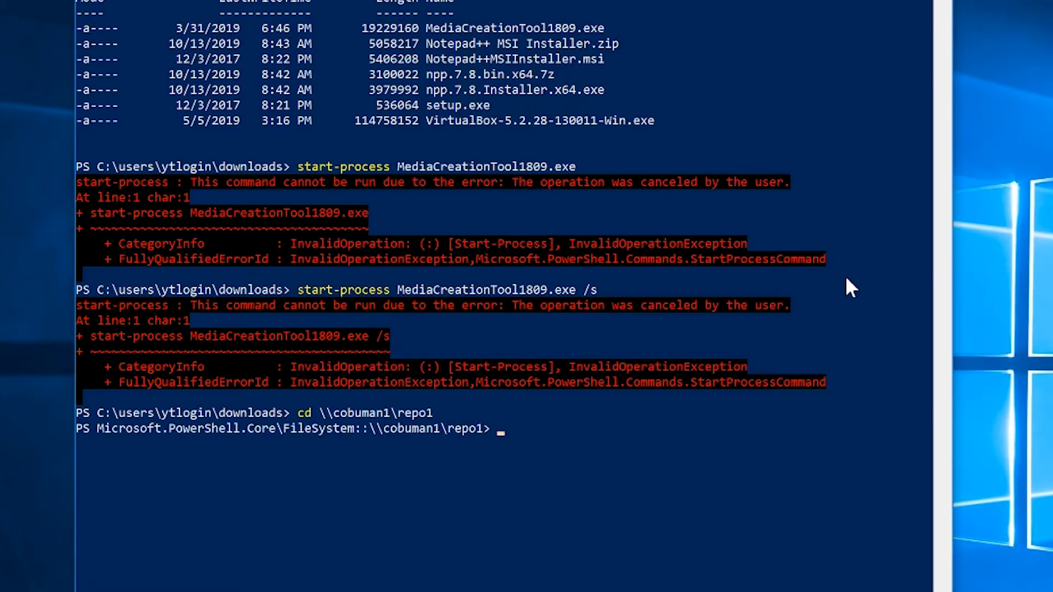
# Step: List the repo1 share contents, showing only MediaCreationTool1809.exe
pyautogui.write('dir')
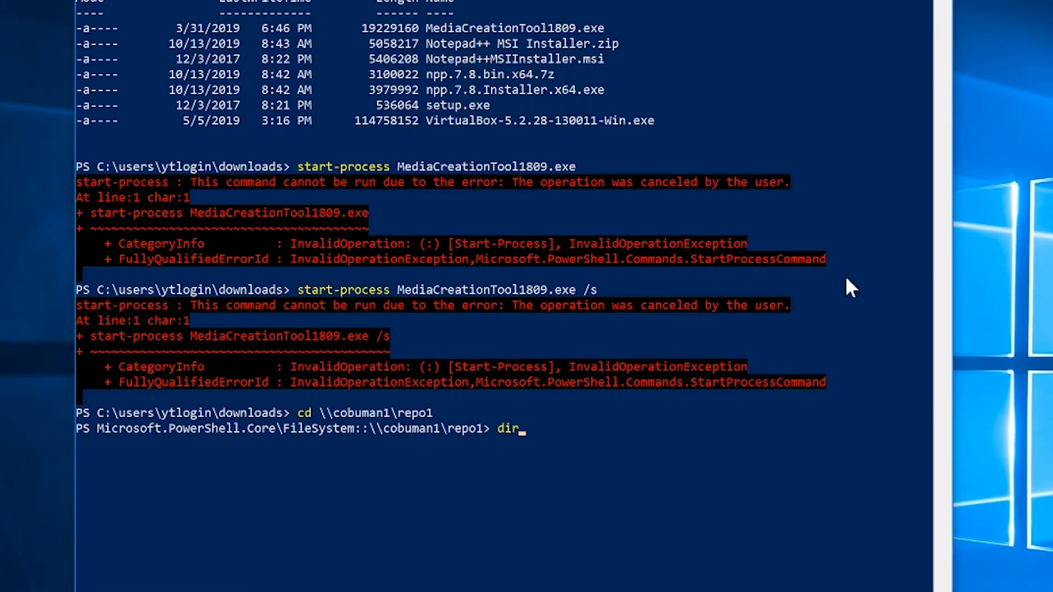
pyautogui.press('Return')
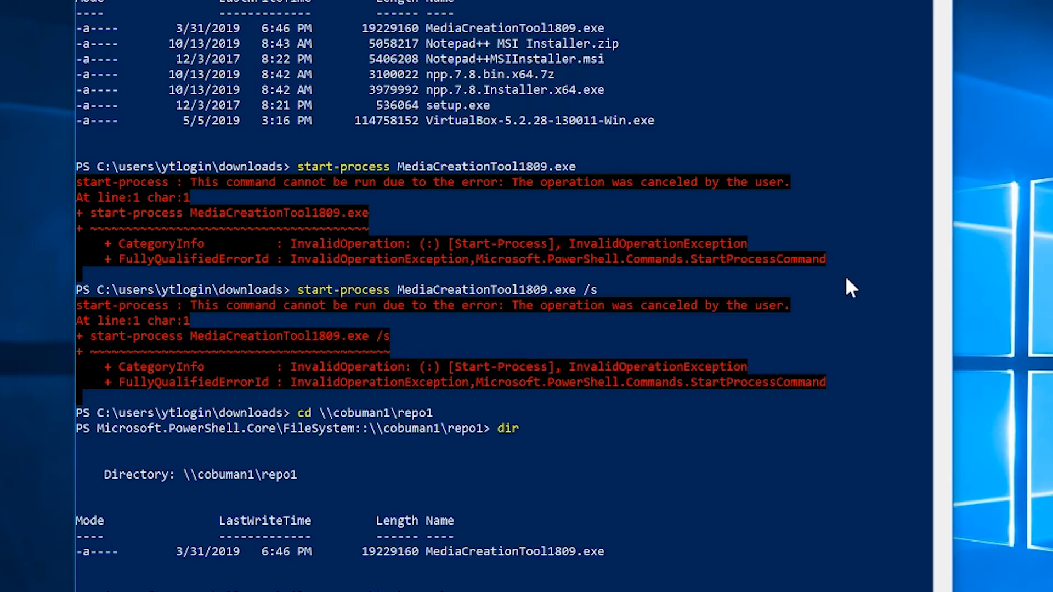
pyautogui.scroll(-3)
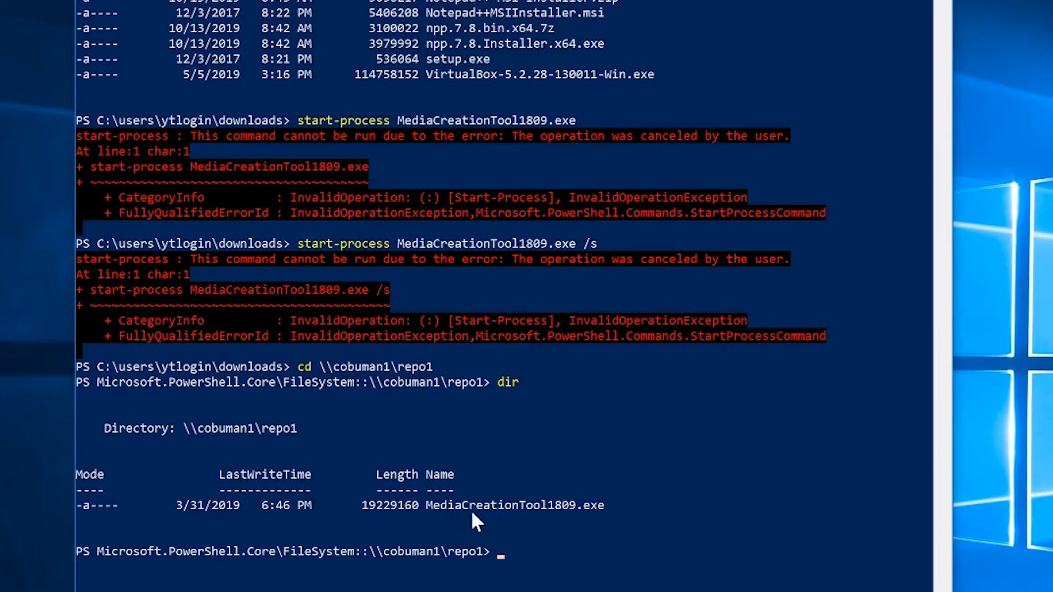
pyautogui.moveTo(808, 480)
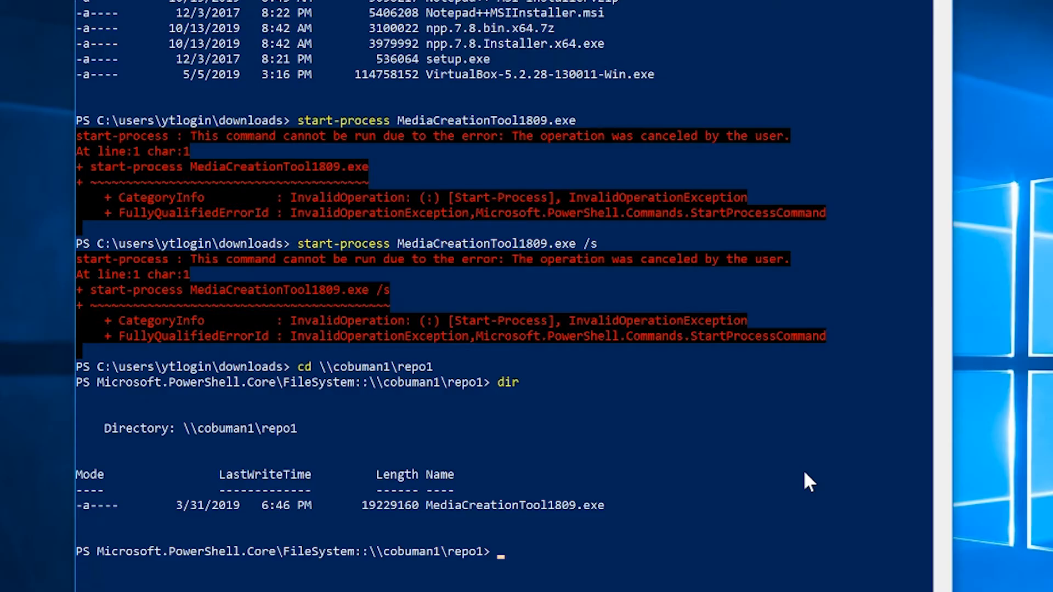
# Step: Run start-process MediaCreationTool1809.exe without /s from repo1 and decline UAC
pyautogui.write('start-process MediaCreationTool1809.exe /s')
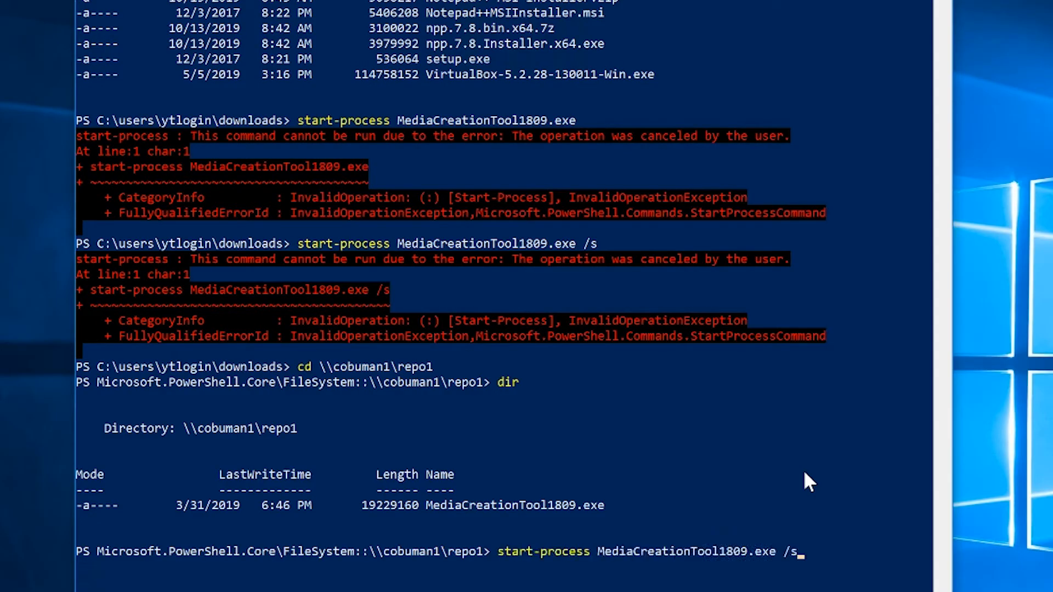
pyautogui.press('BackSpace')
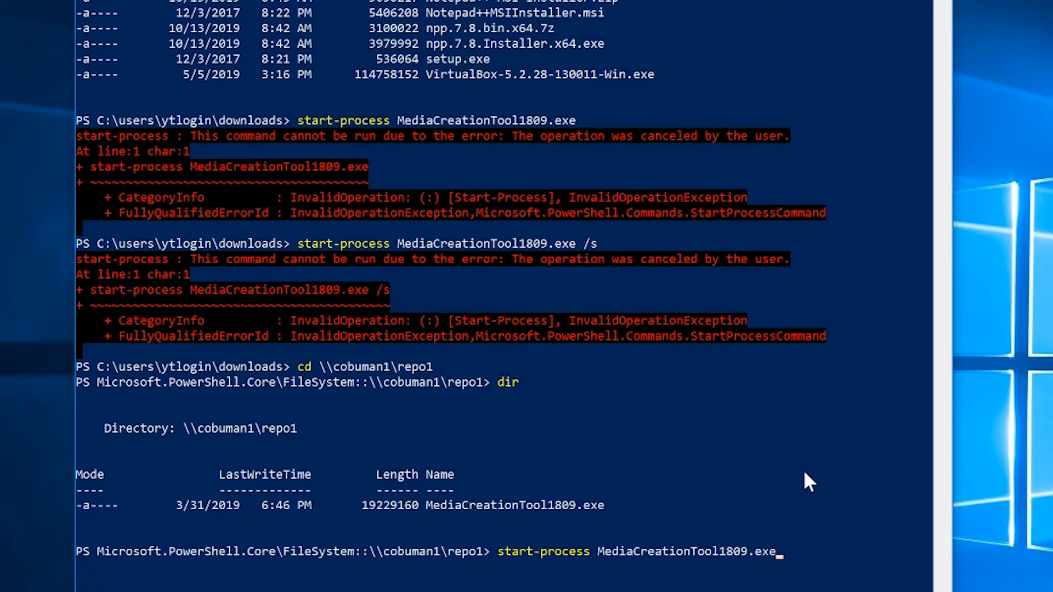
pyautogui.press('Return')
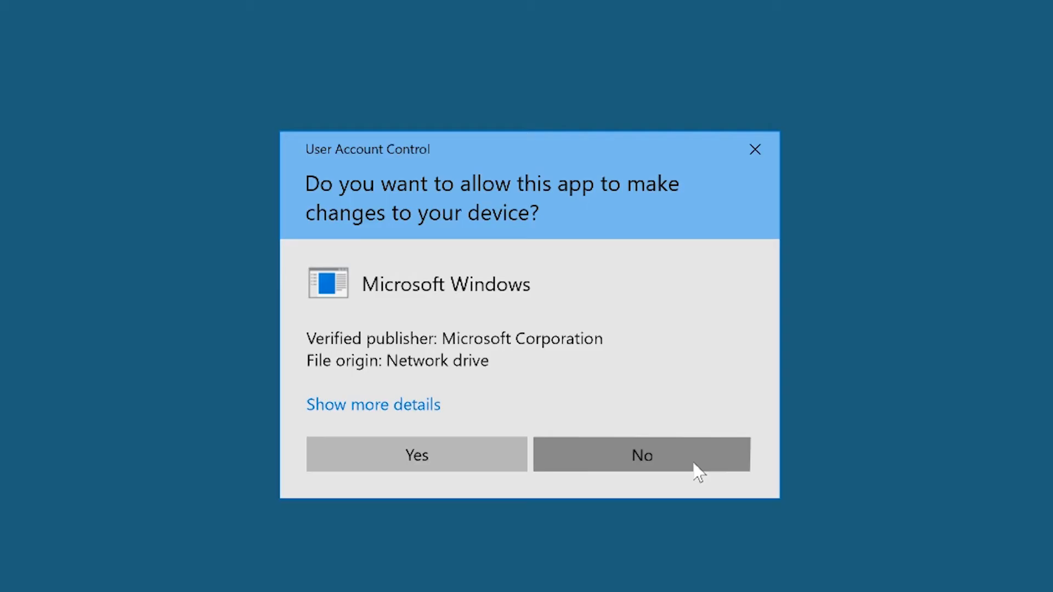
pyautogui.click(641, 454)
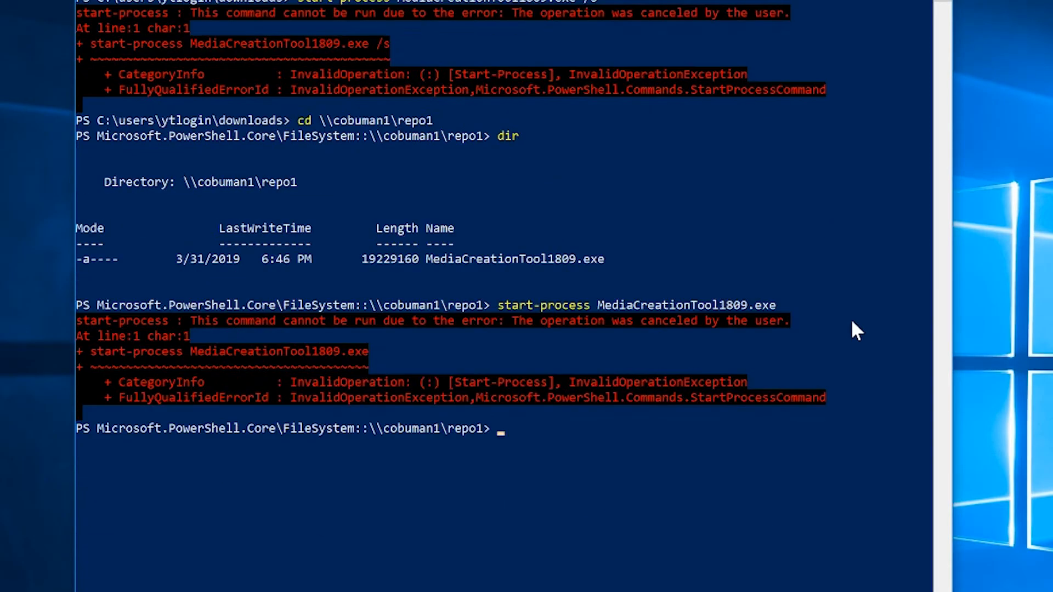
pyautogui.moveTo(543, 403)
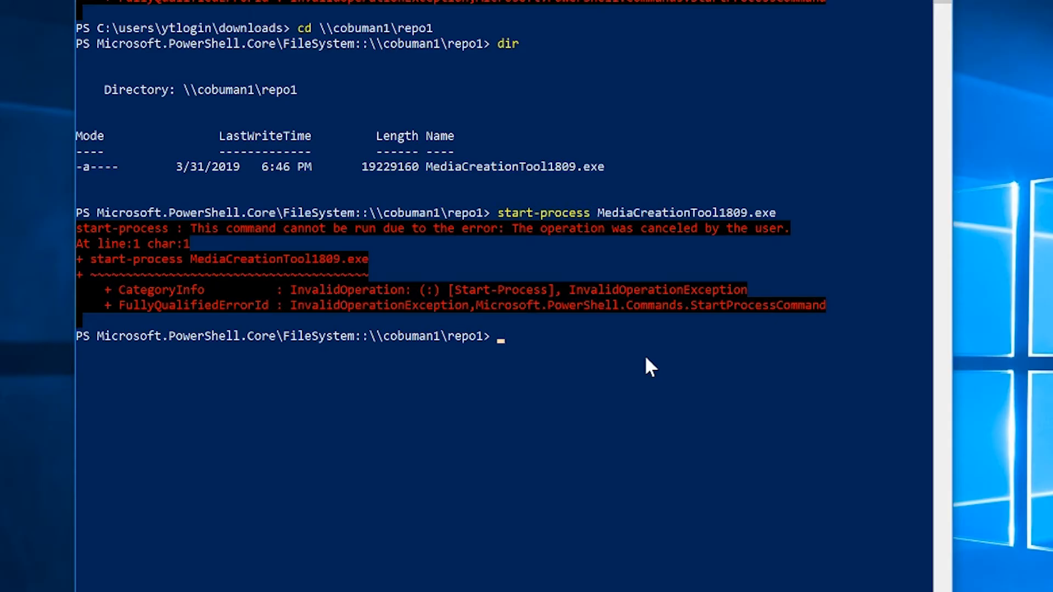
# Step: Run start-process \\cobuman1\repo1\MediaCreationTool1809.exe and decline the UAC prompt
pyautogui.write('start')
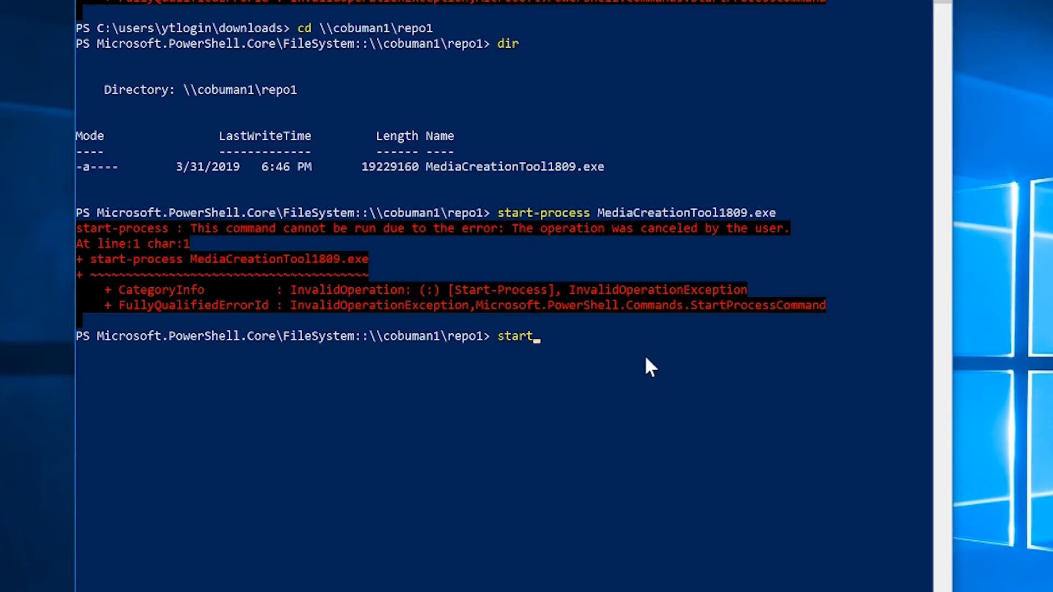
pyautogui.write('-pr')
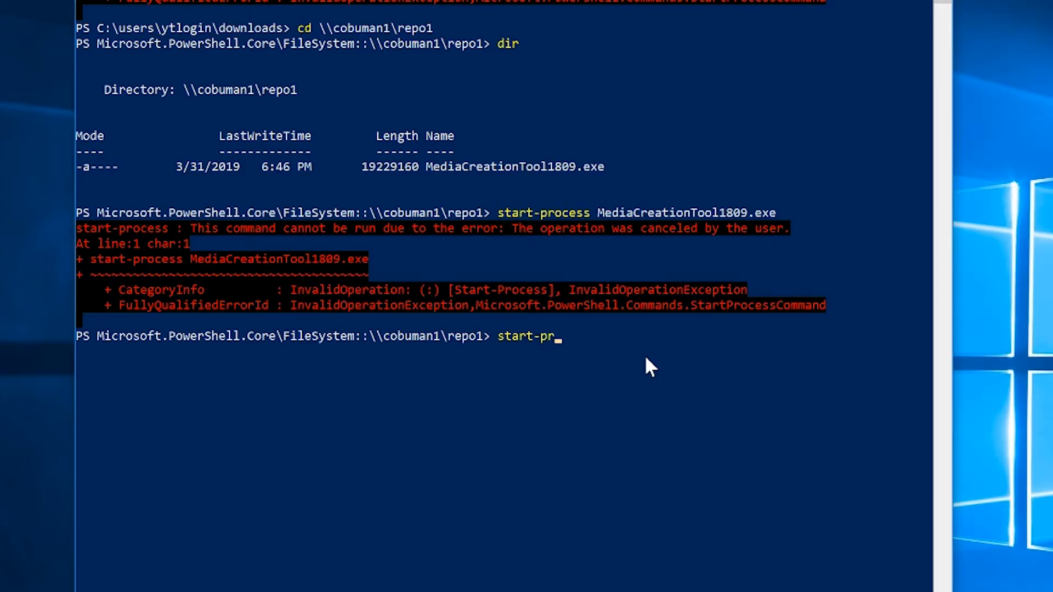
pyautogui.write('ocess')
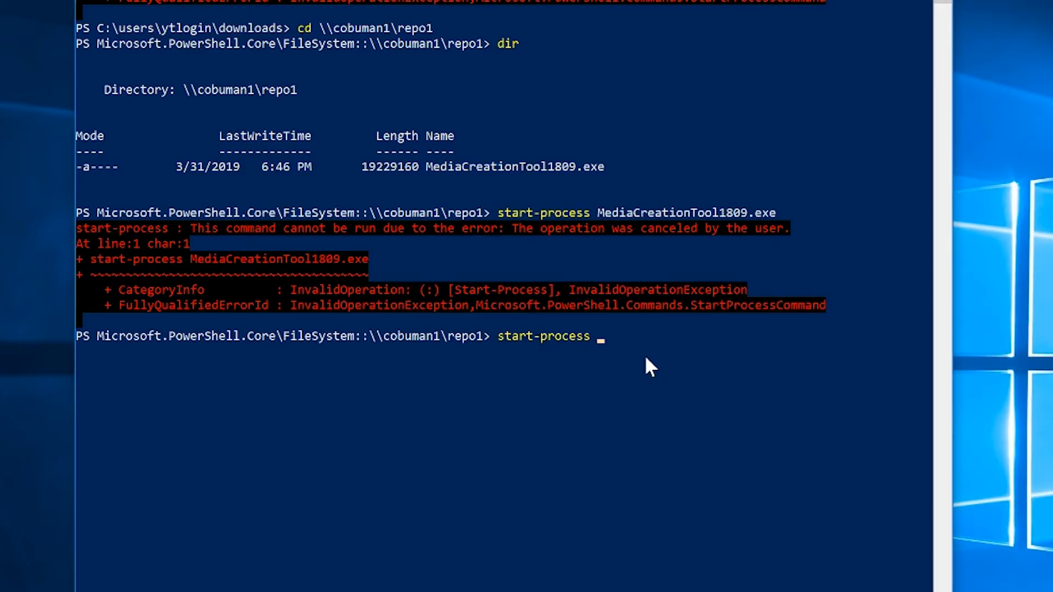
pyautogui.write('\\\\')
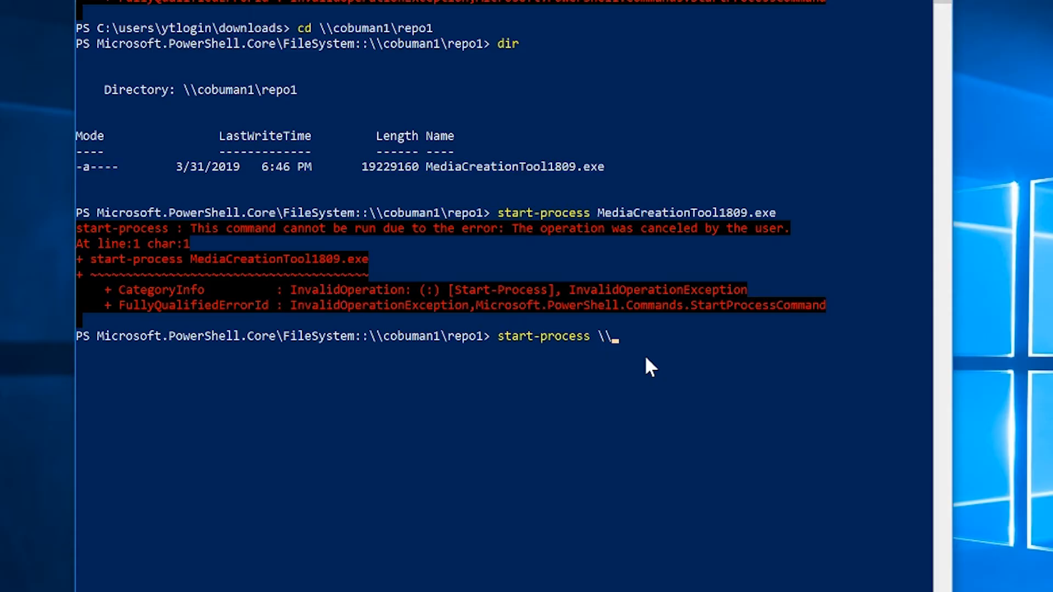
pyautogui.write('cobu')
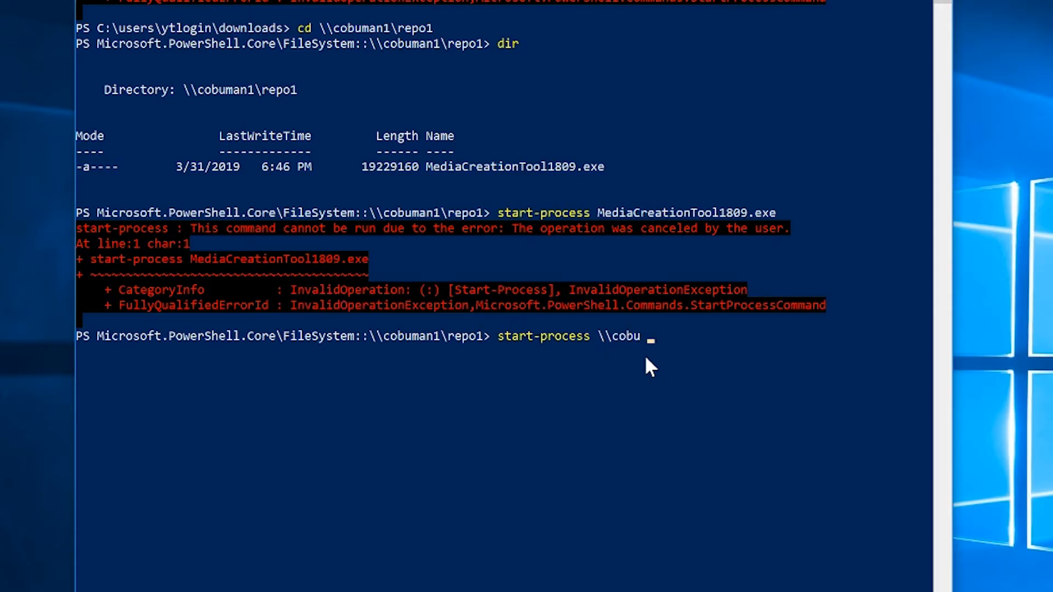
pyautogui.write('man1\\')
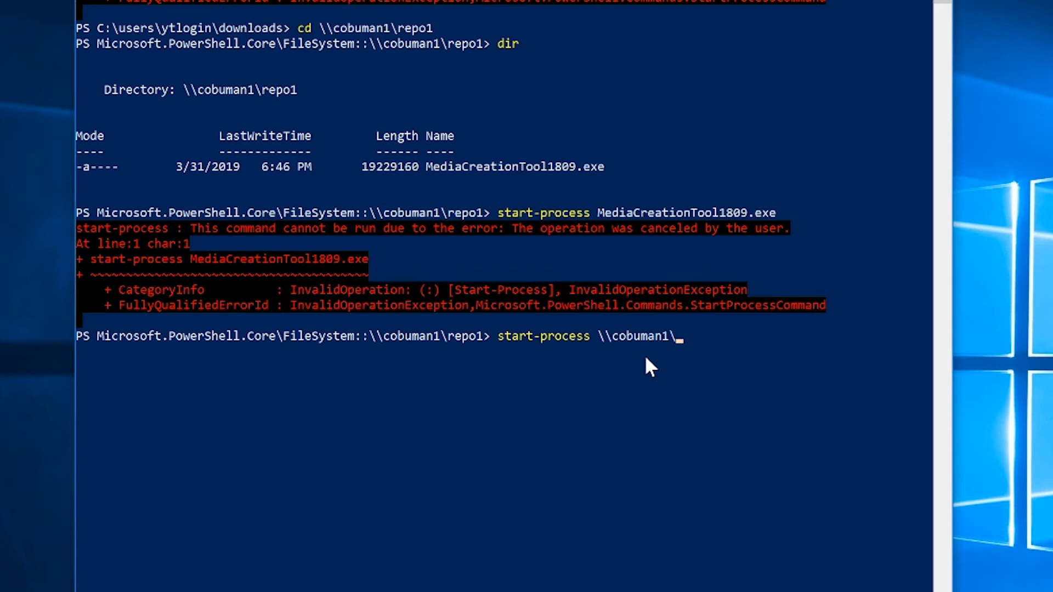
pyautogui.write('r')
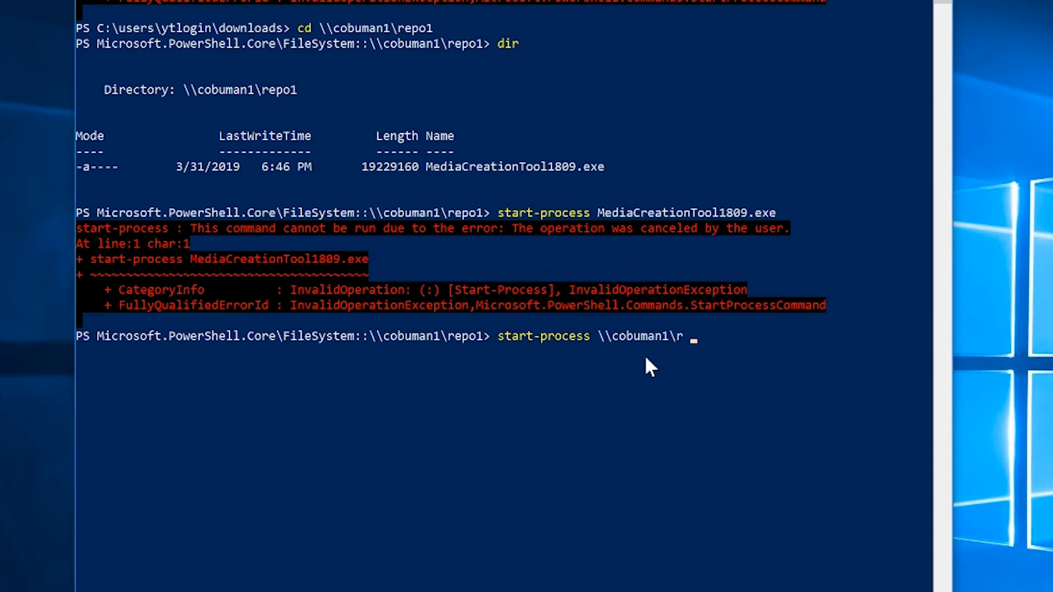
pyautogui.write('epo1')
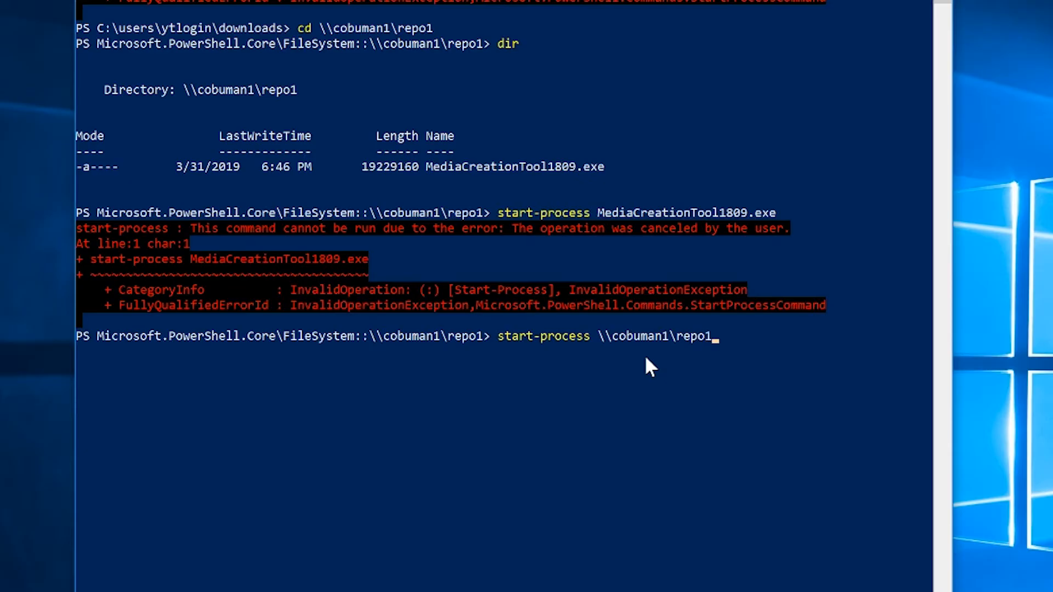
pyautogui.write('\\')
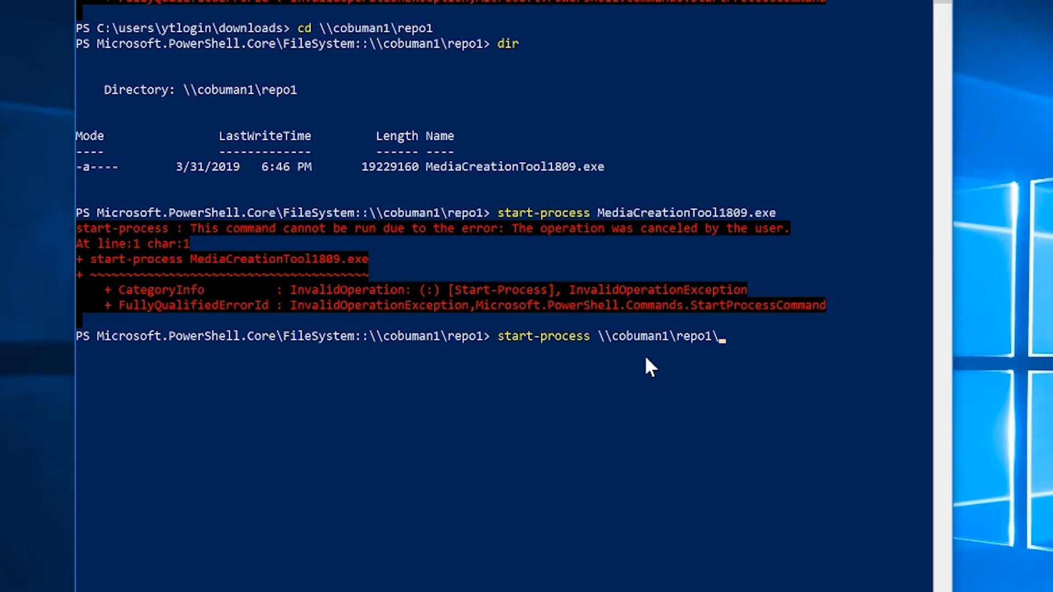
pyautogui.write('MediaCreationTool1809')
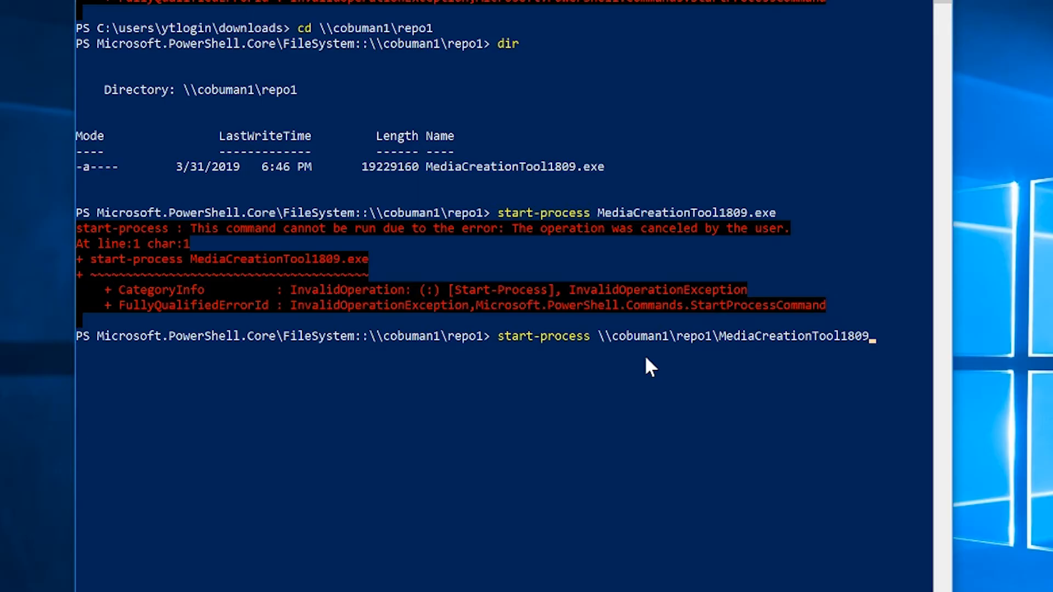
pyautogui.write('.exe')
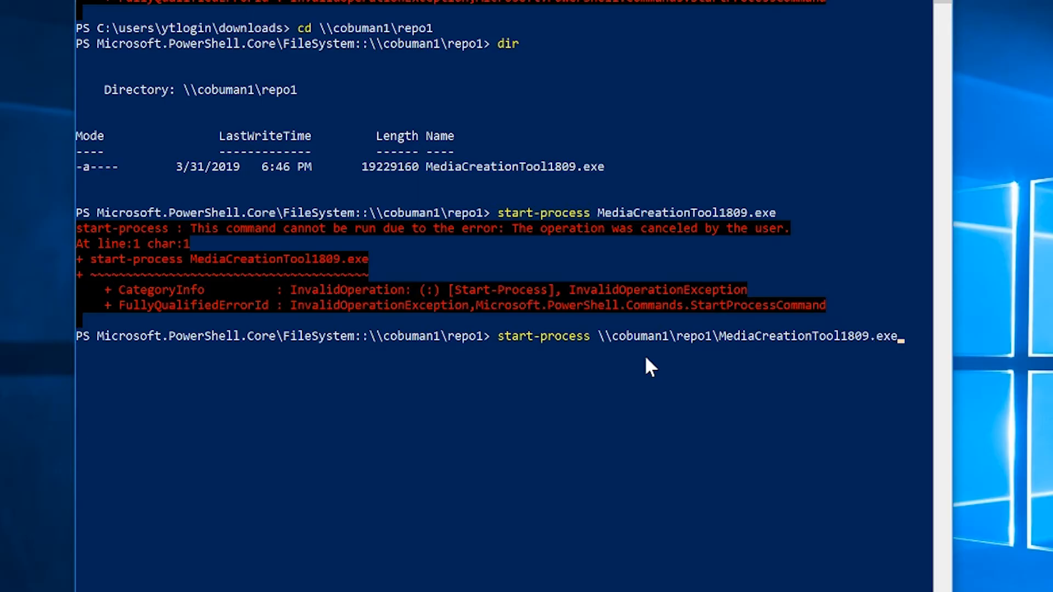
pyautogui.press('Return')
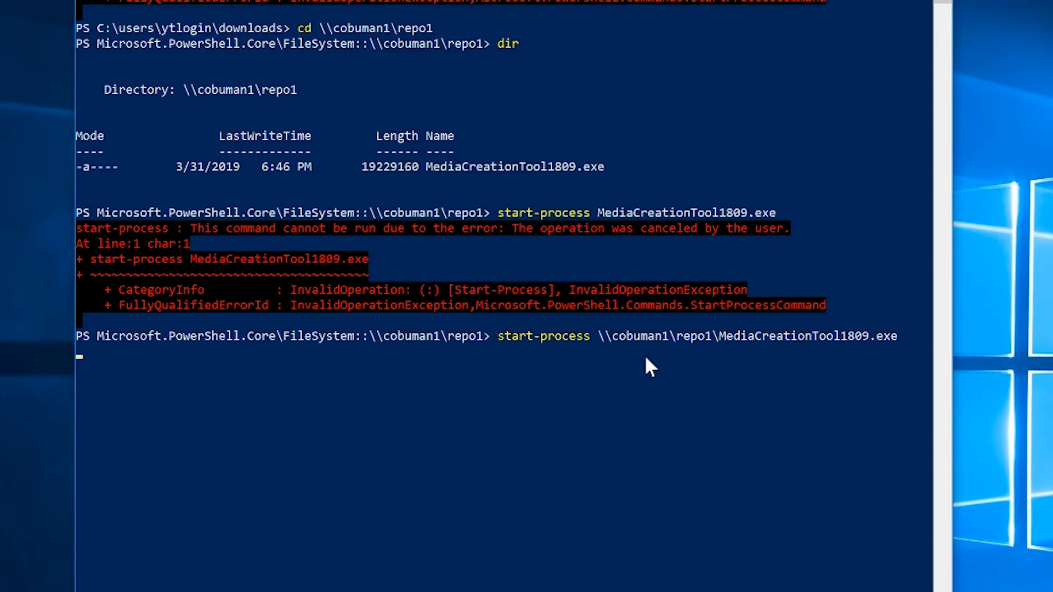
pyautogui.press('Return')
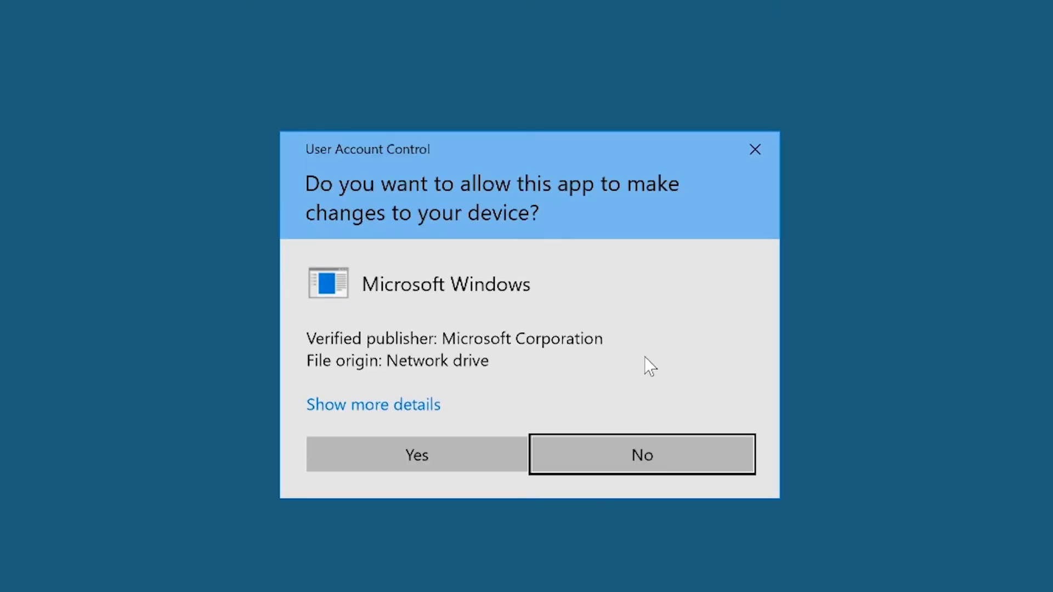
pyautogui.click(640, 454)
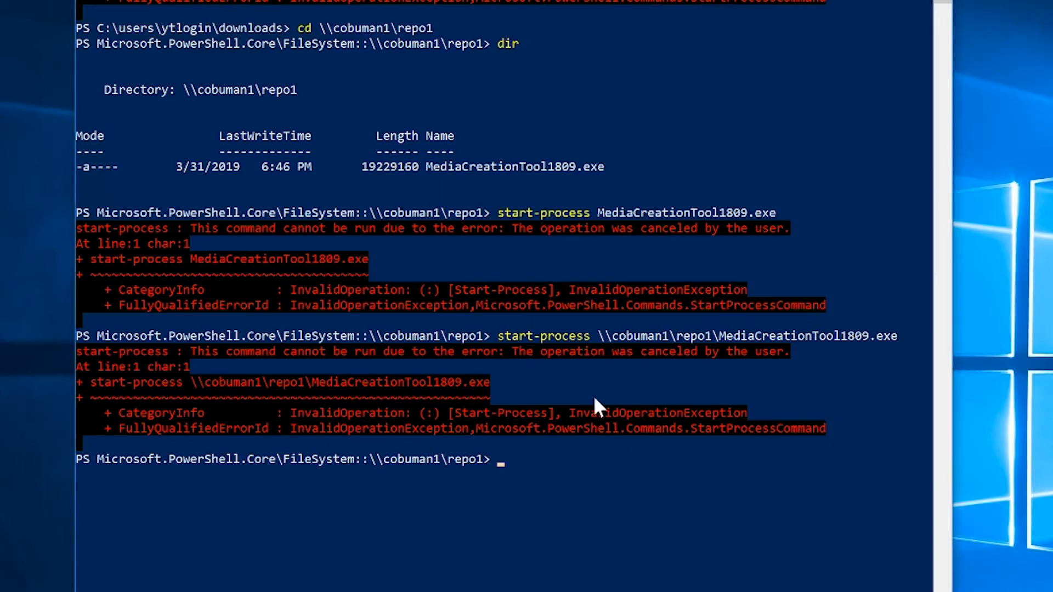
pyautogui.moveTo(597, 316)
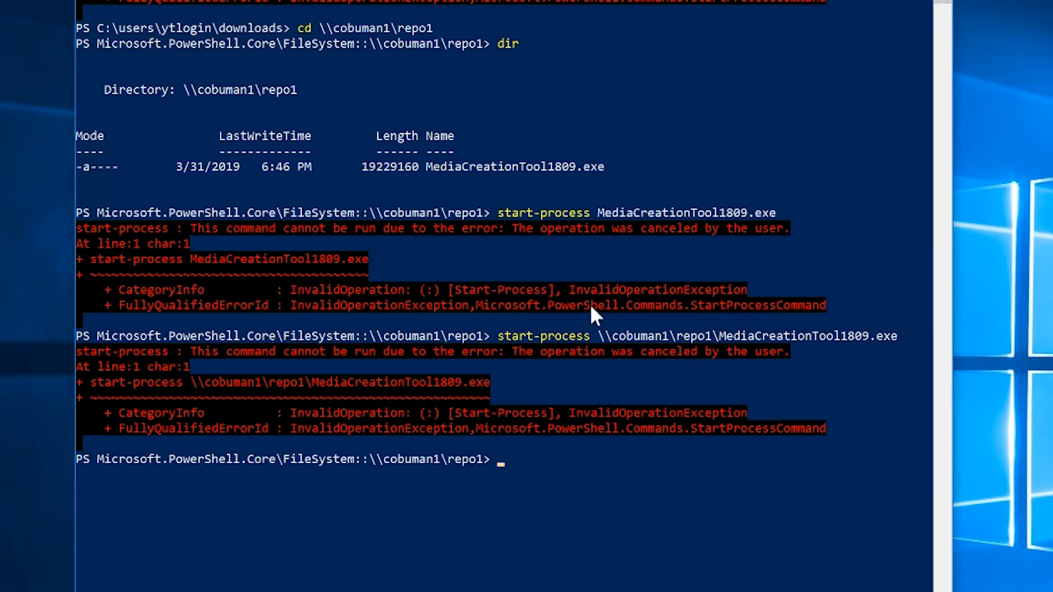
pyautogui.moveTo(513, 282)
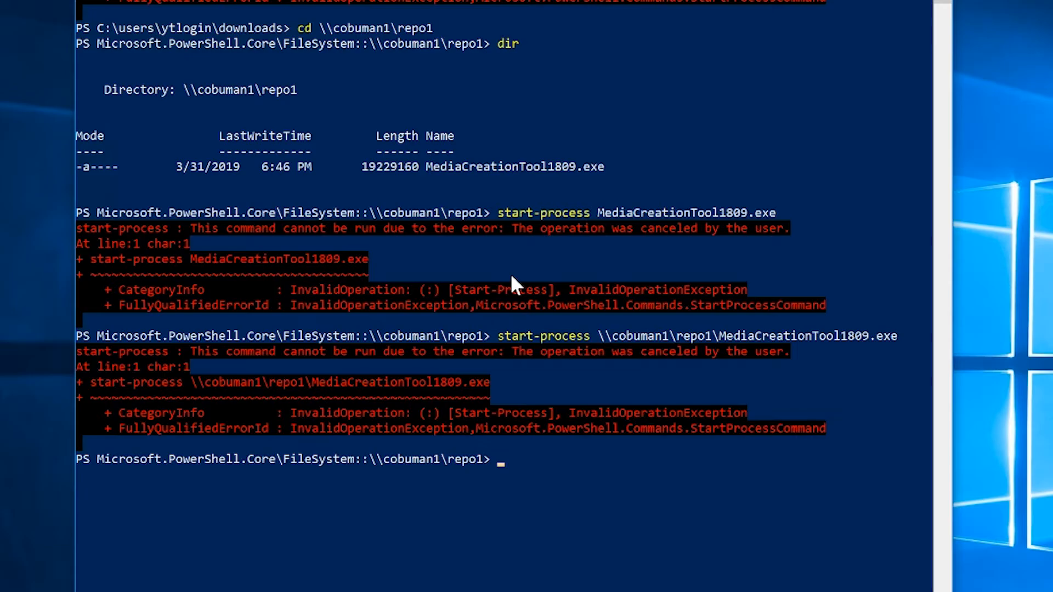
pyautogui.moveTo(584, 564)
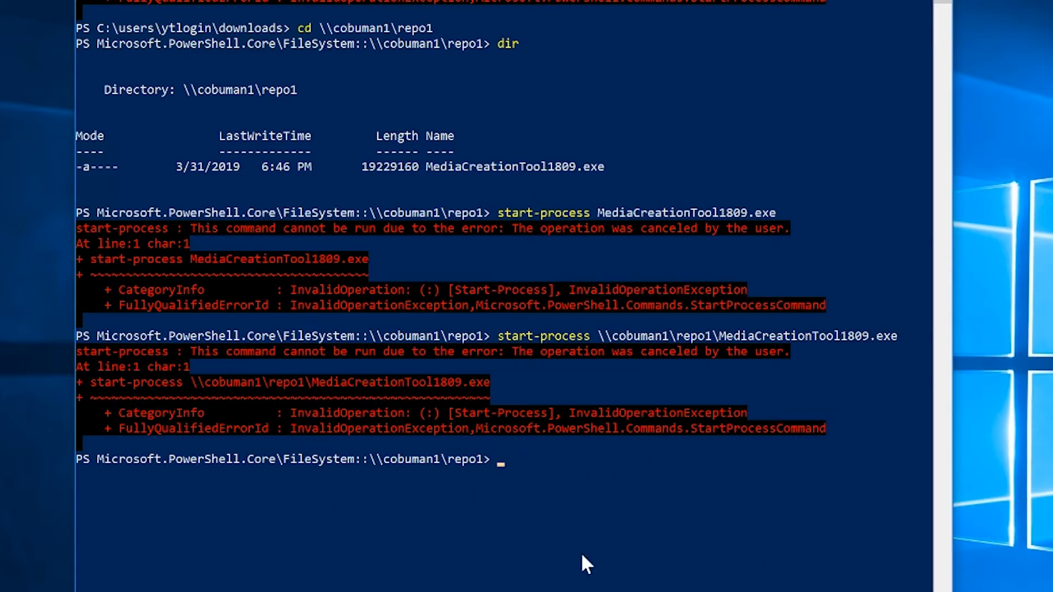
pyautogui.moveTo(581, 363)
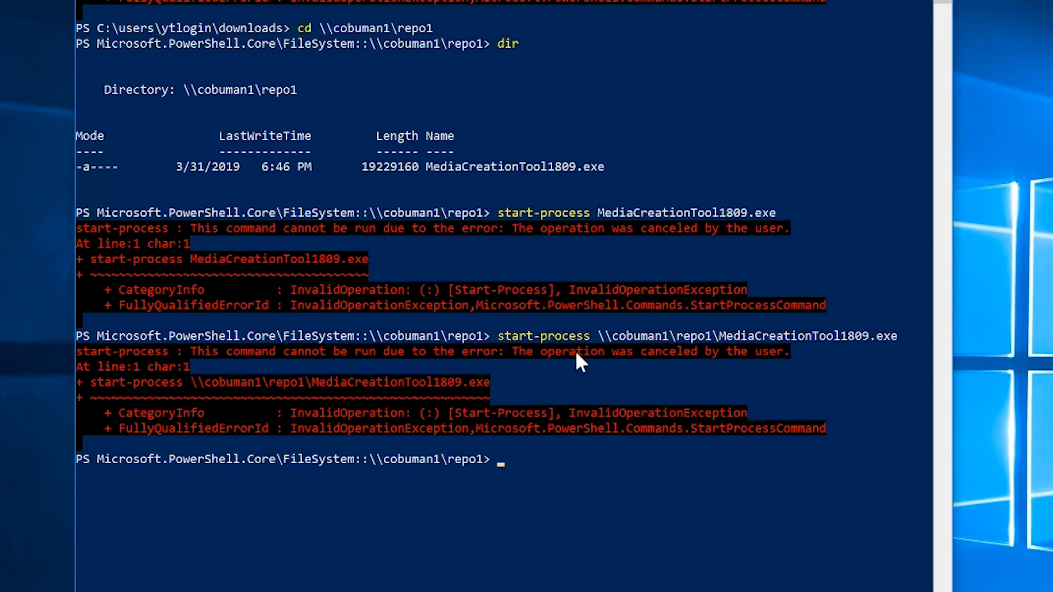
pyautogui.moveTo(709, 363)
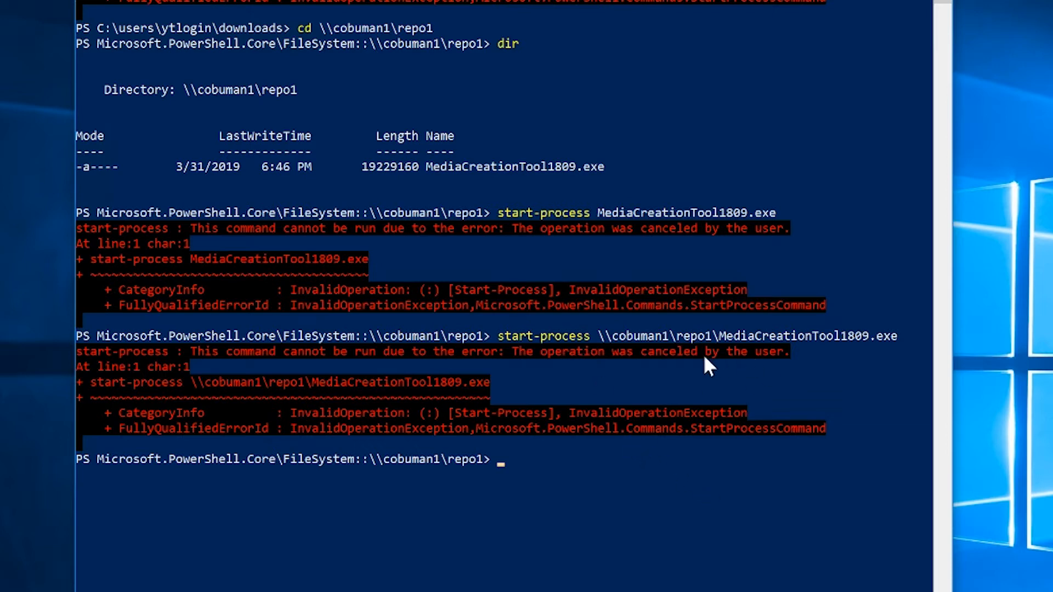
pyautogui.moveTo(632, 328)
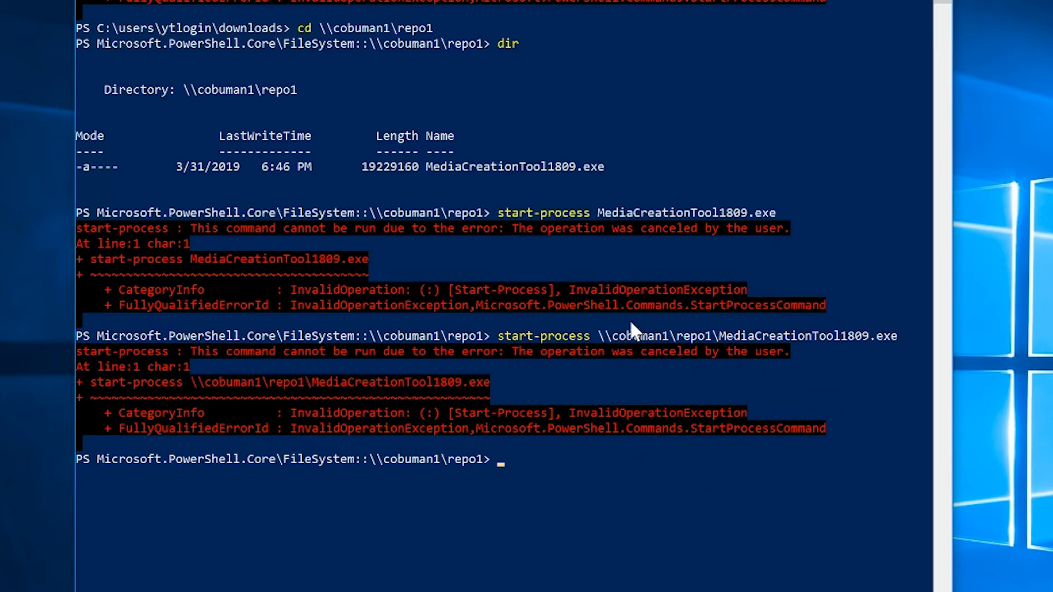
pyautogui.moveTo(711, 366)
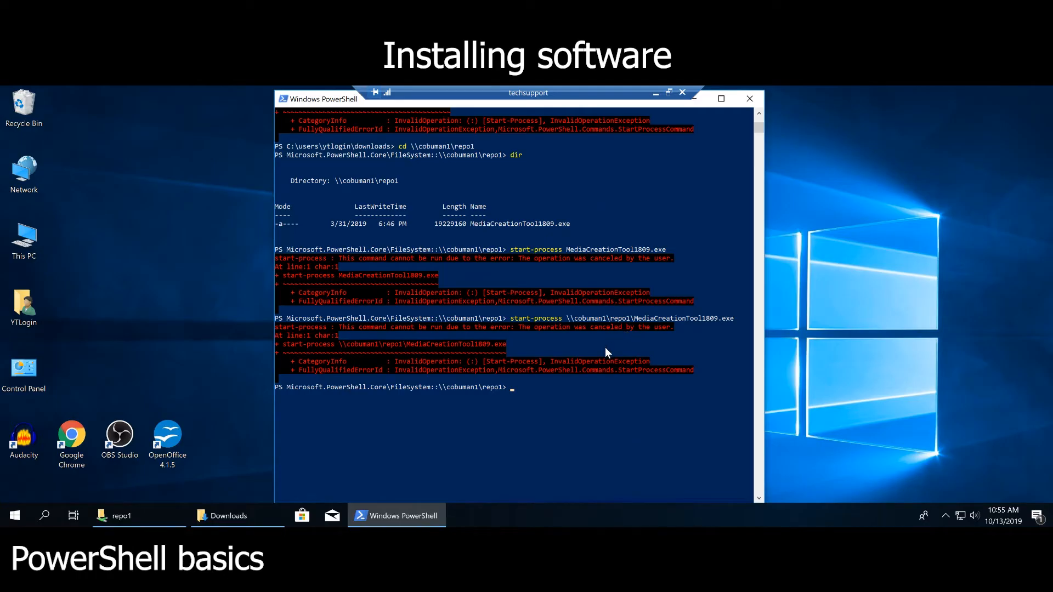
pyautogui.moveTo(600, 346)
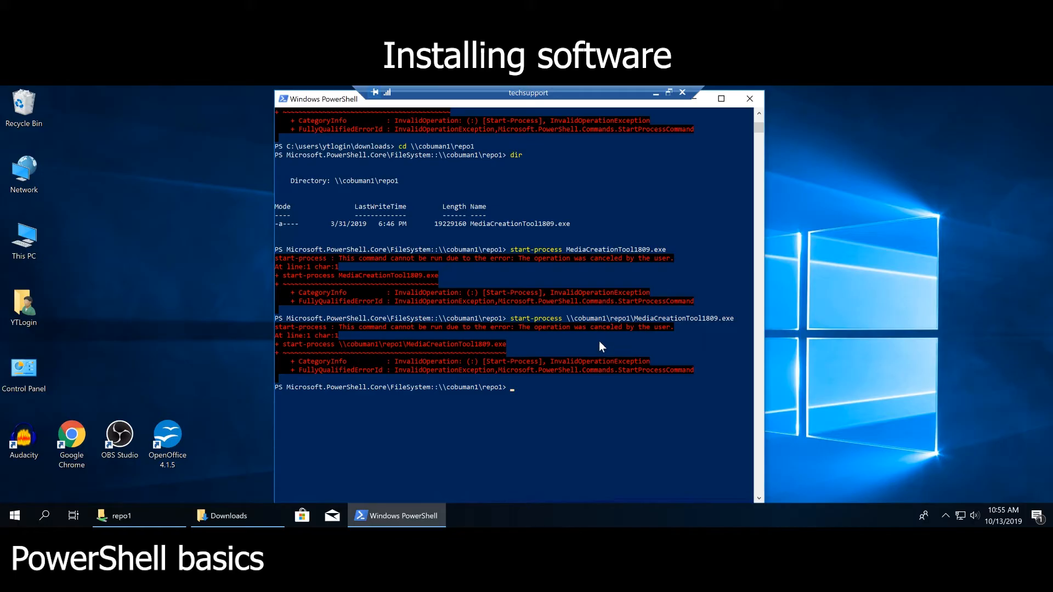
pyautogui.moveTo(615, 339)
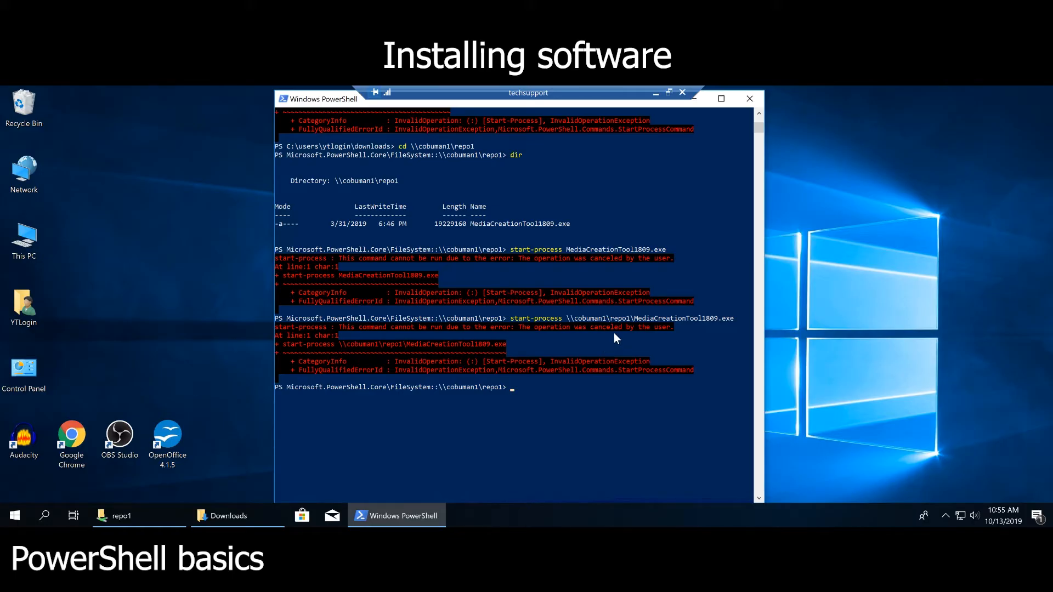
pyautogui.moveTo(608, 326)
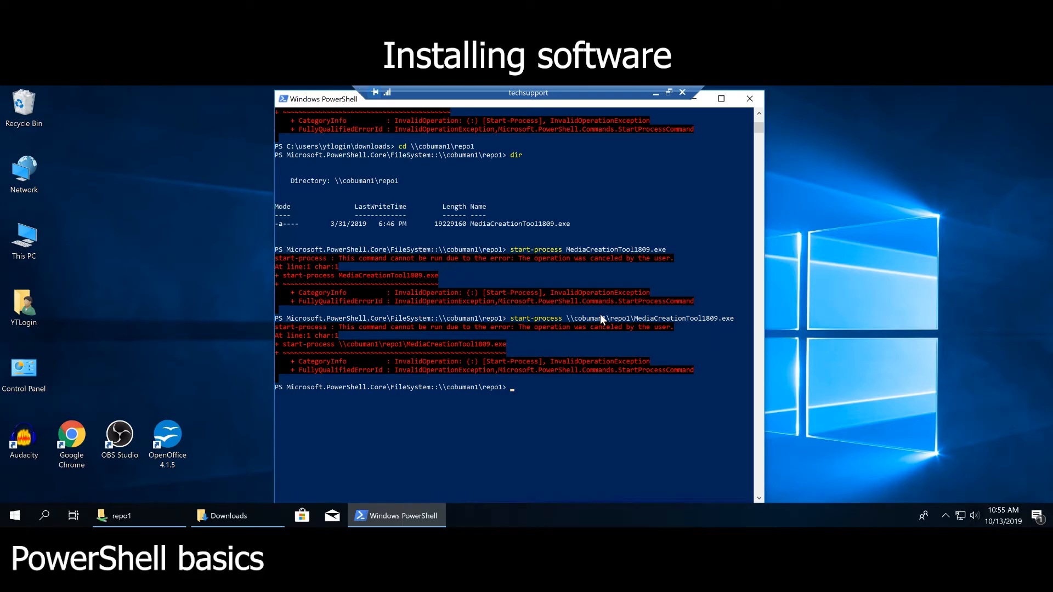
pyautogui.moveTo(601, 320)
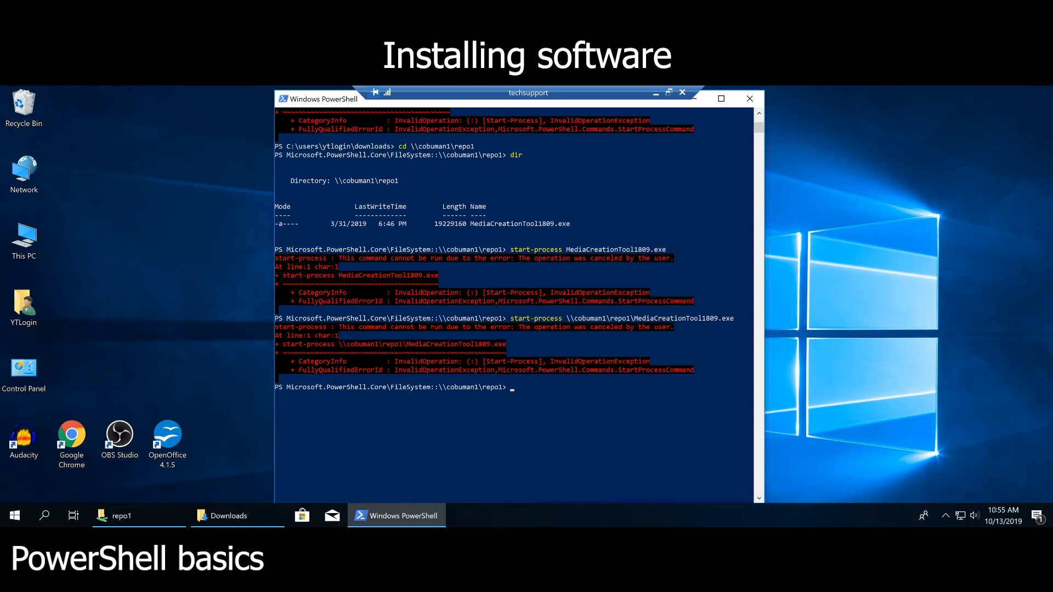
pyautogui.moveTo(714, 187)
pyautogui.write('fin')
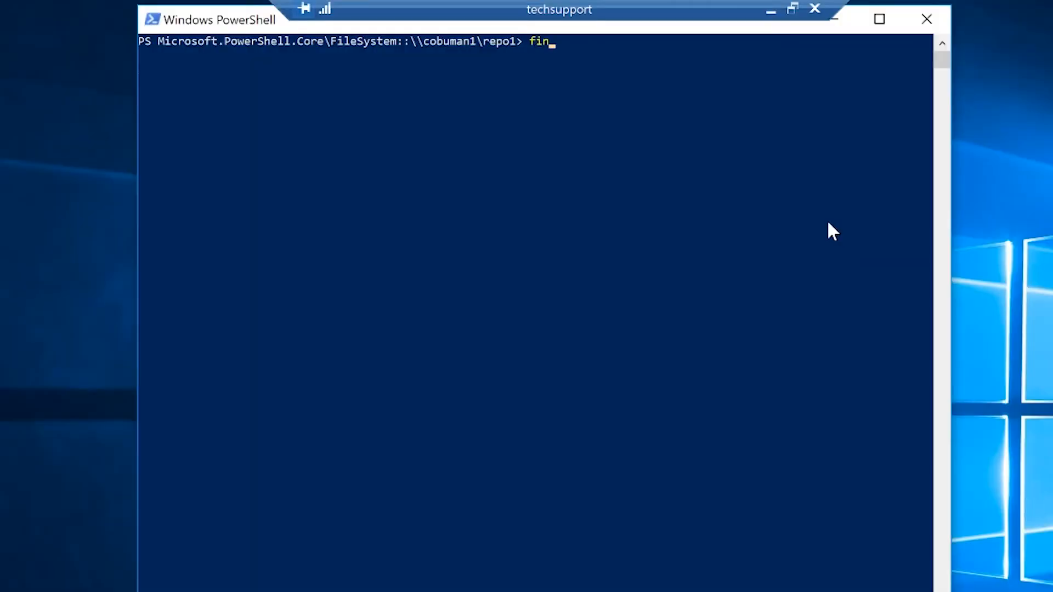
pyautogui.write('d-pc')
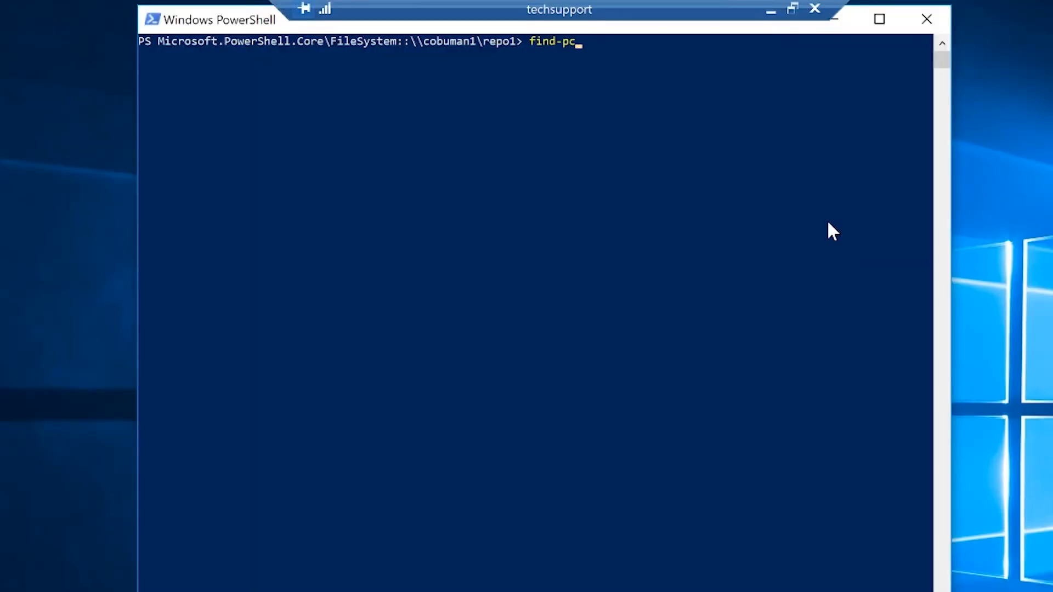
pyautogui.write('a')
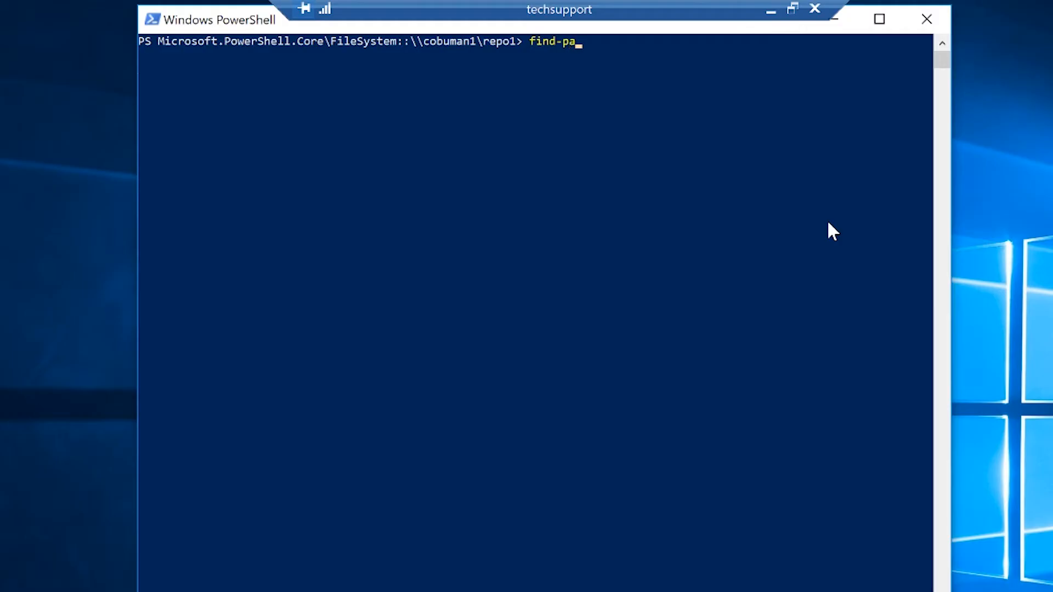
pyautogui.write('ckage')
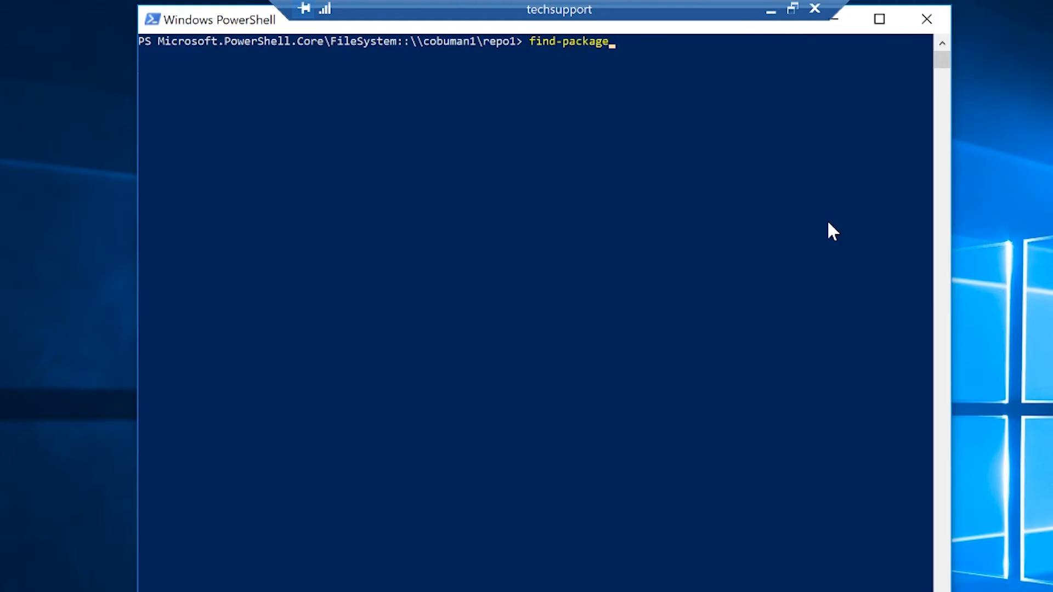
pyautogui.write('-provider')
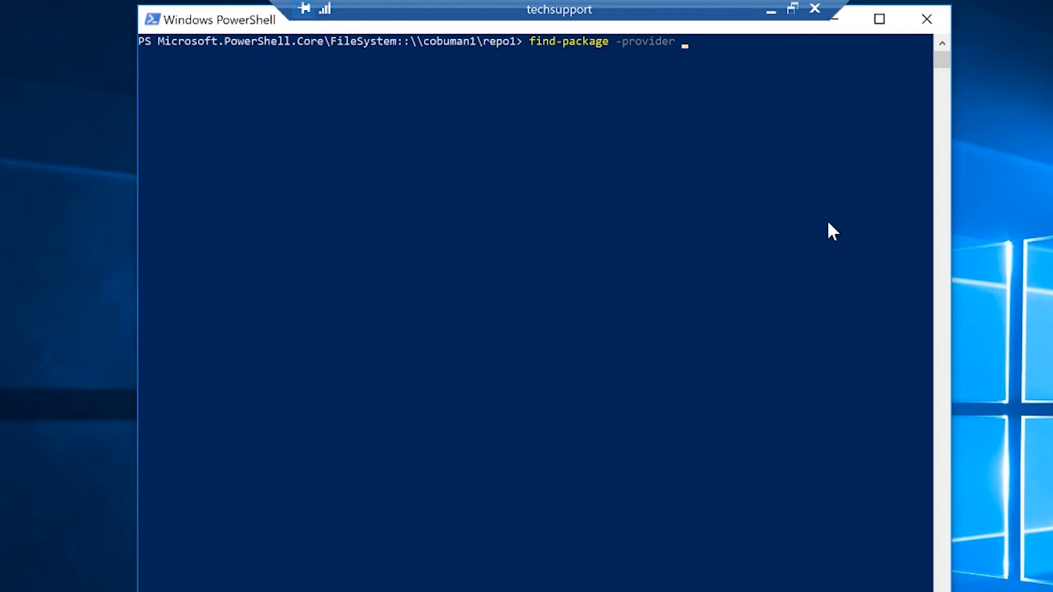
pyautogui.write('cho')
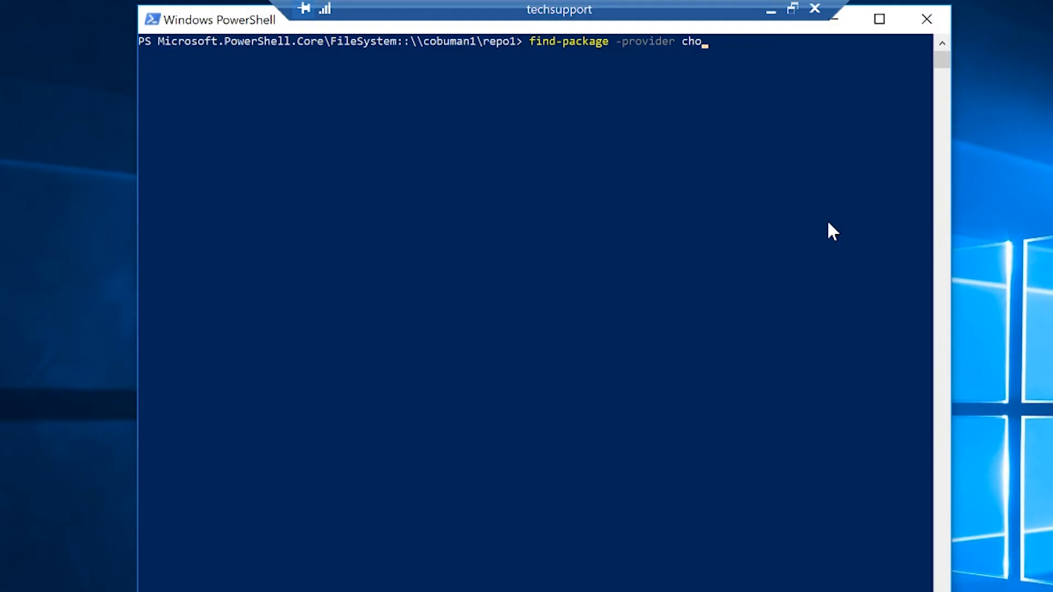
pyautogui.write('colatey')
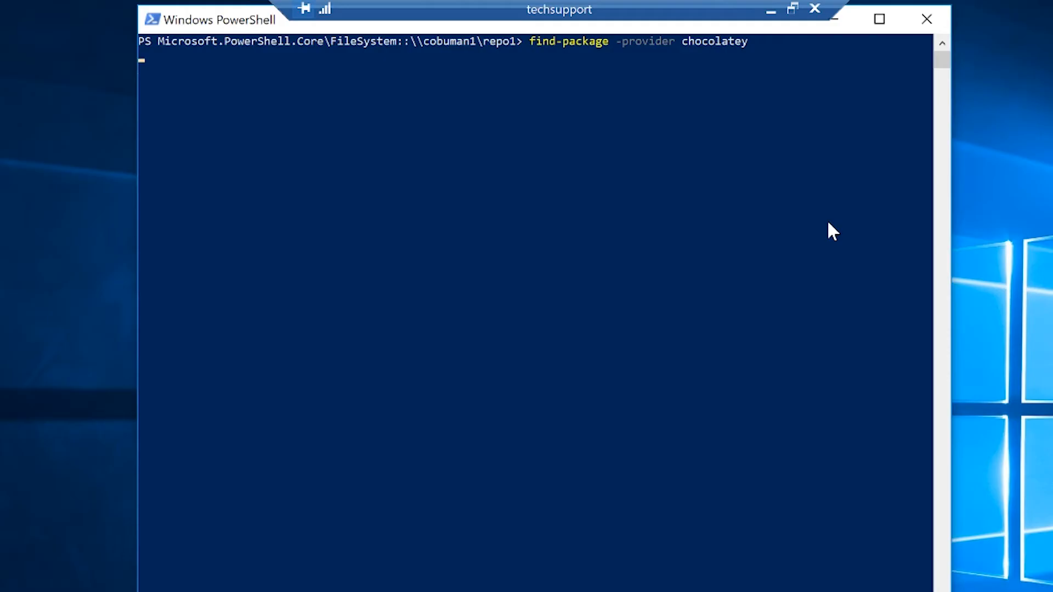
pyautogui.press('Return')
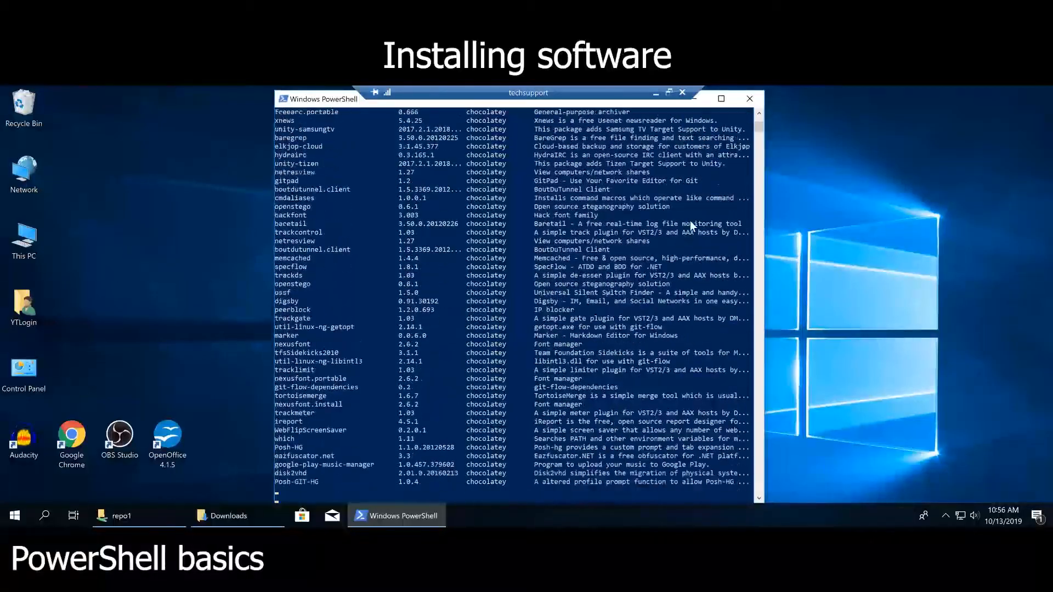
pyautogui.scroll(-3)
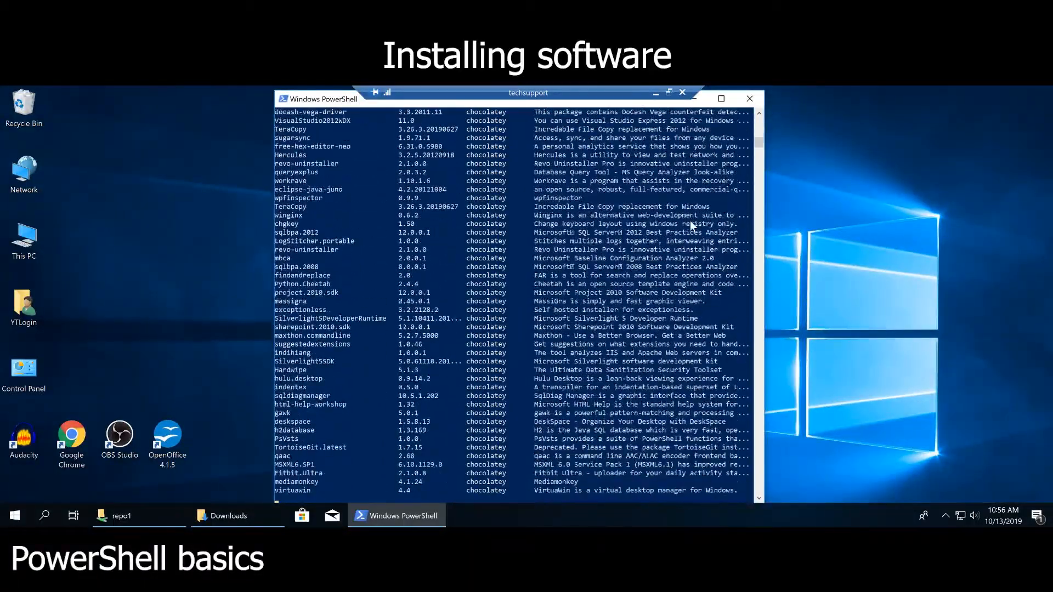
pyautogui.scroll(-3)
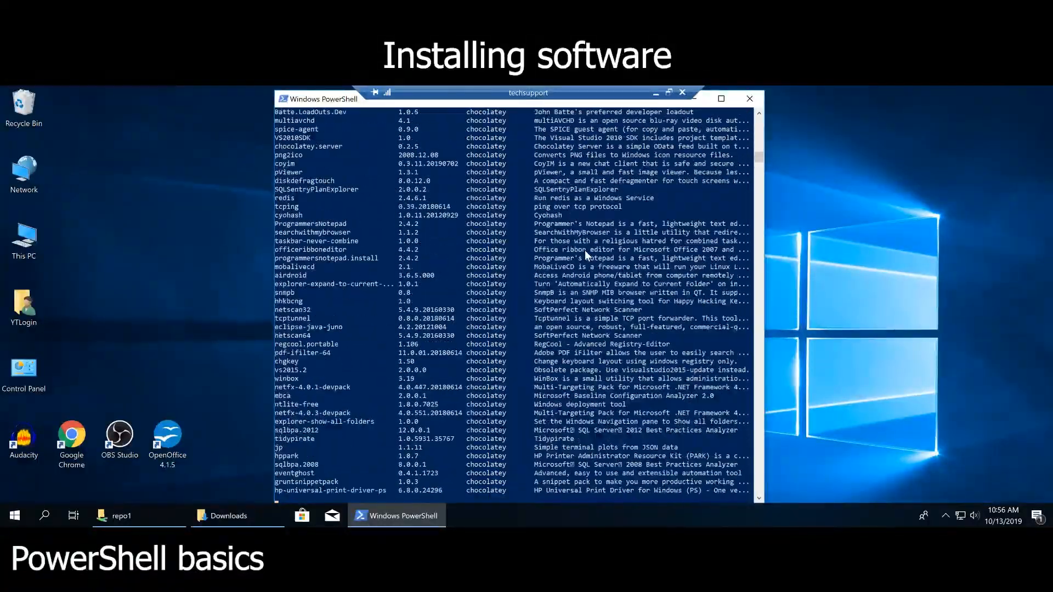
pyautogui.scroll(-3)
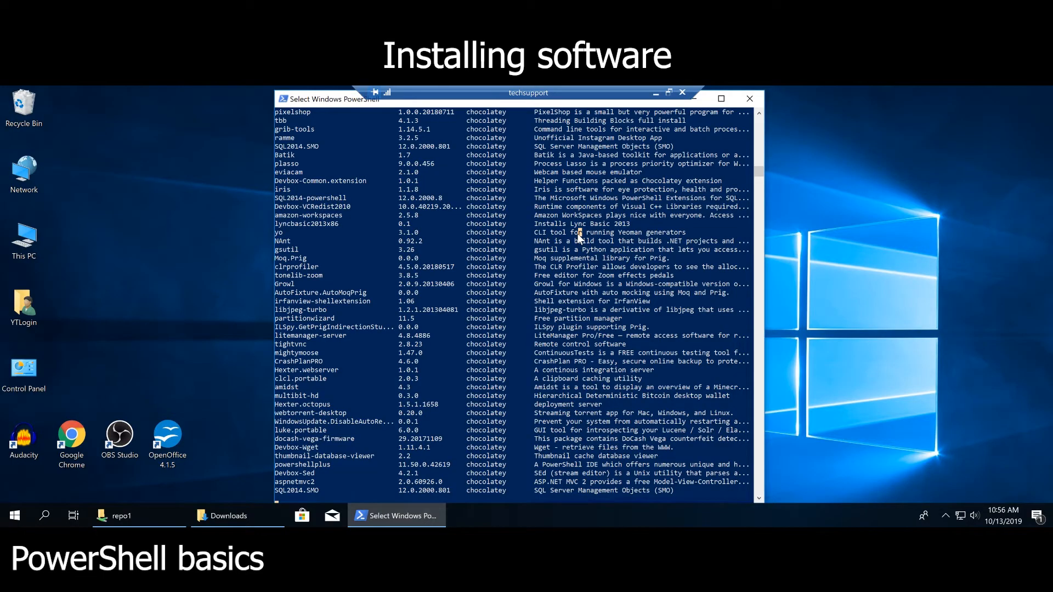
pyautogui.moveTo(337, 253)
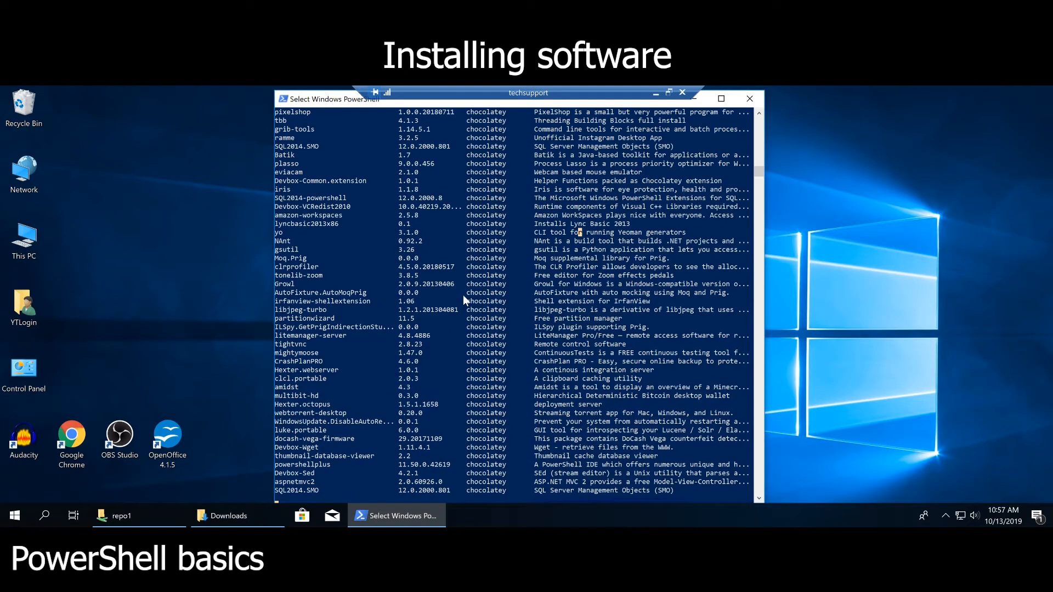
pyautogui.scroll(3)
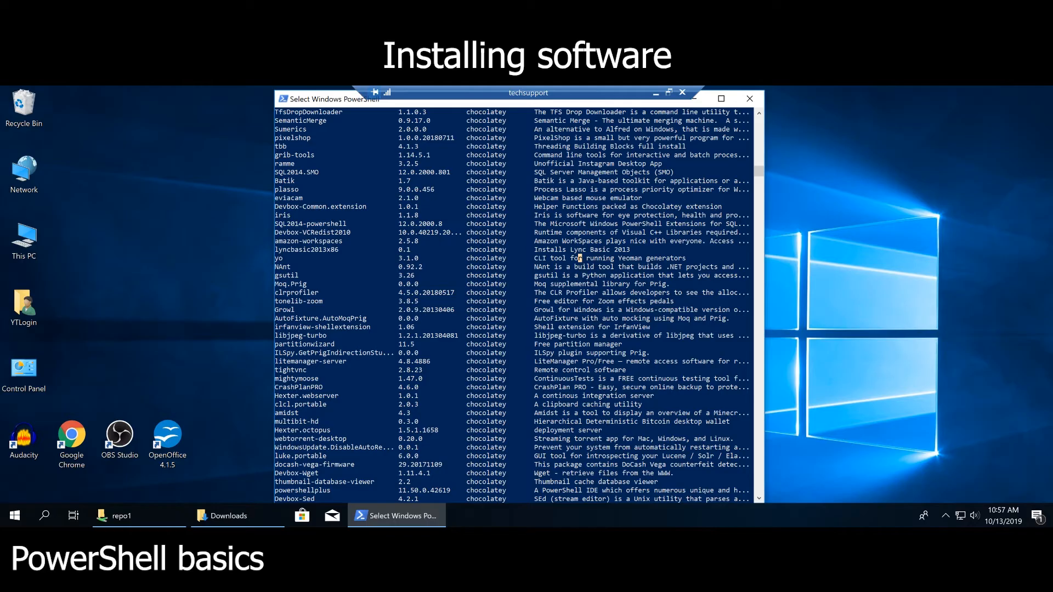
pyautogui.moveTo(621, 316)
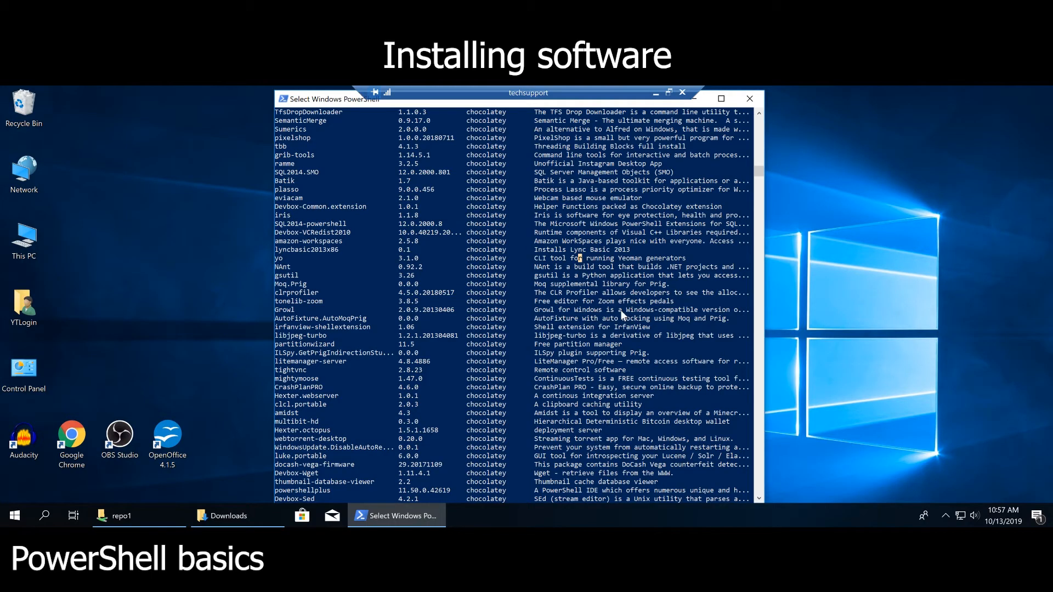
pyautogui.moveTo(621, 275)
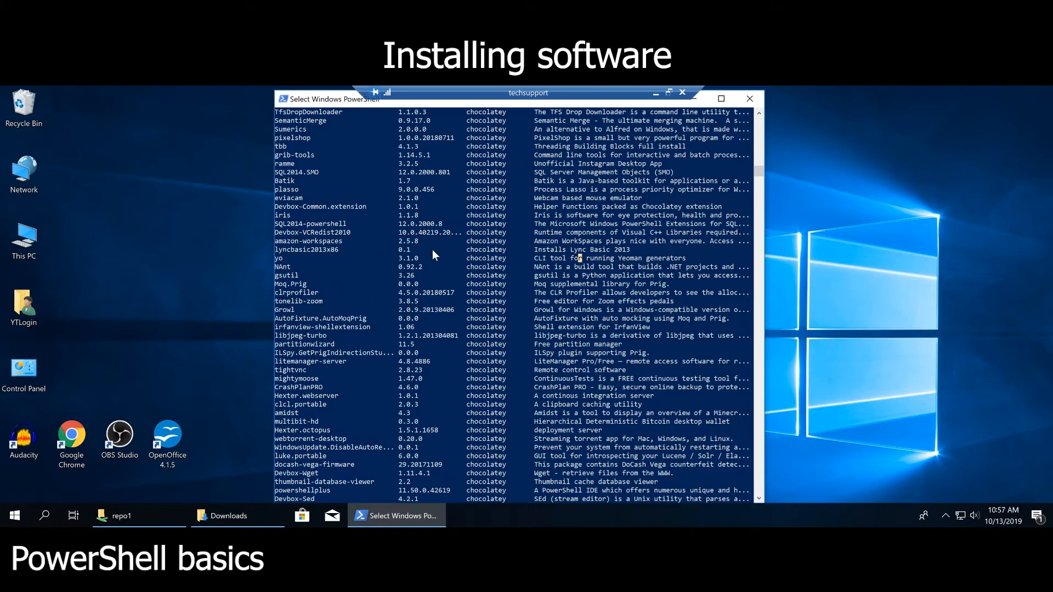
pyautogui.moveTo(519, 297)
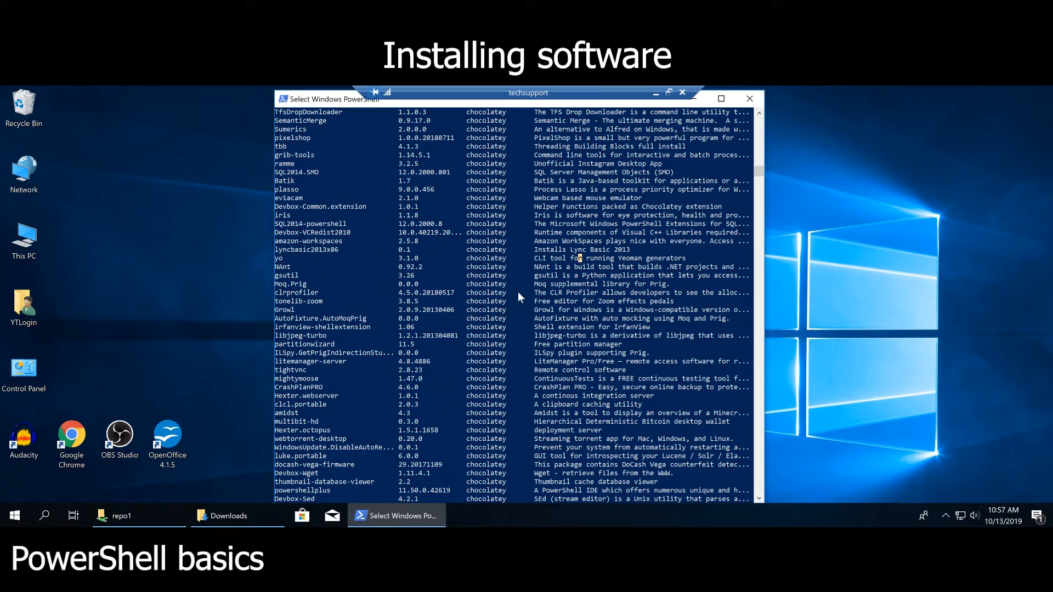
pyautogui.moveTo(523, 329)
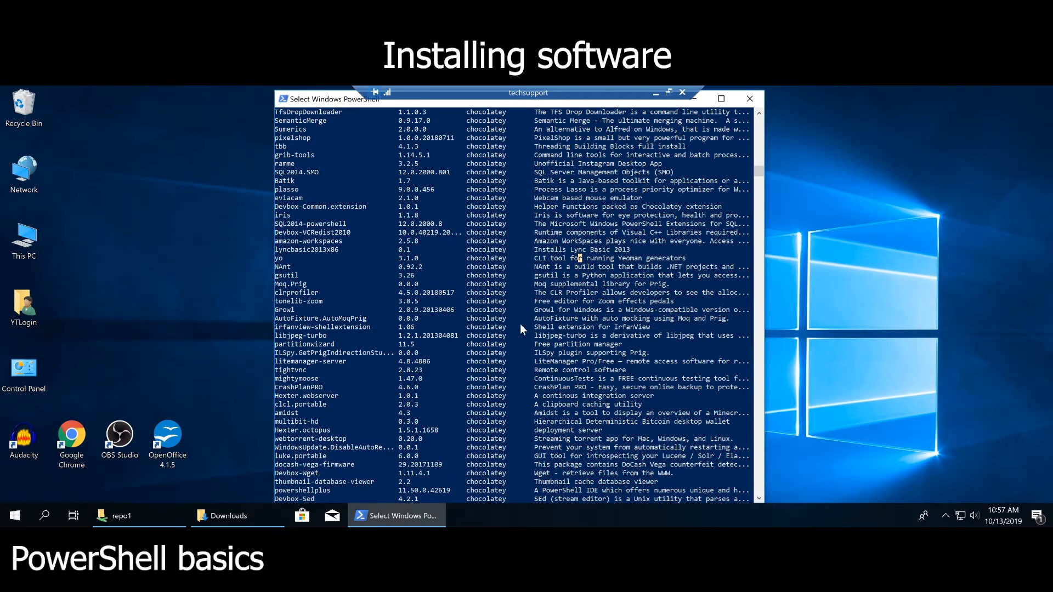
pyautogui.moveTo(322, 262)
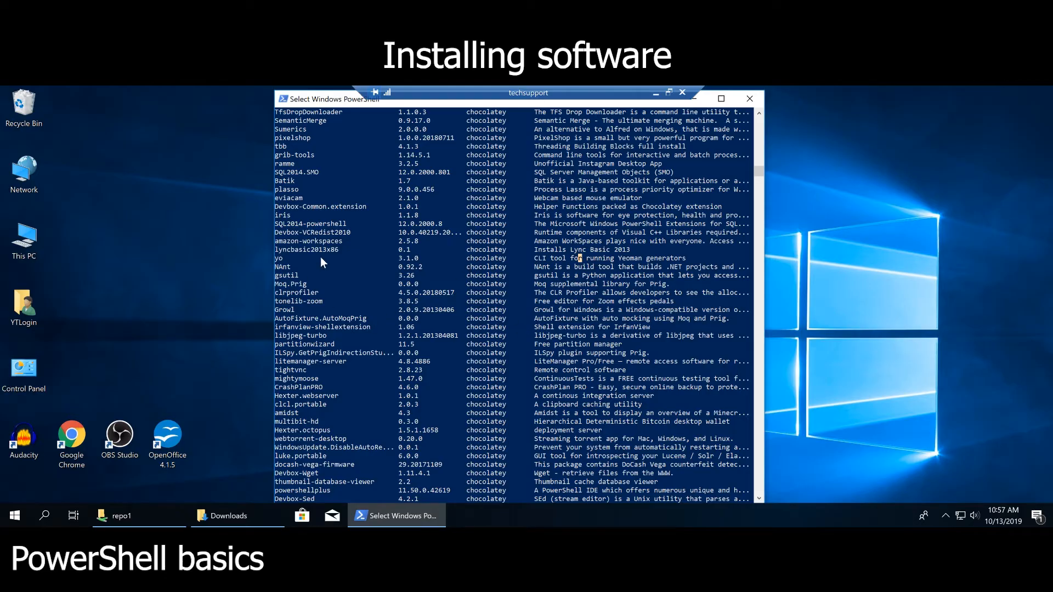
pyautogui.moveTo(527, 247)
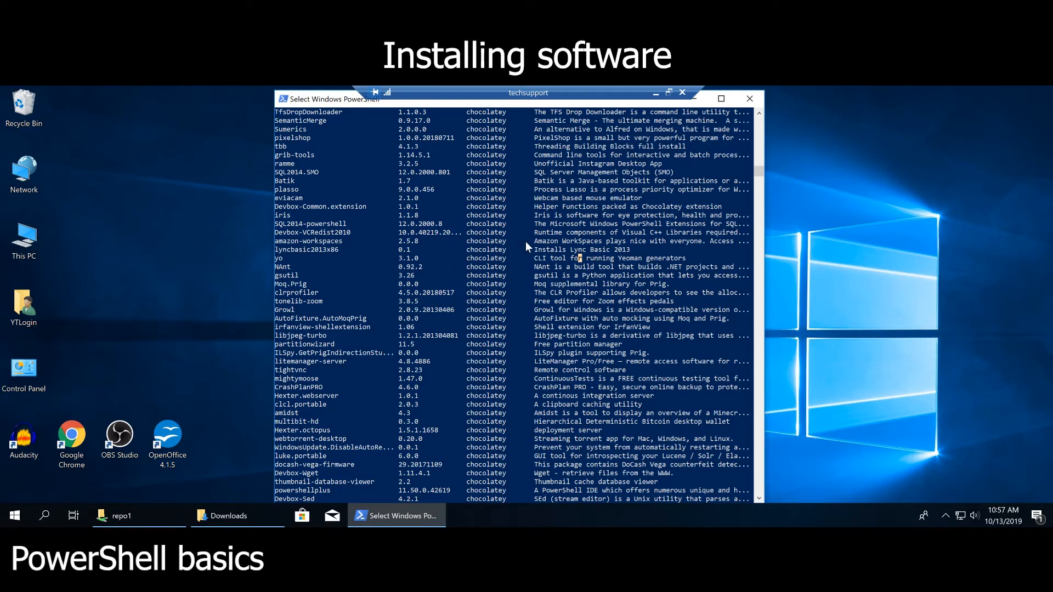
pyautogui.moveTo(689, 113)
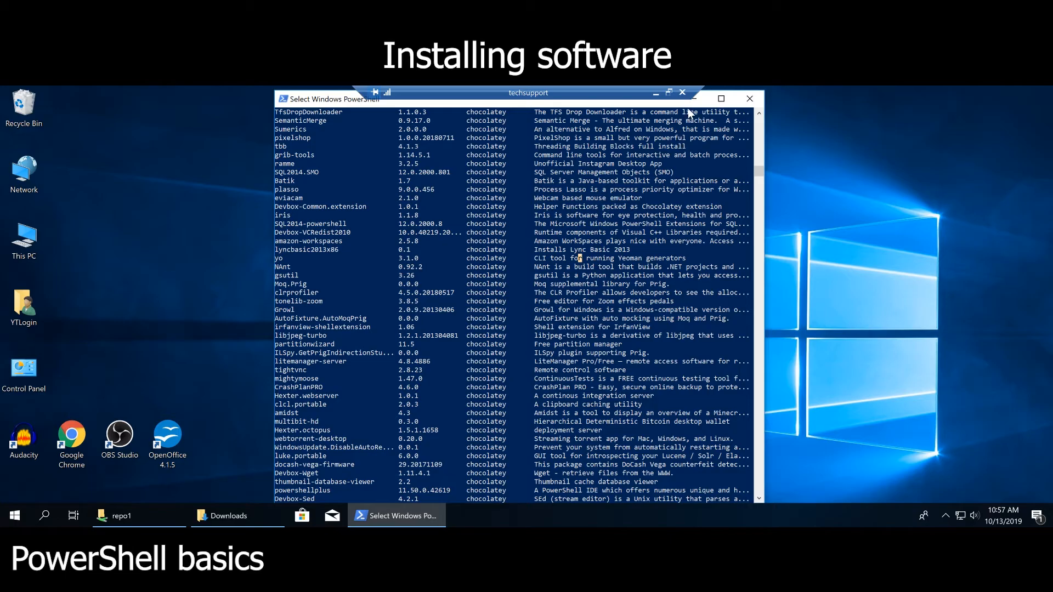
pyautogui.moveTo(756, 176)
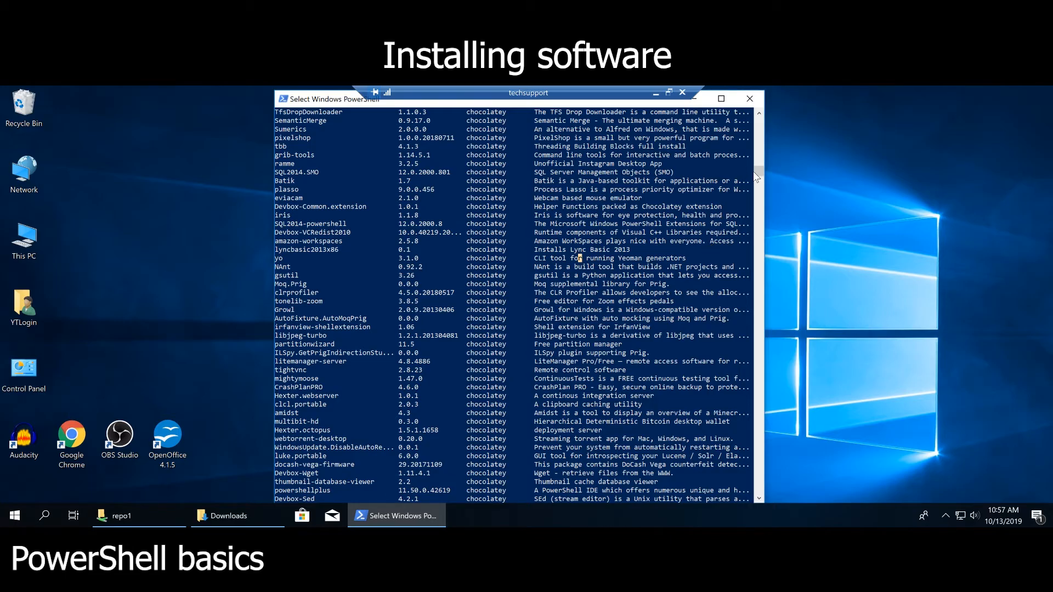
pyautogui.scroll(-3)
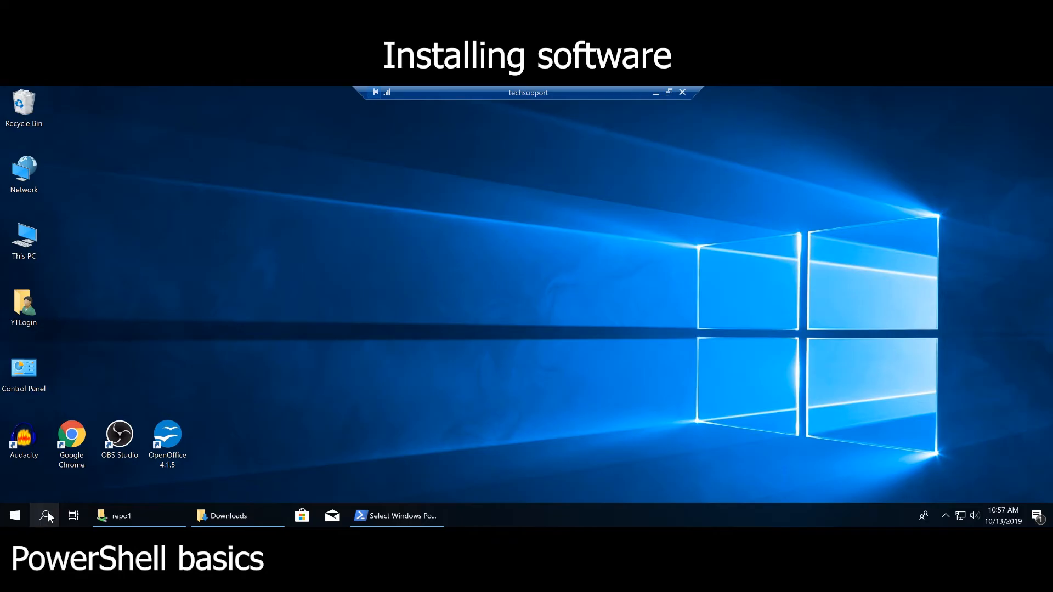
# Step: Launch a fresh Windows PowerShell session from Start search
pyautogui.write('power')
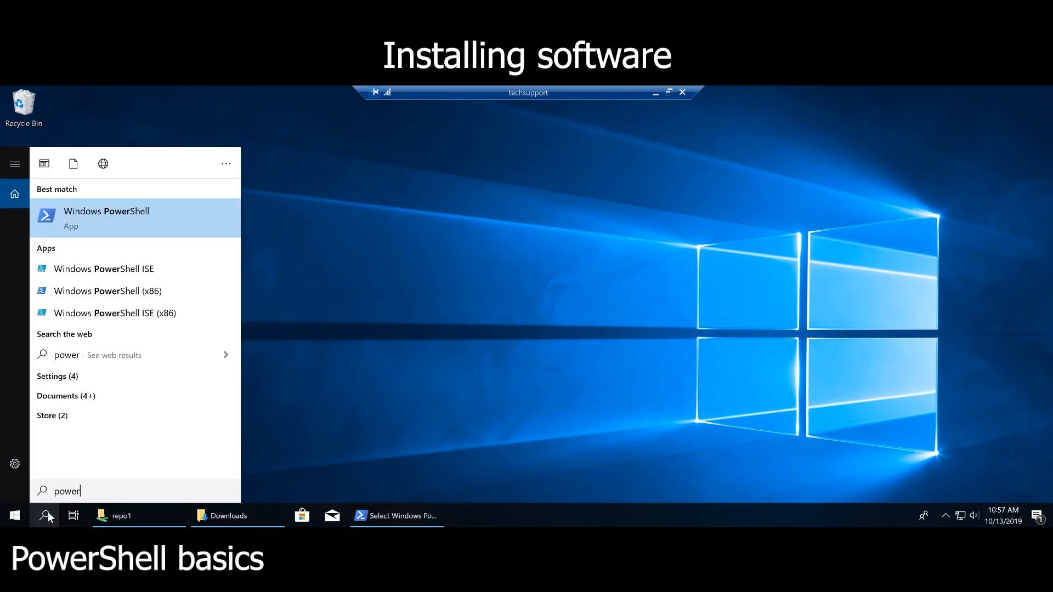
pyautogui.click(106, 217)
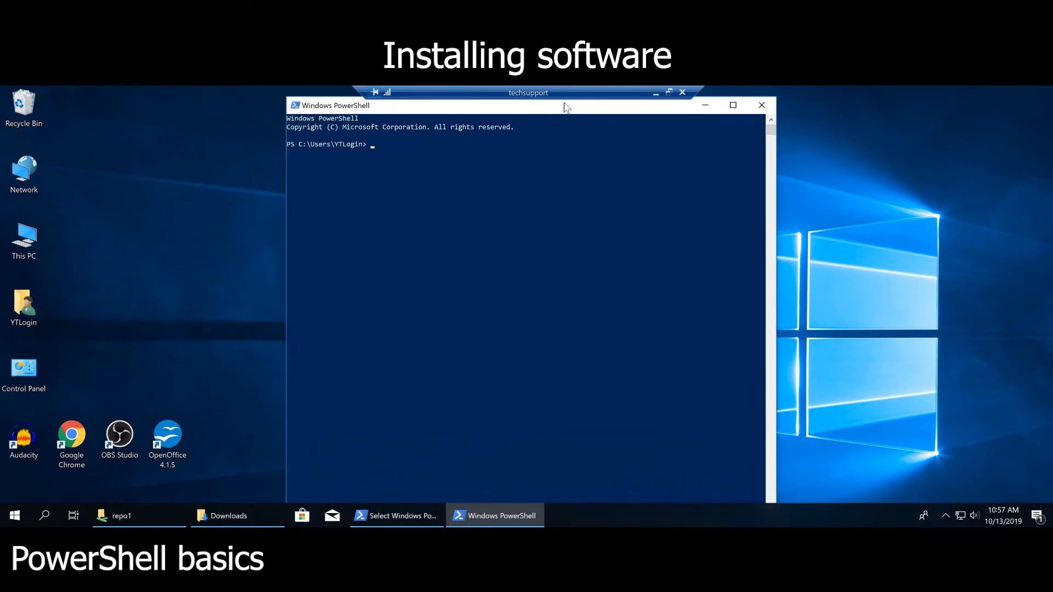
pyautogui.moveTo(516, 178)
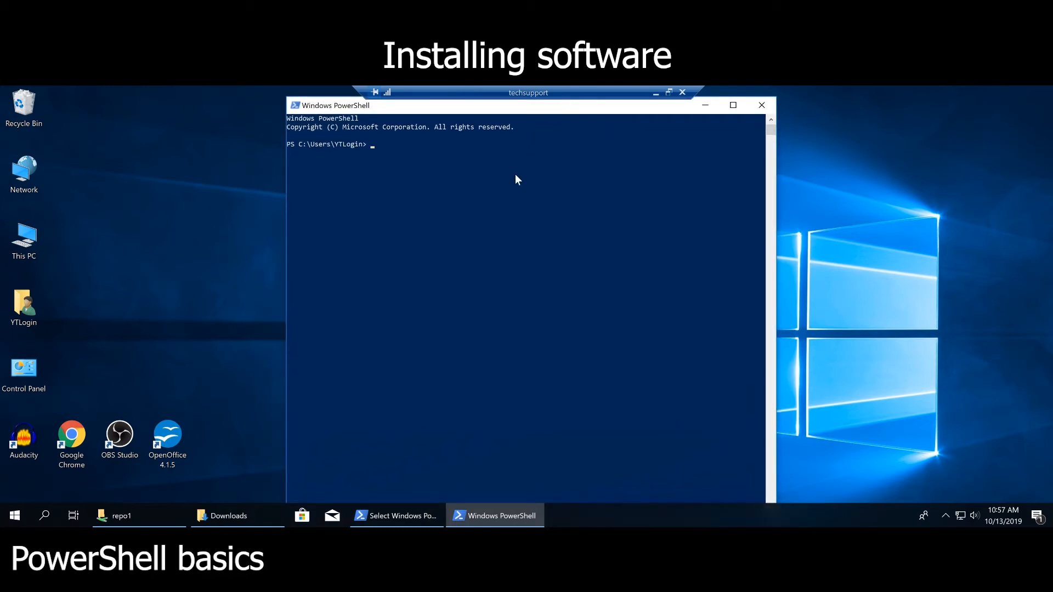
# Step: Run find-package -provider chocolatey -name notepad* to list matching packages
pyautogui.write('f')
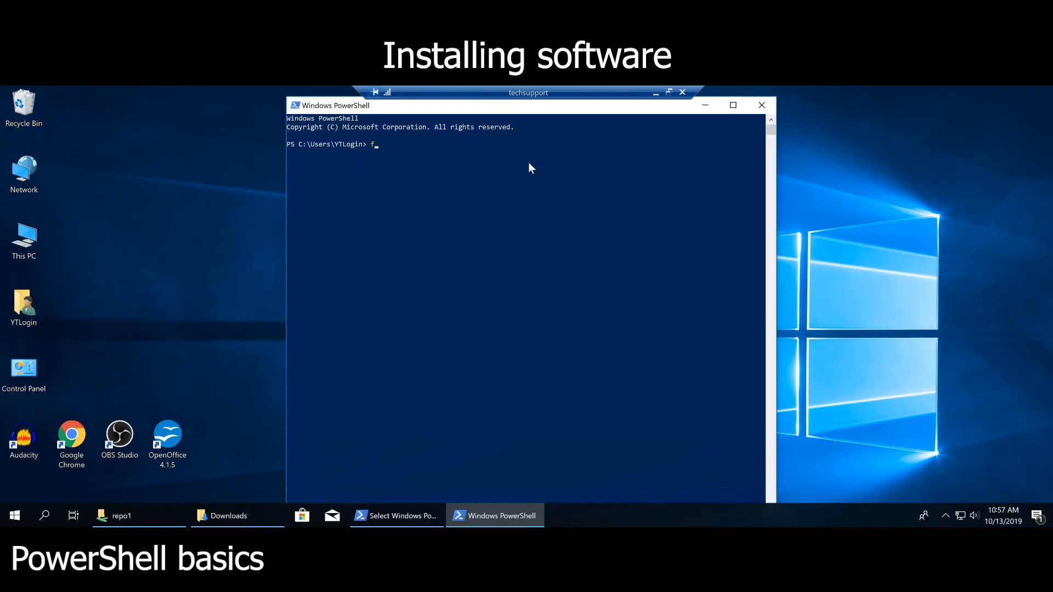
pyautogui.write('ind')
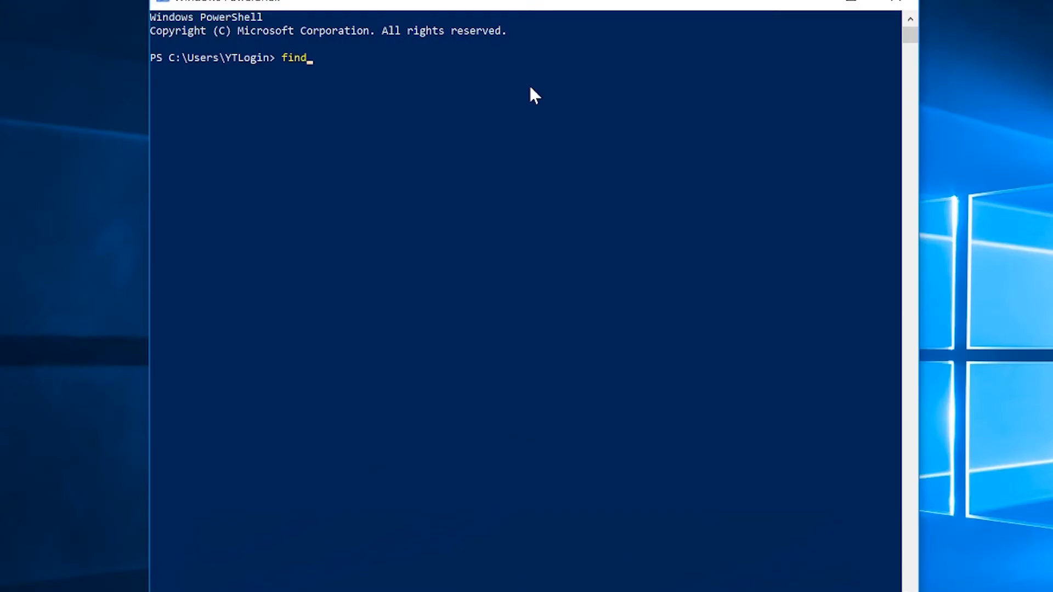
pyautogui.write('-package')
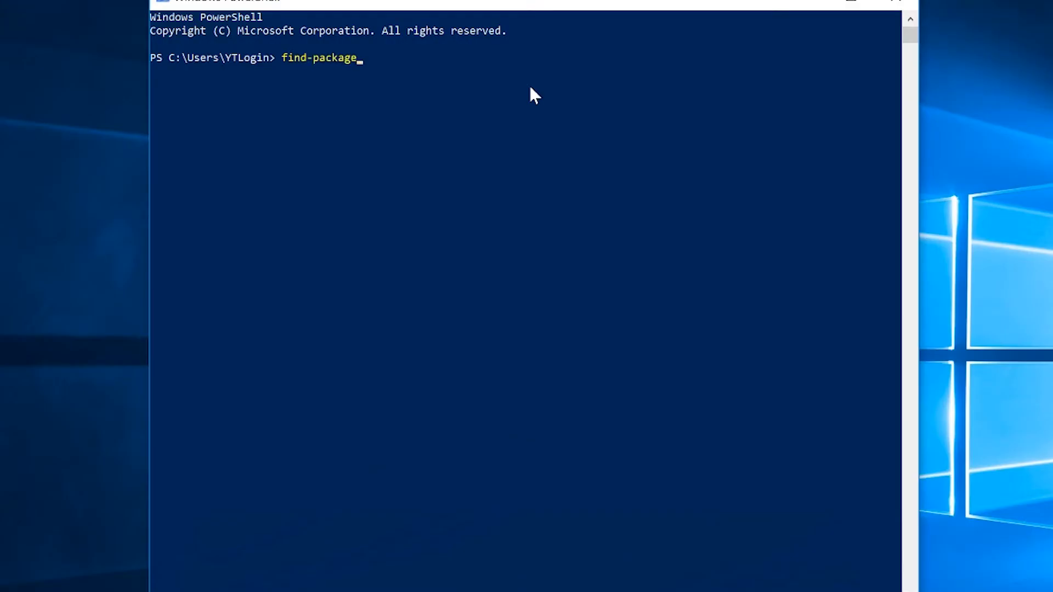
pyautogui.write('-prov')
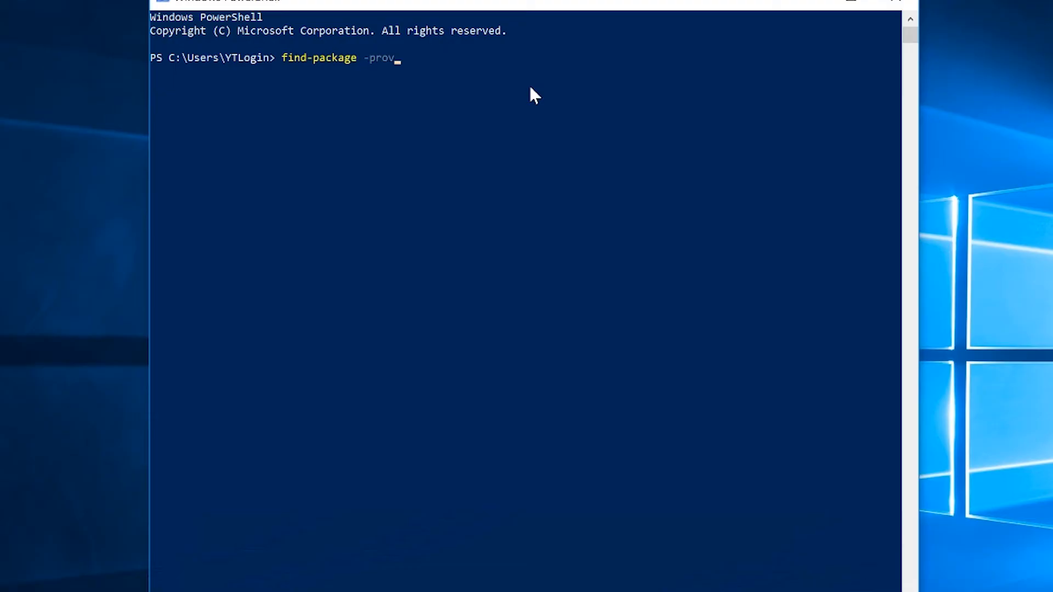
pyautogui.write('ider cho')
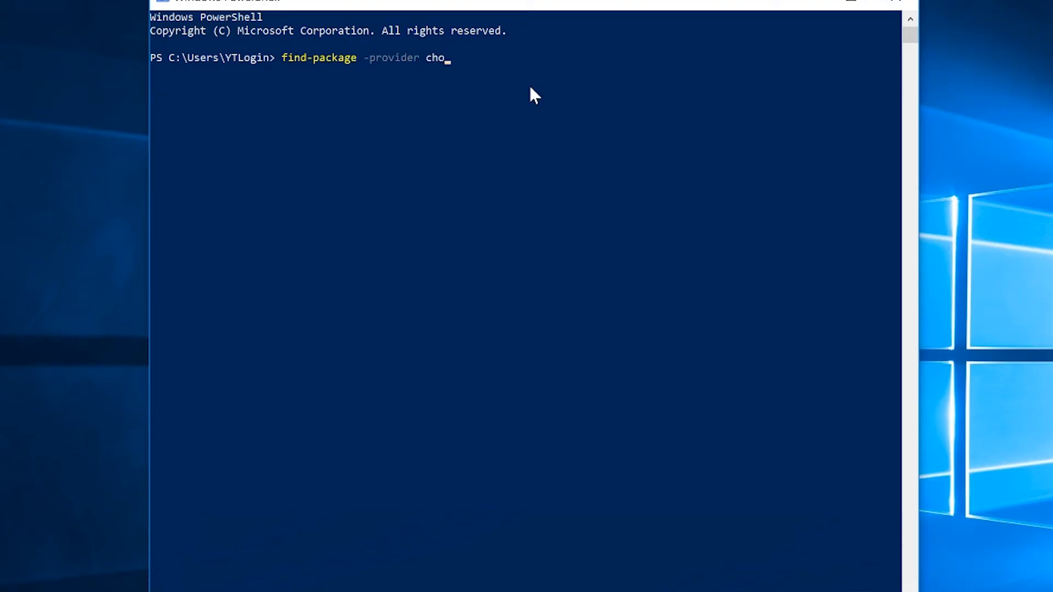
pyautogui.write('colatey')
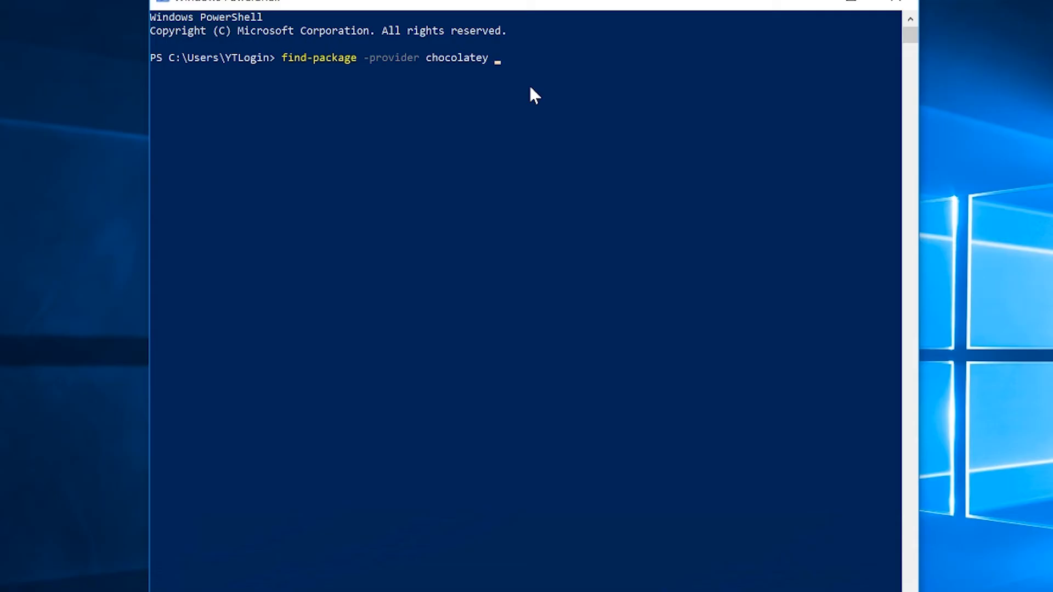
pyautogui.write('-name')
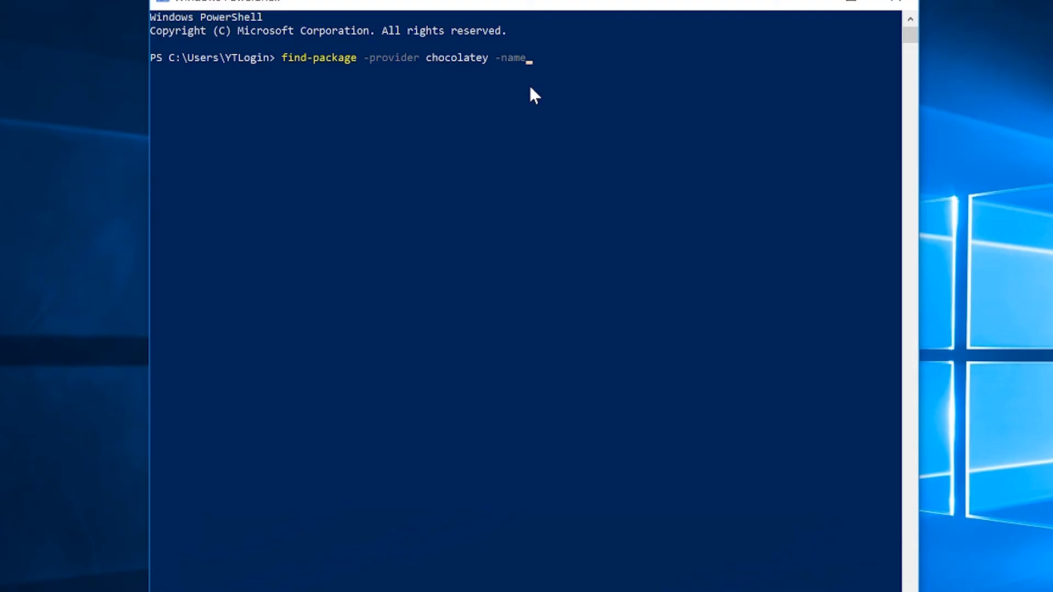
pyautogui.write('n')
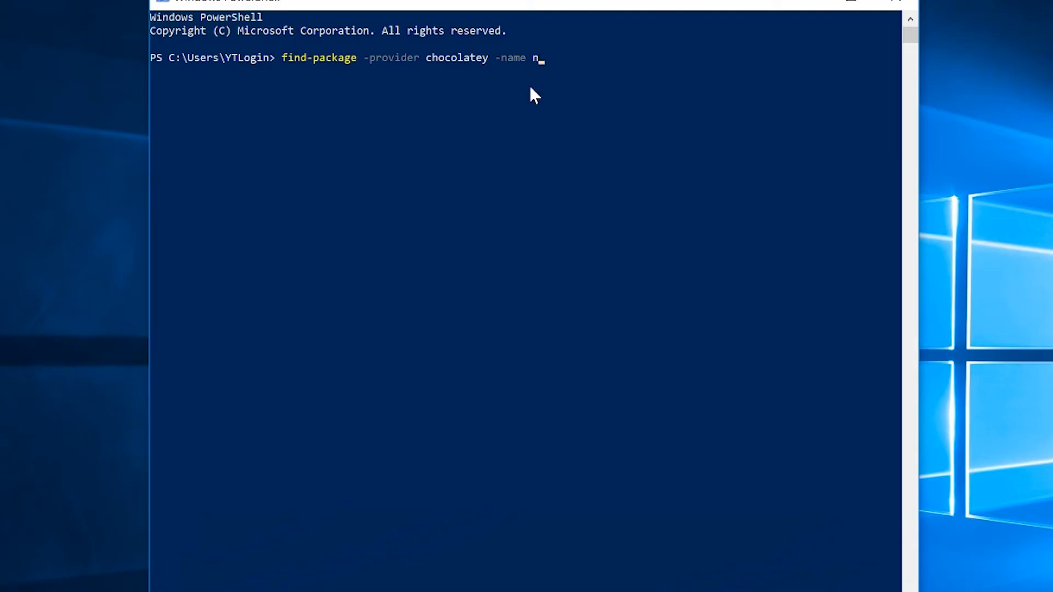
pyautogui.write('ote')
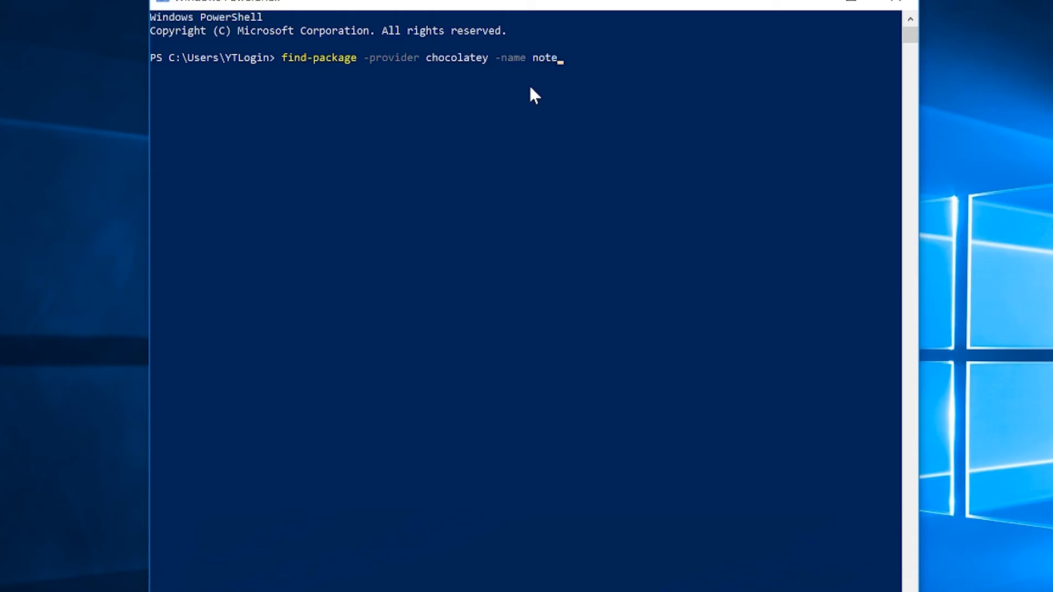
pyautogui.write('pad')
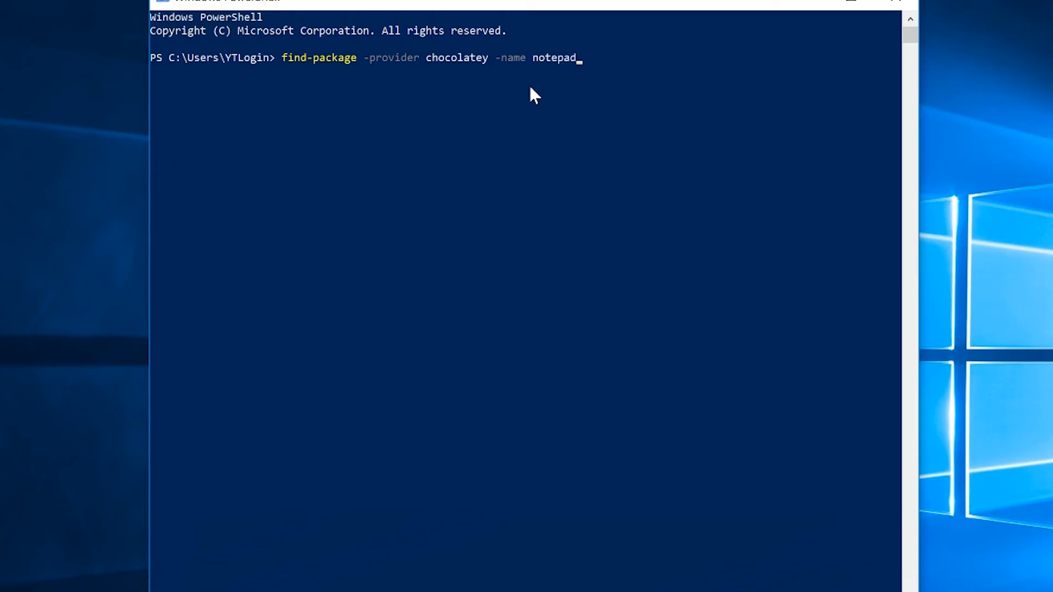
pyautogui.write('*')
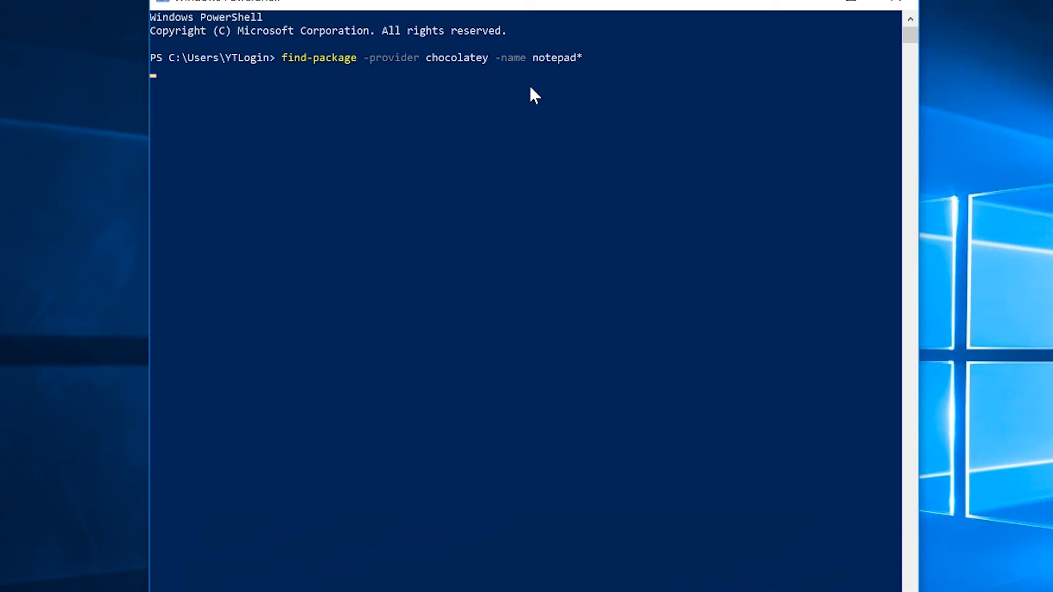
pyautogui.press('Return')
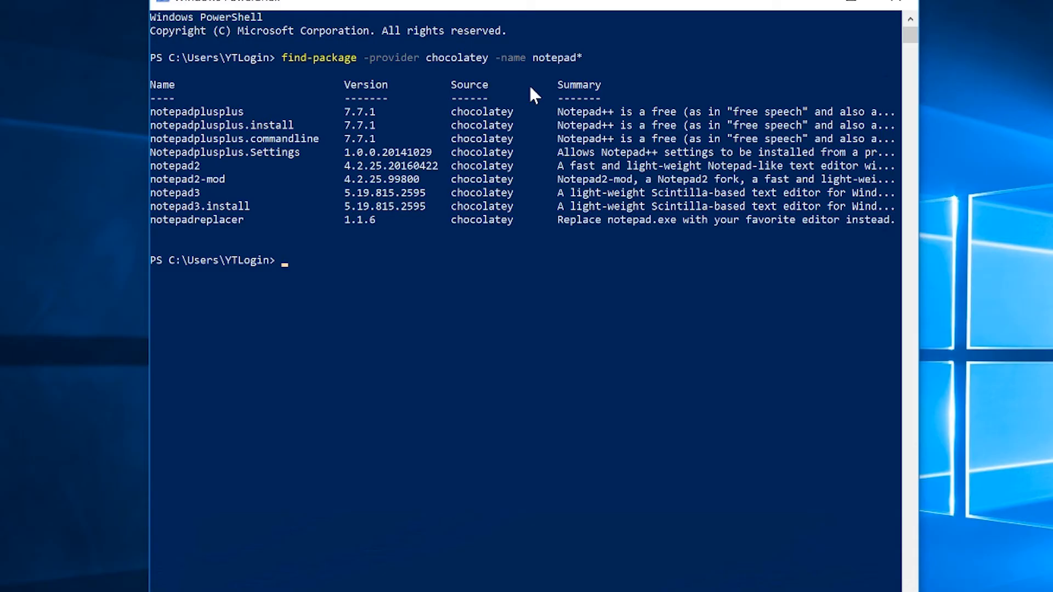
pyautogui.moveTo(415, 261)
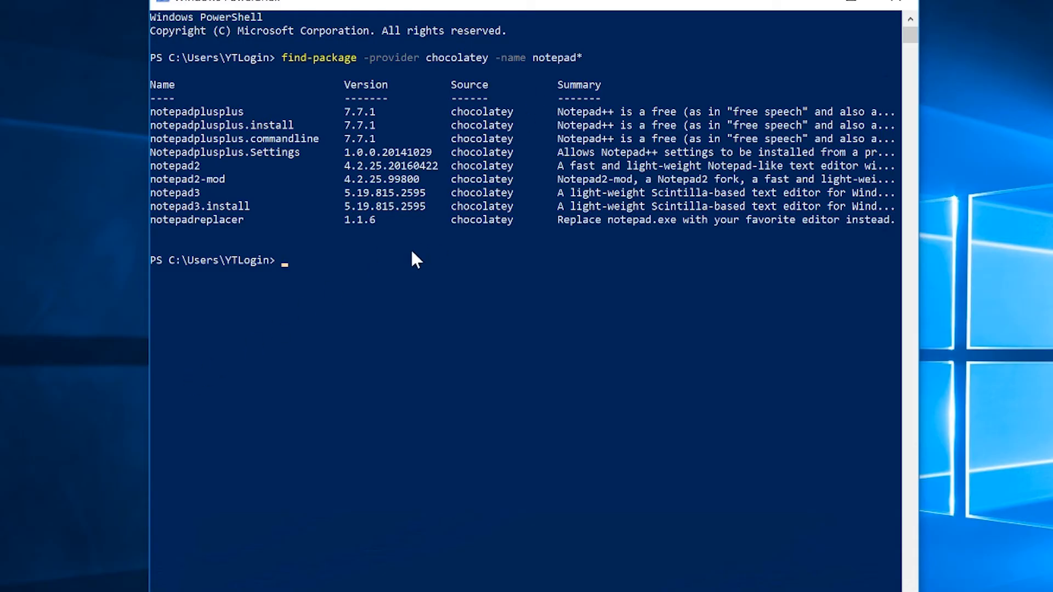
pyautogui.moveTo(402, 262)
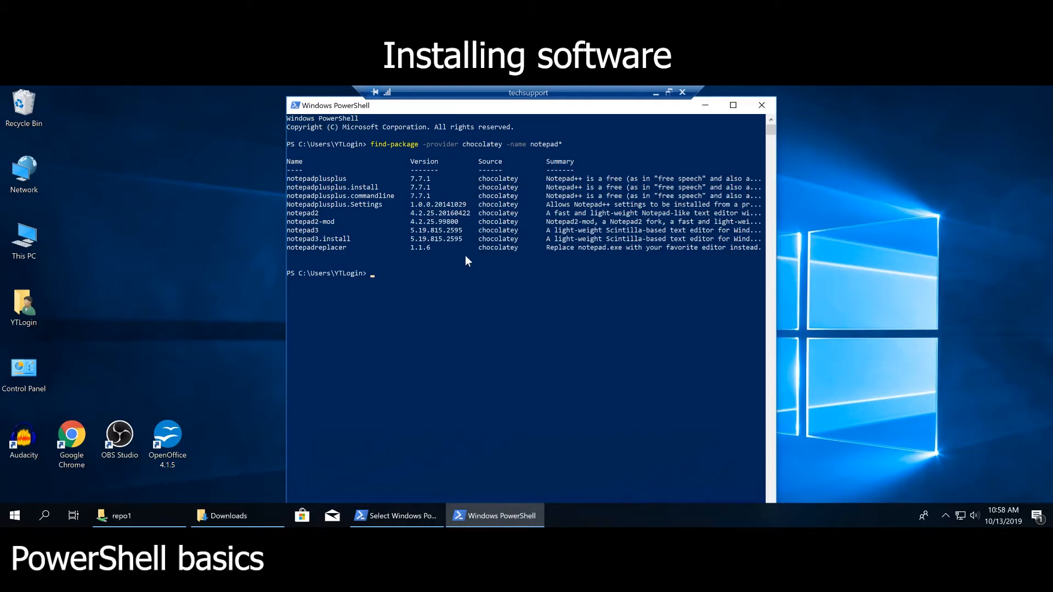
pyautogui.moveTo(470, 259)
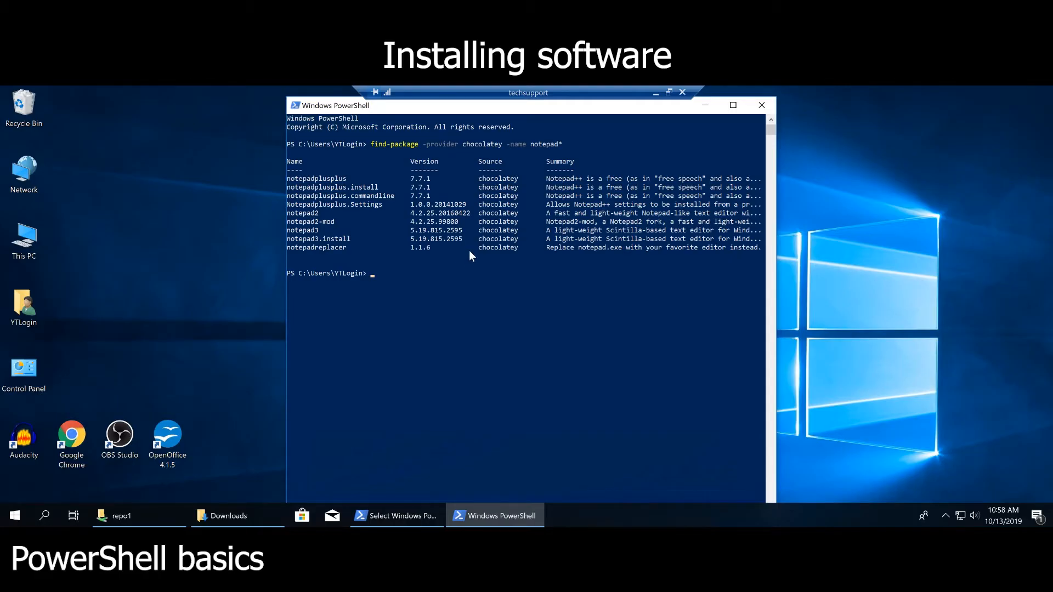
pyautogui.moveTo(513, 145)
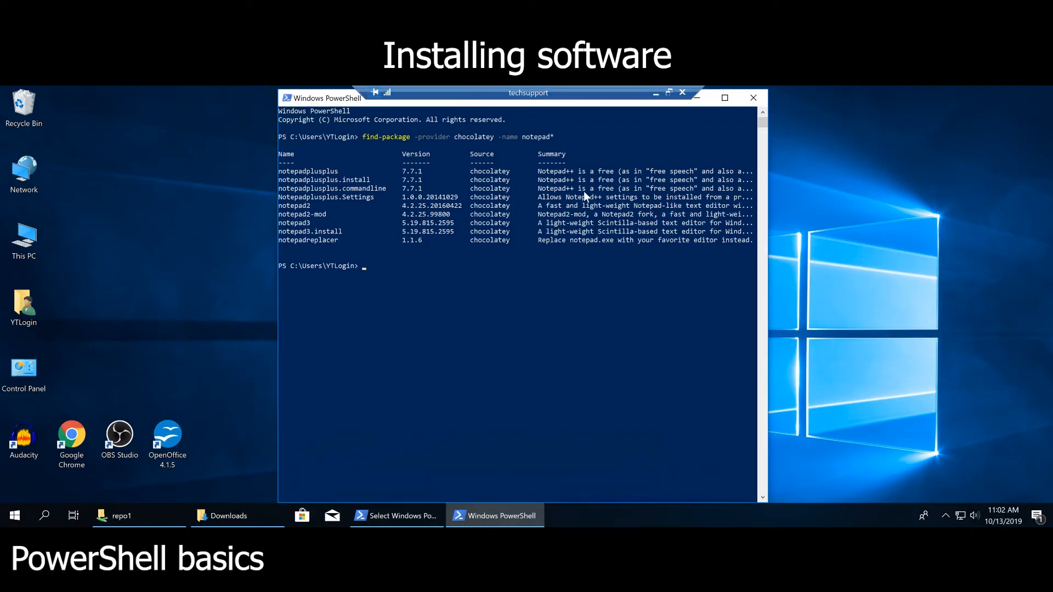
pyautogui.moveTo(341, 171)
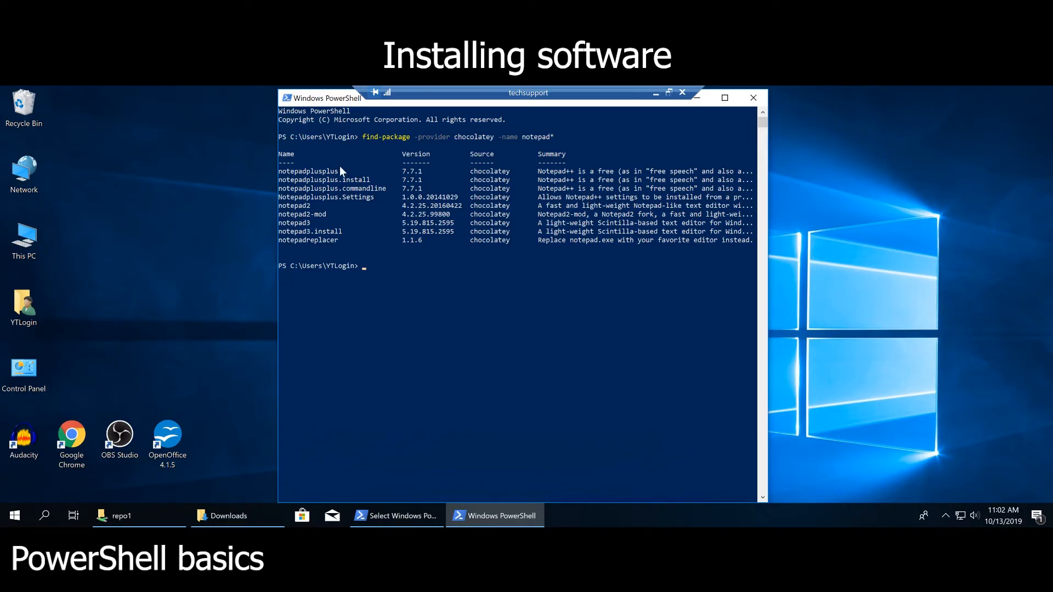
pyautogui.moveTo(339, 177)
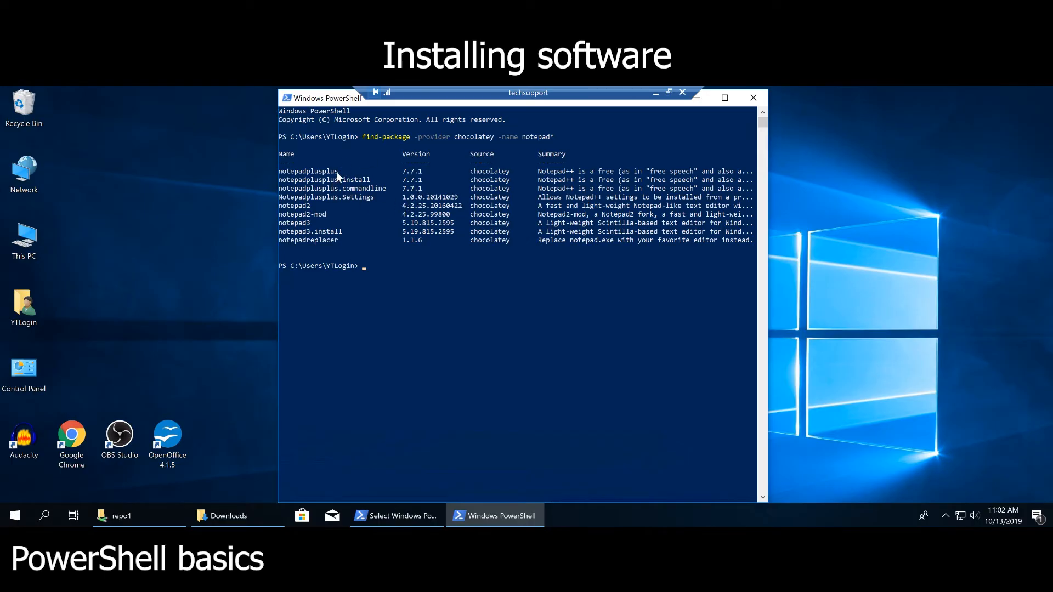
# Step: Run install-package -provider chocolatey -name notepadplusplus, reaching the trust-source prompt
pyautogui.doubleClick(307, 171)
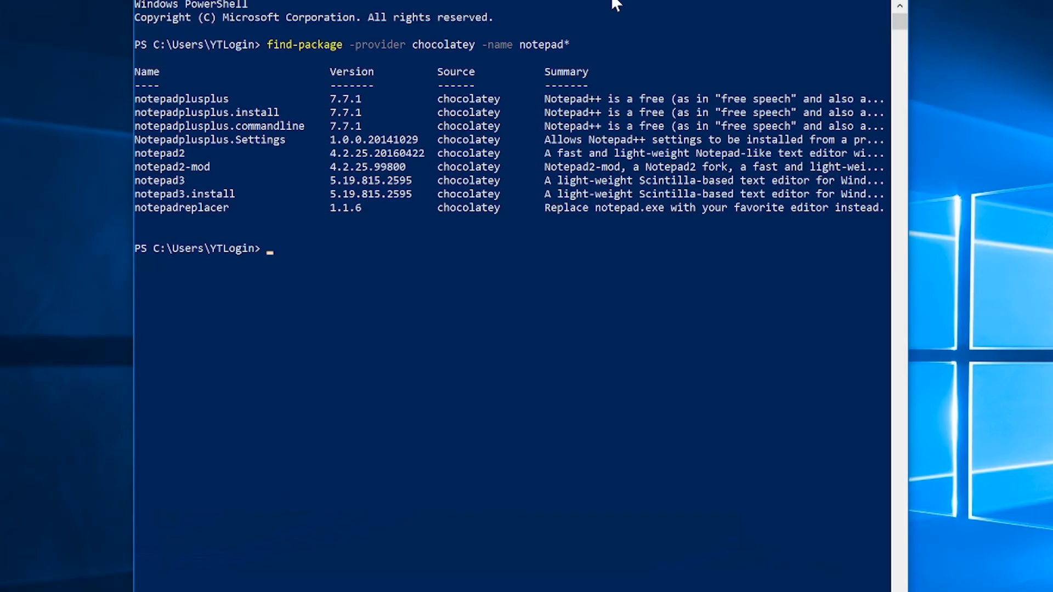
pyautogui.write('install-')
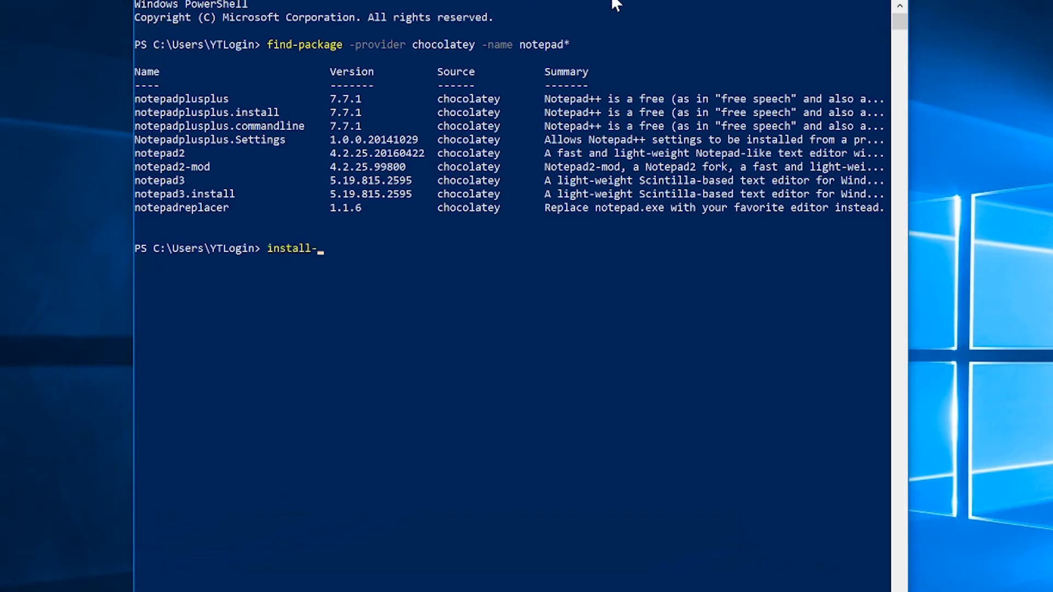
pyautogui.write('package -')
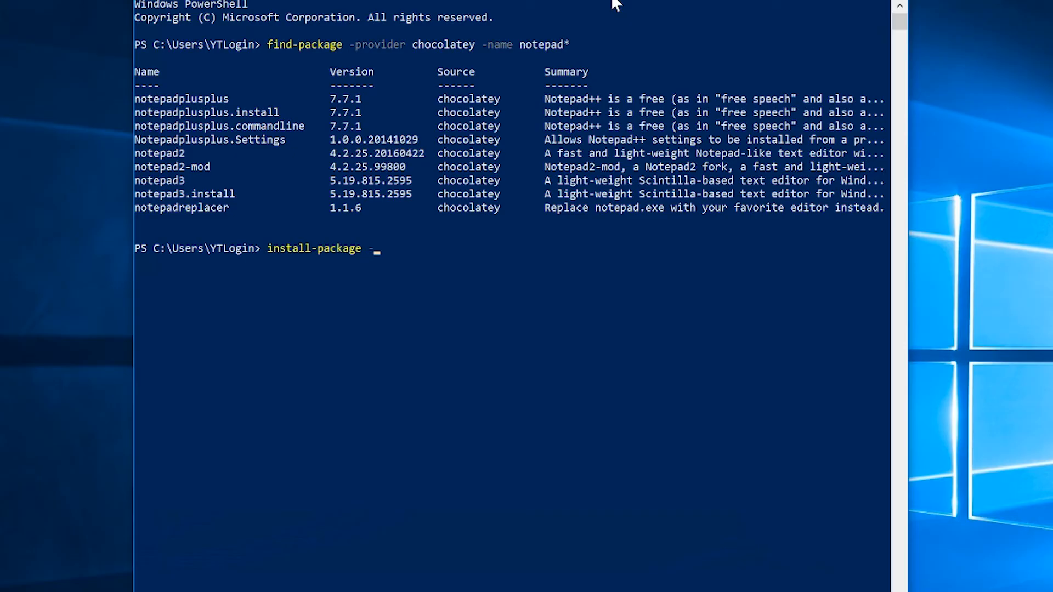
pyautogui.write('provider')
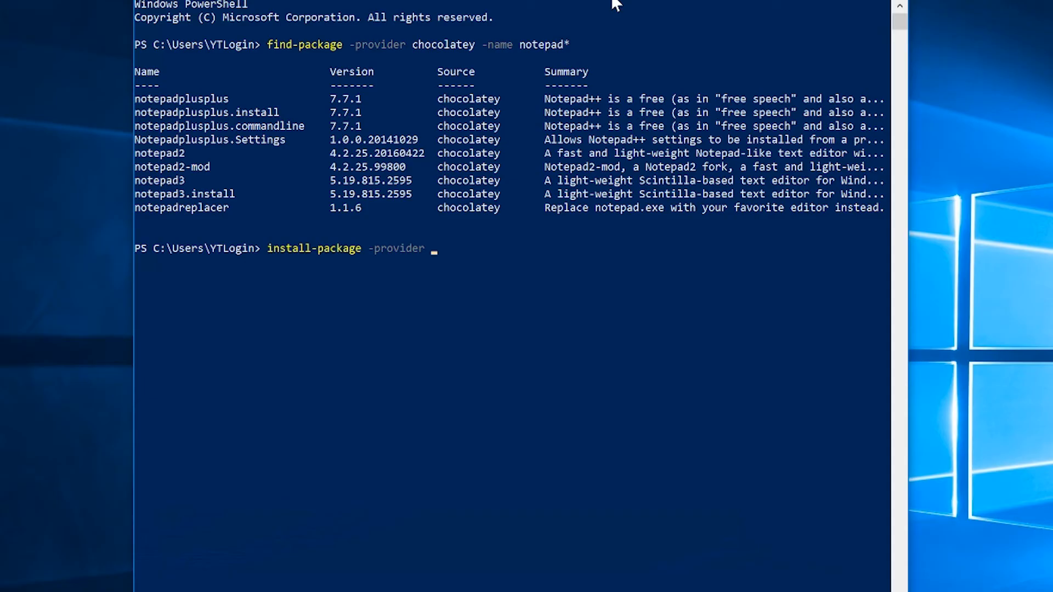
pyautogui.write('chocolat')
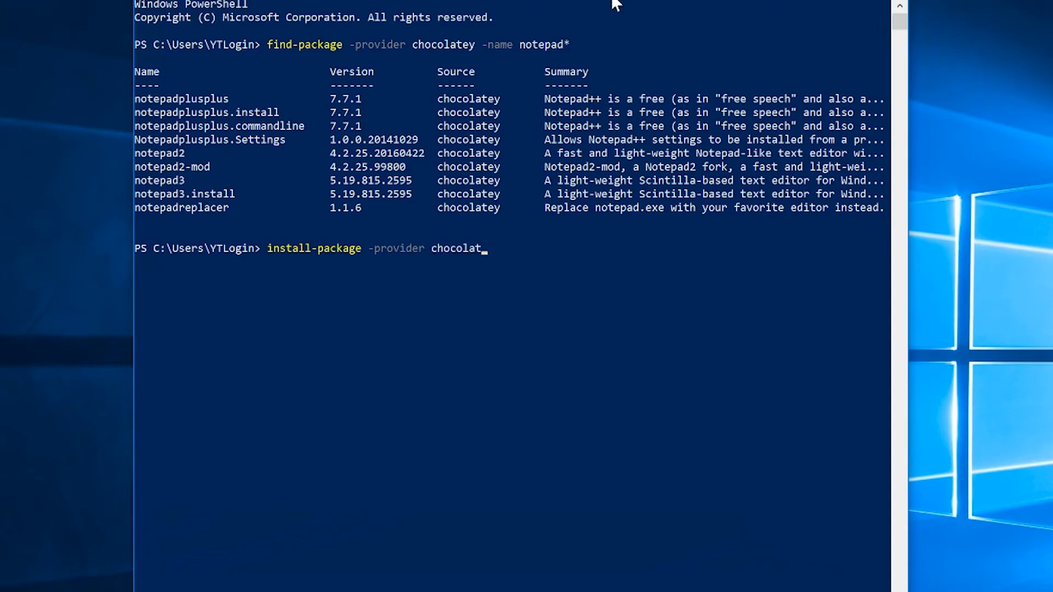
pyautogui.write('ey')
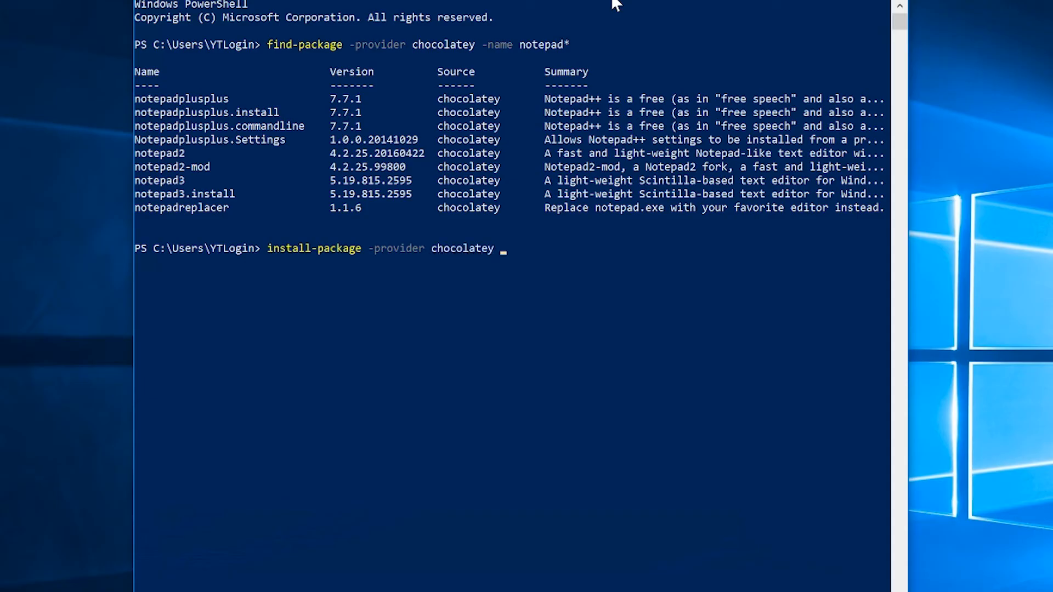
pyautogui.write('-name')
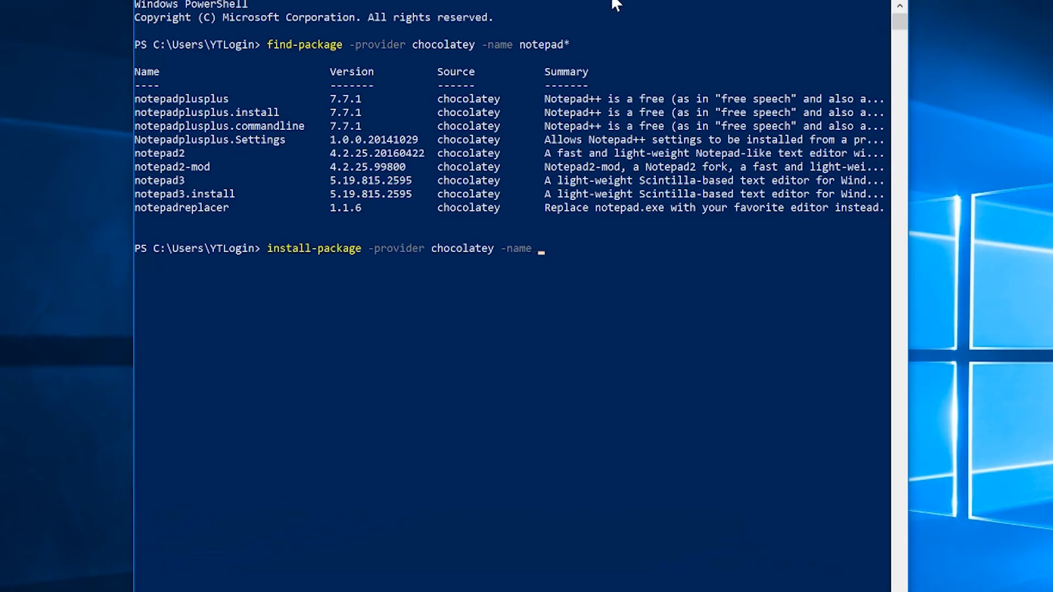
pyautogui.write('notepadplusplus')
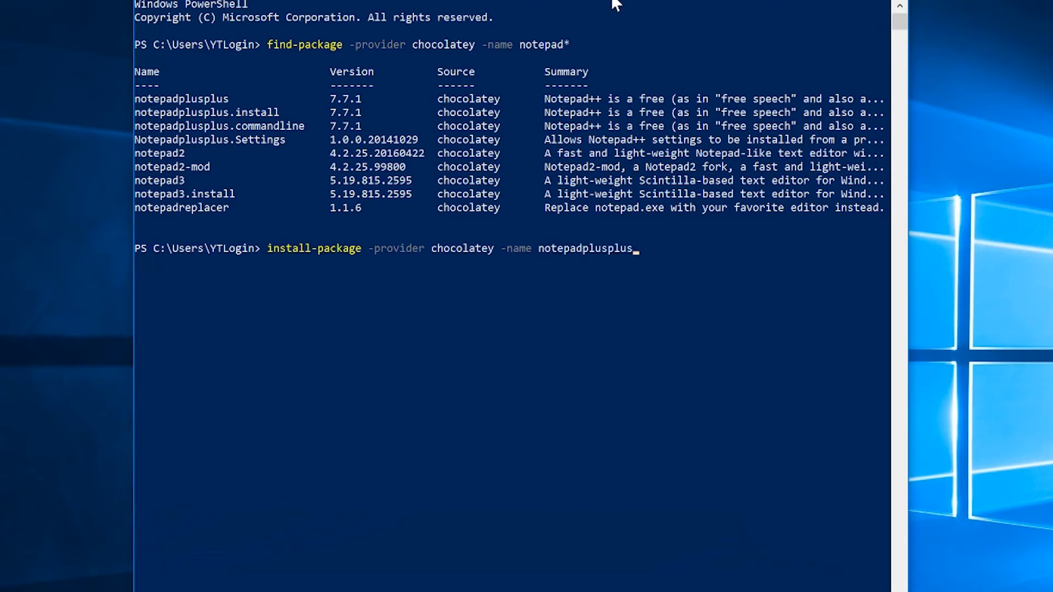
pyautogui.press('Return')
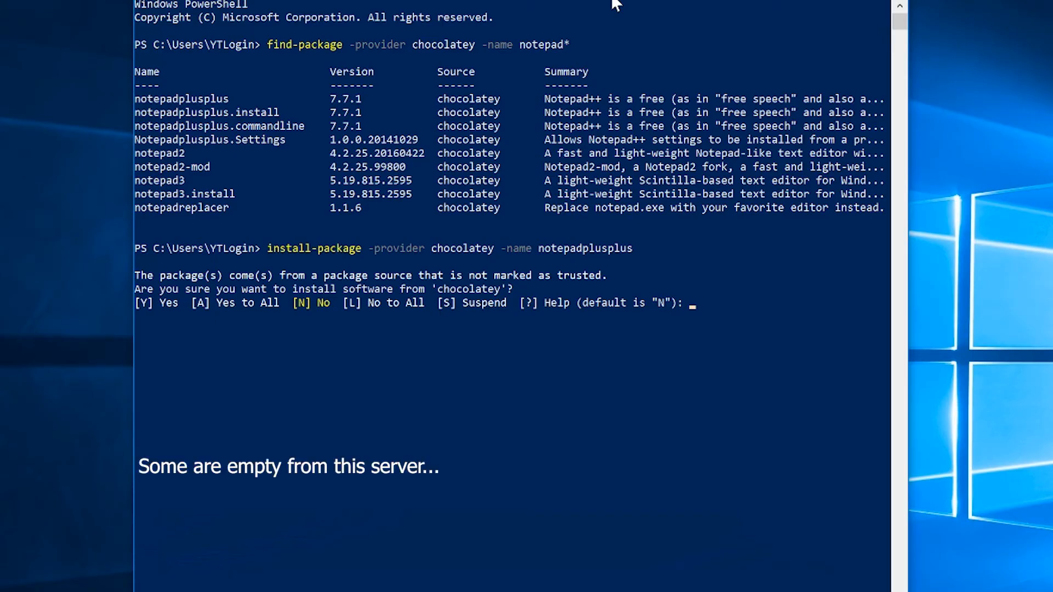
pyautogui.moveTo(139, 310)
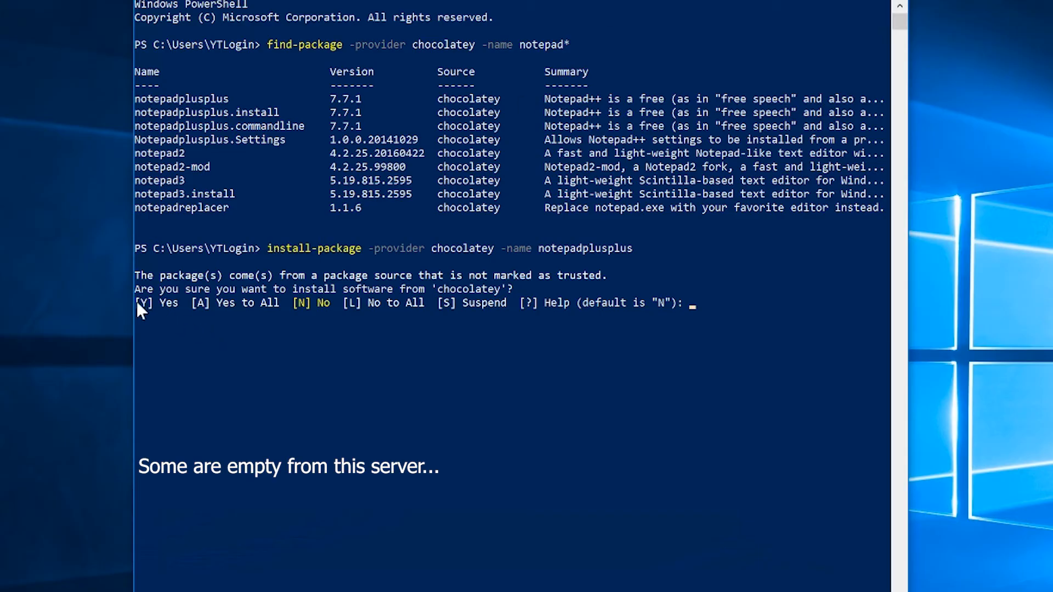
pyautogui.moveTo(507, 336)
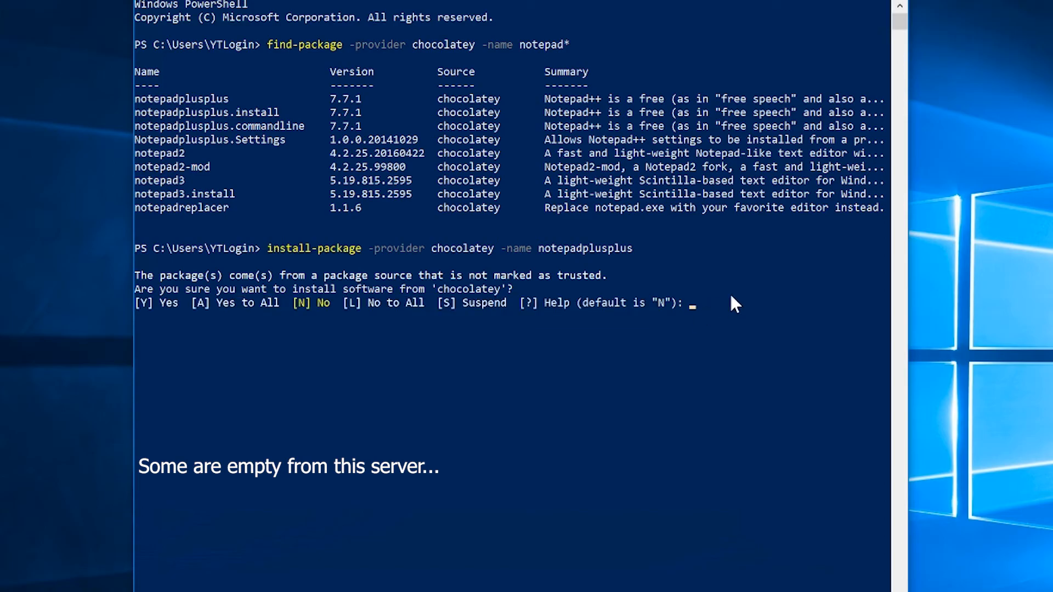
# Step: Answer y to trust the source, then browse C:\Chocolatey\lib\notepadplusplus.install.7.7.1\tools showing the npp installers
pyautogui.write('y')
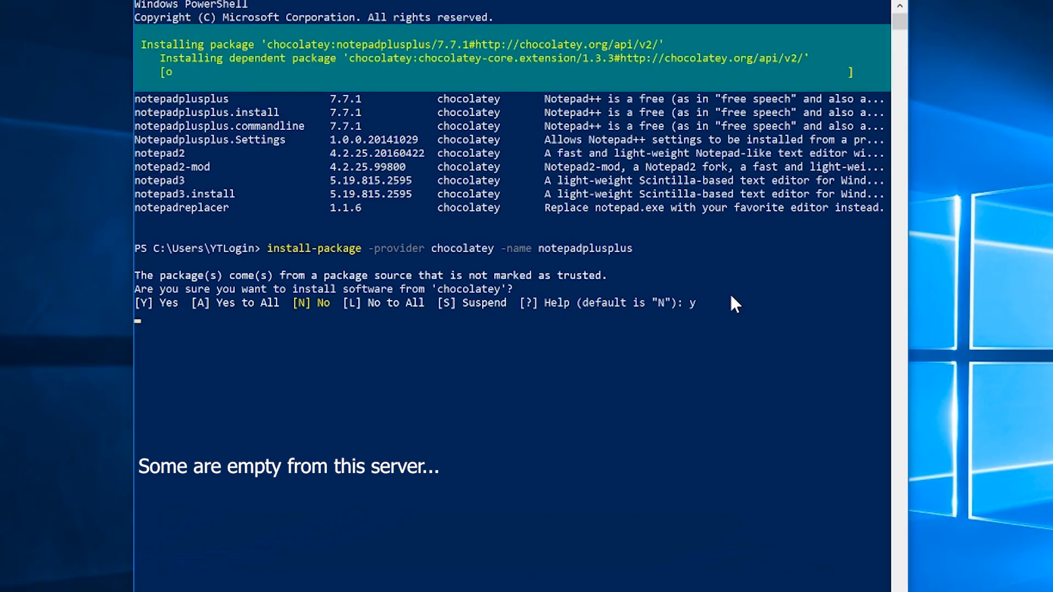
pyautogui.moveTo(527, 49)
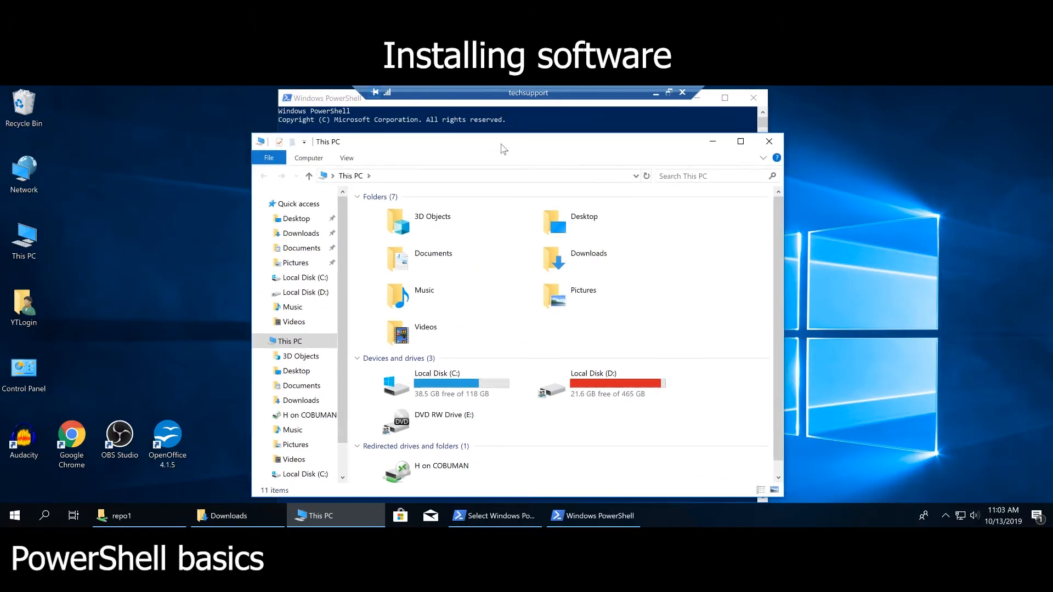
pyautogui.doubleClick(437, 383)
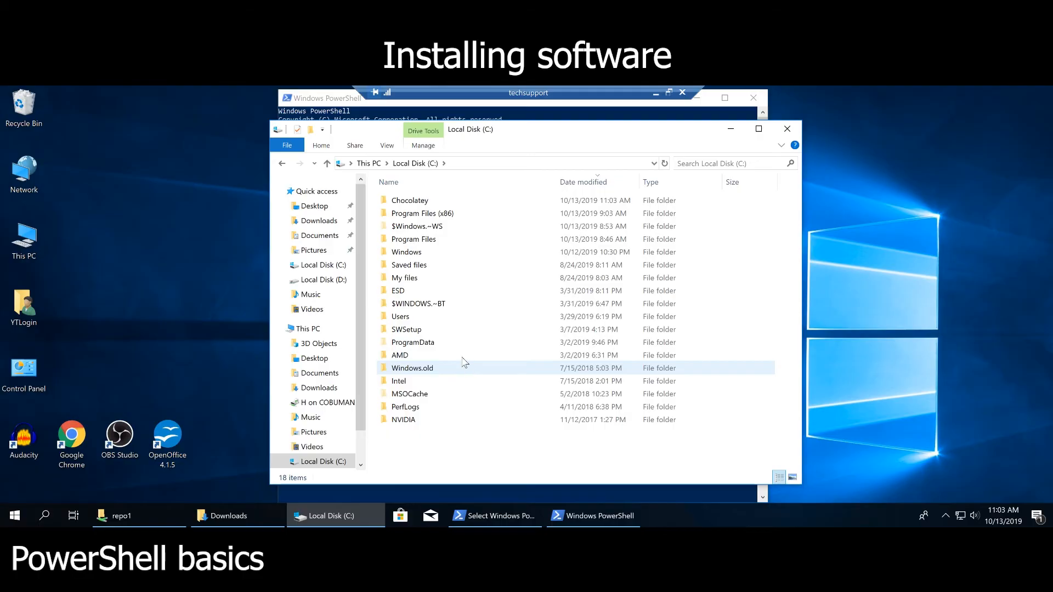
pyautogui.moveTo(409, 199)
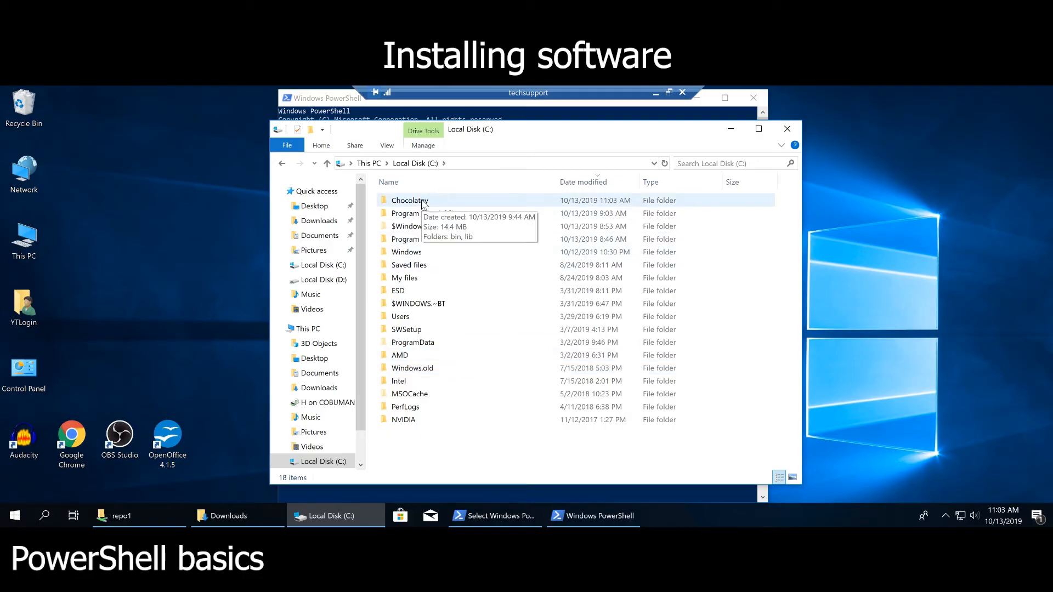
pyautogui.doubleClick(408, 200)
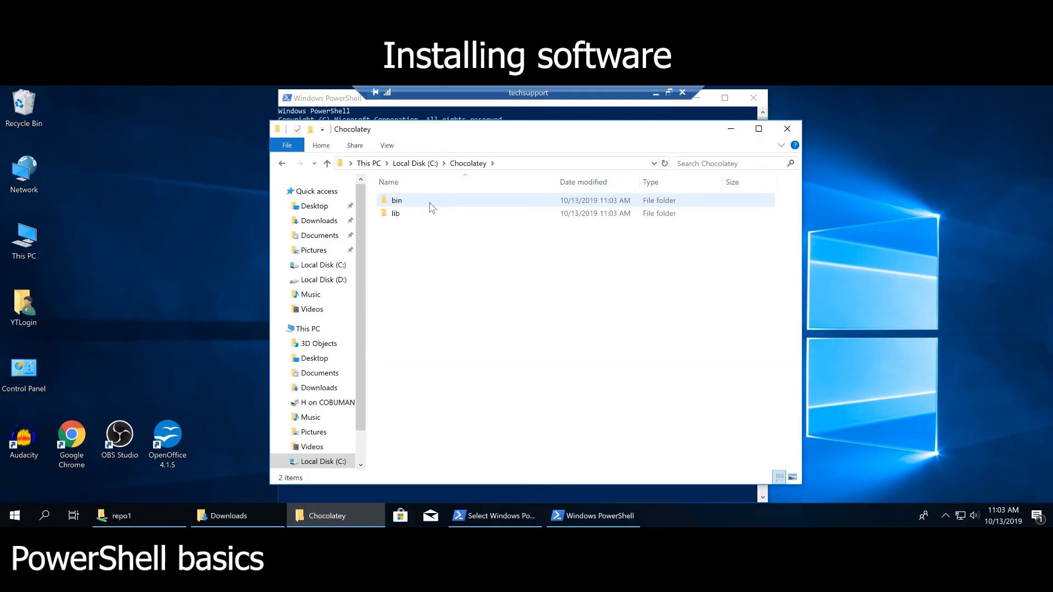
pyautogui.doubleClick(395, 213)
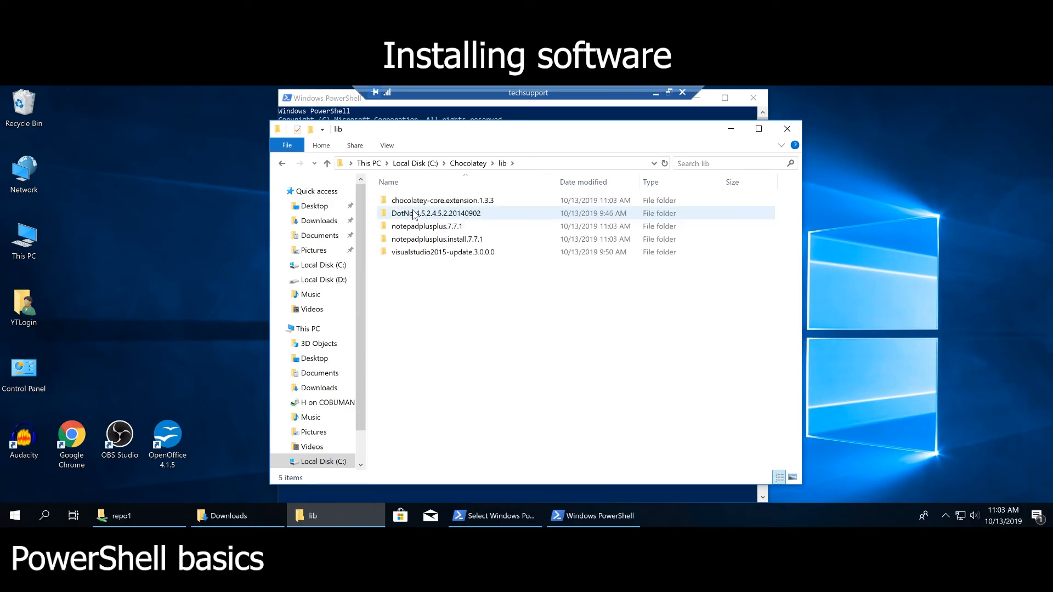
pyautogui.click(442, 200)
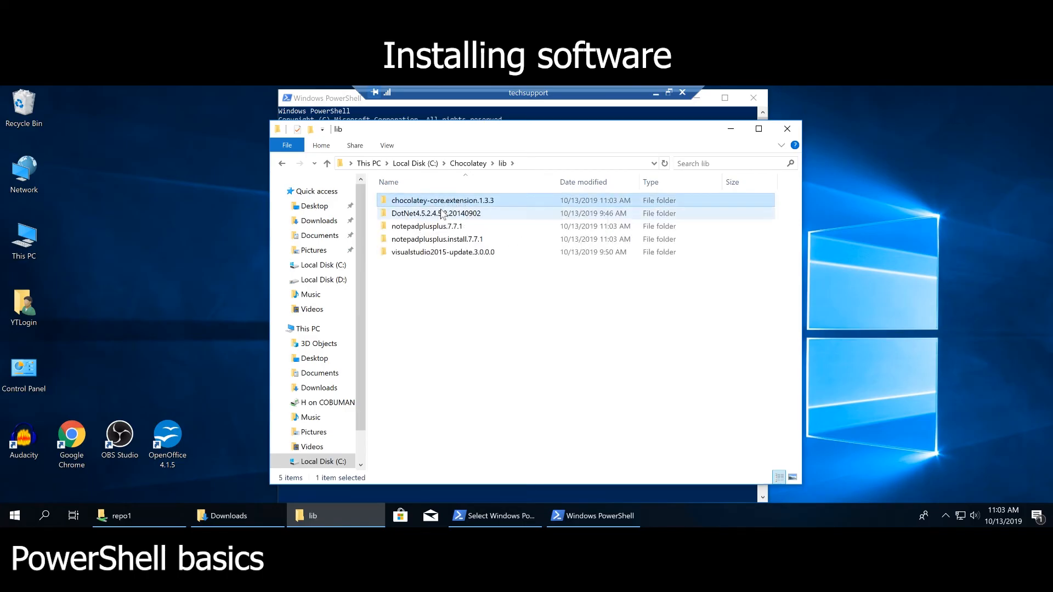
pyautogui.click(436, 239)
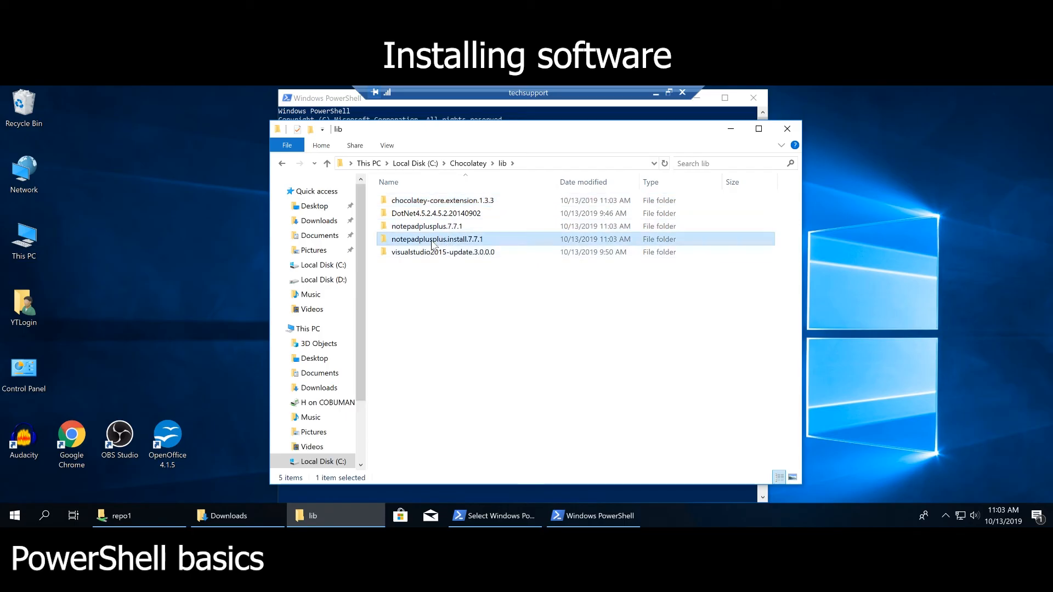
pyautogui.click(427, 226)
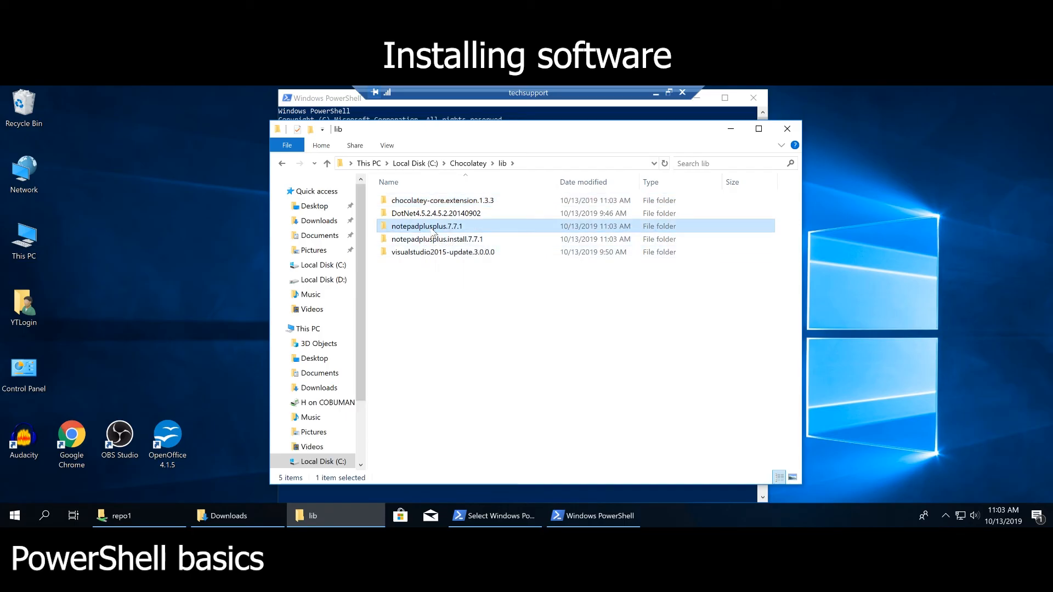
pyautogui.moveTo(611, 239)
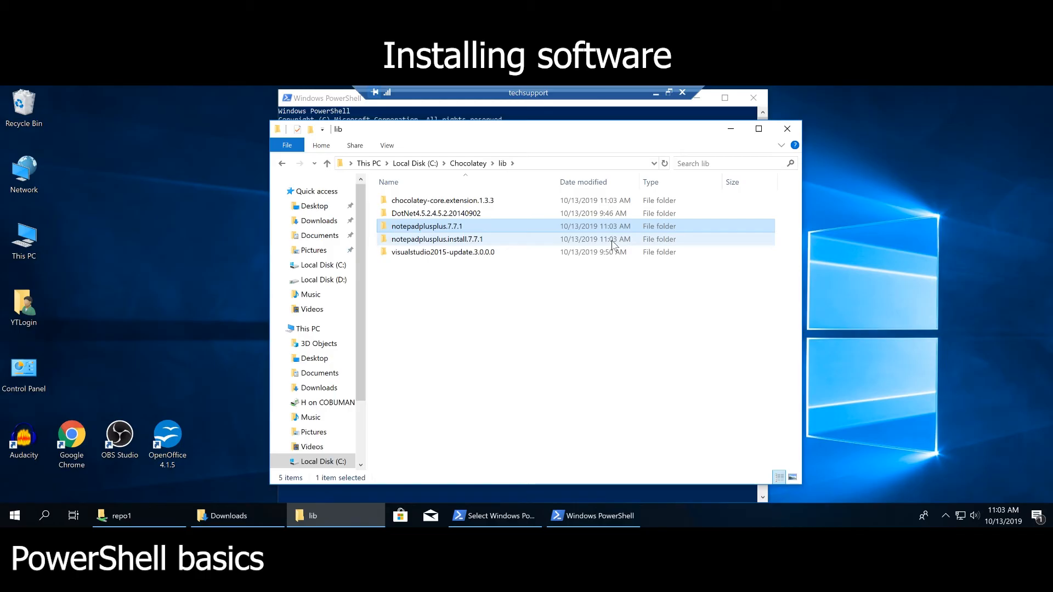
pyautogui.doubleClick(436, 239)
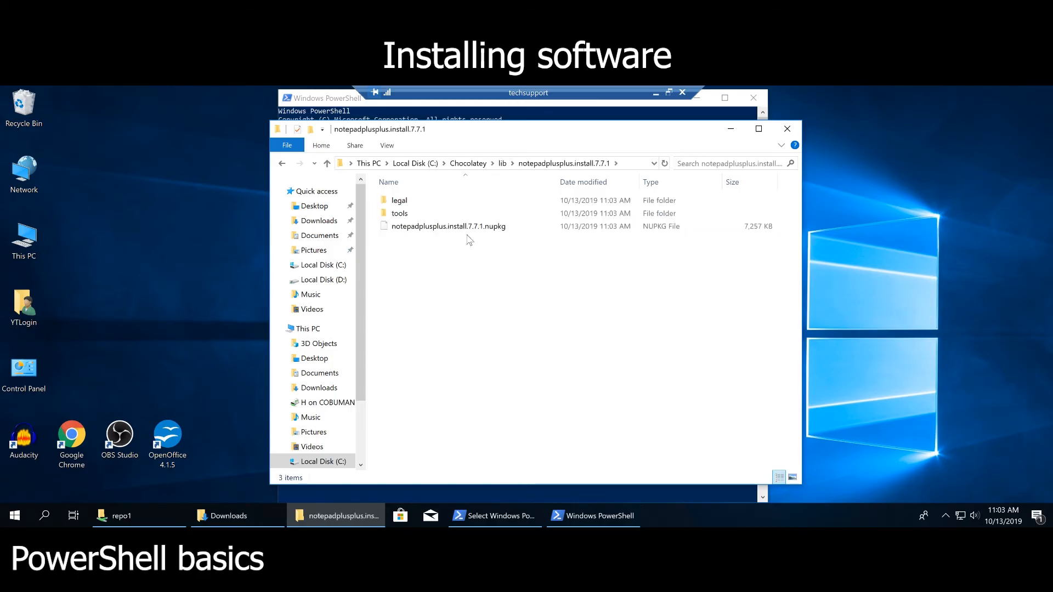
pyautogui.doubleClick(400, 213)
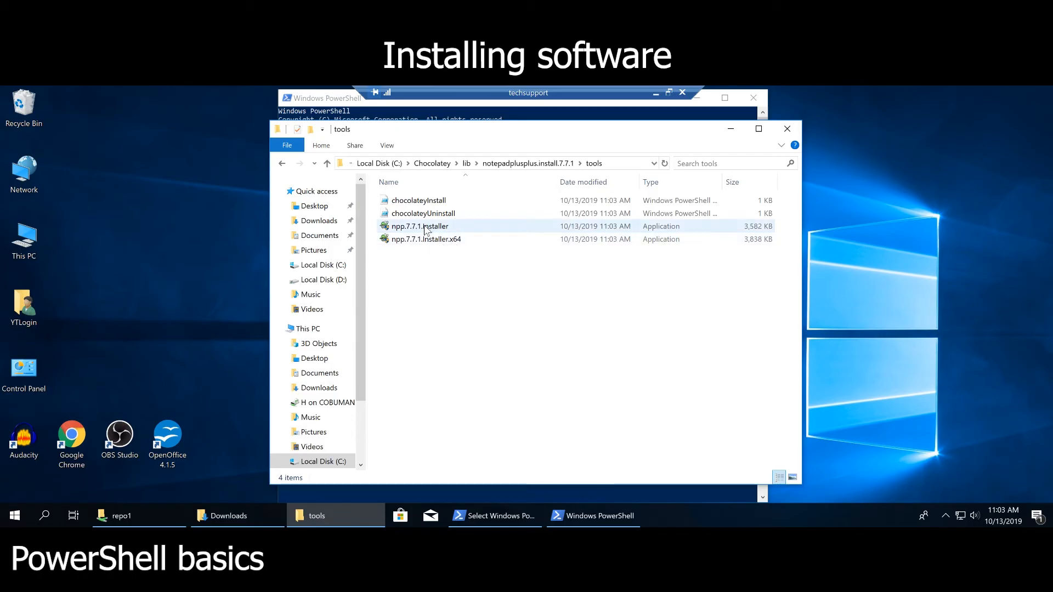
pyautogui.moveTo(281, 165)
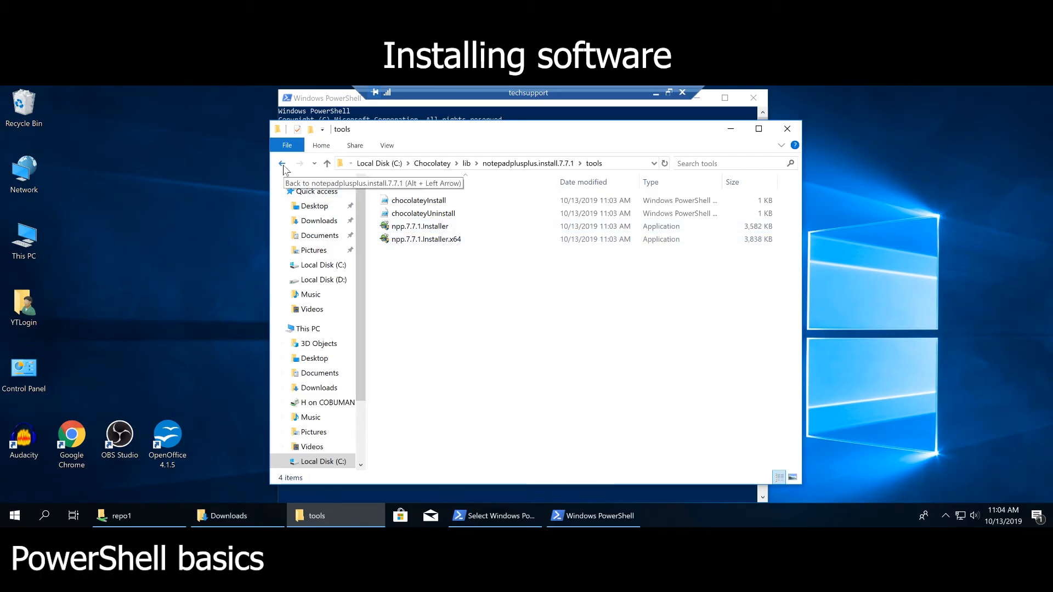
# Step: Look inside the visualstudio2015-update.3.0.0.0 and DotNet4.5.2.4.5.2.20140902 package folders under lib
pyautogui.click(418, 226)
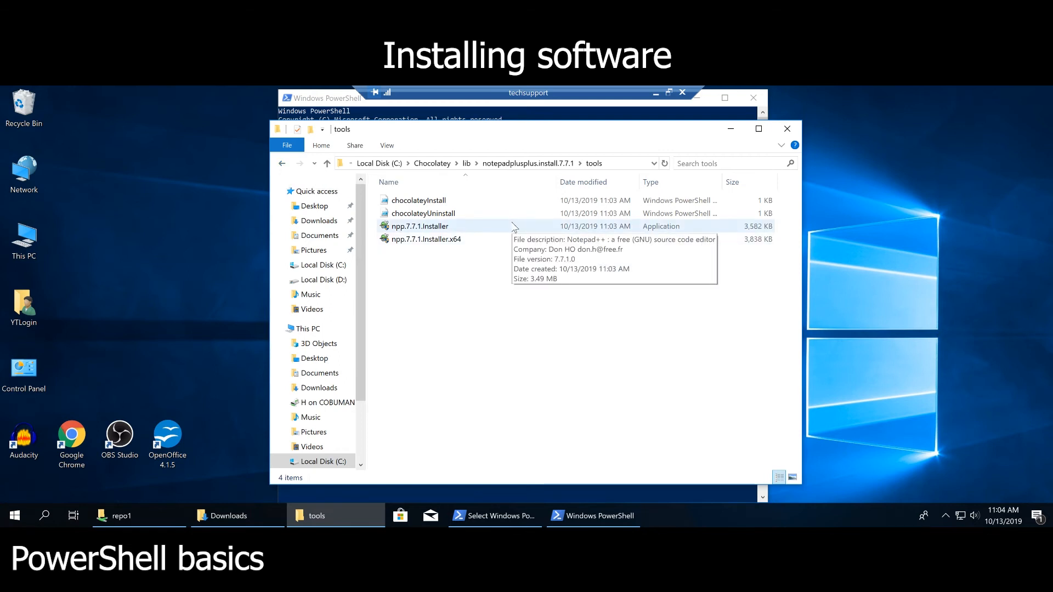
pyautogui.click(282, 163)
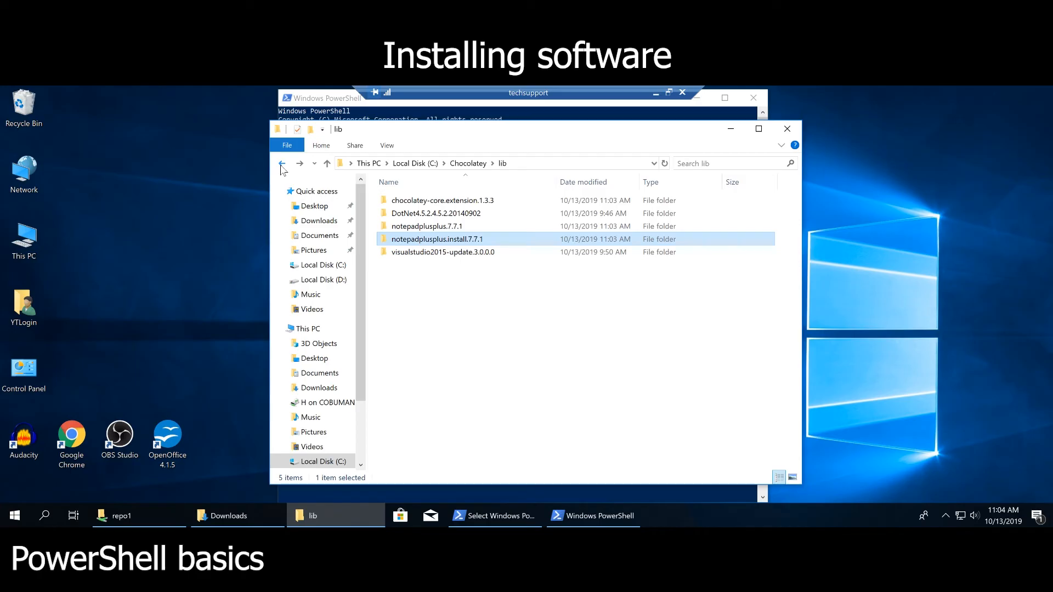
pyautogui.click(281, 163)
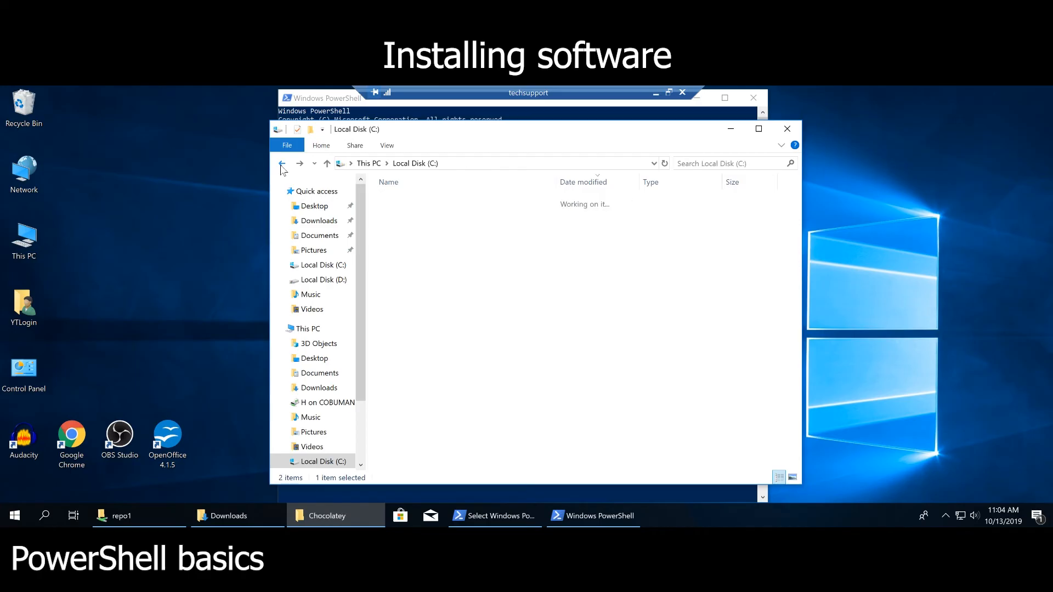
pyautogui.doubleClick(396, 199)
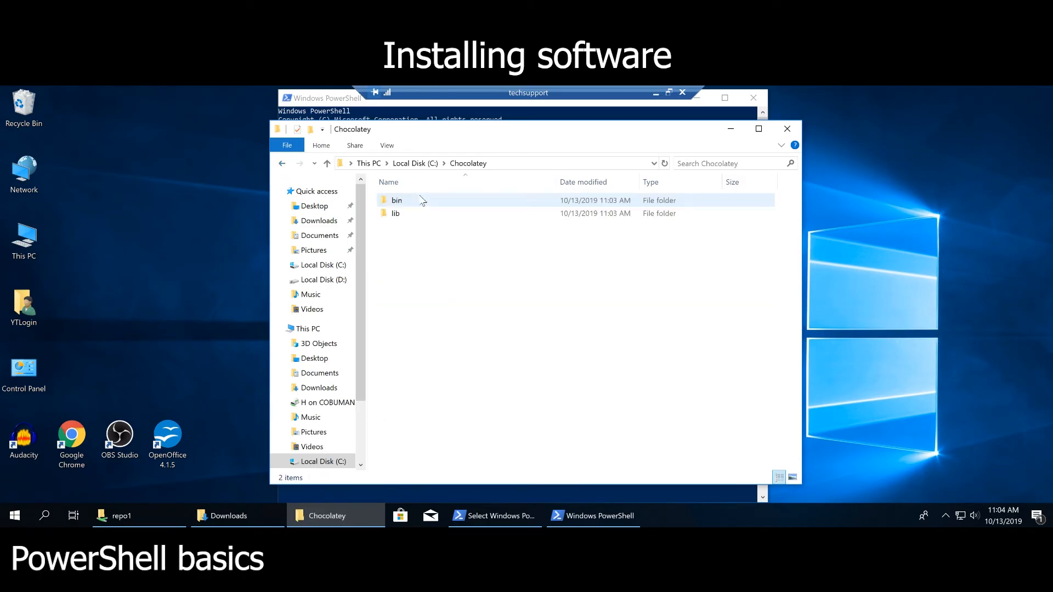
pyautogui.doubleClick(395, 212)
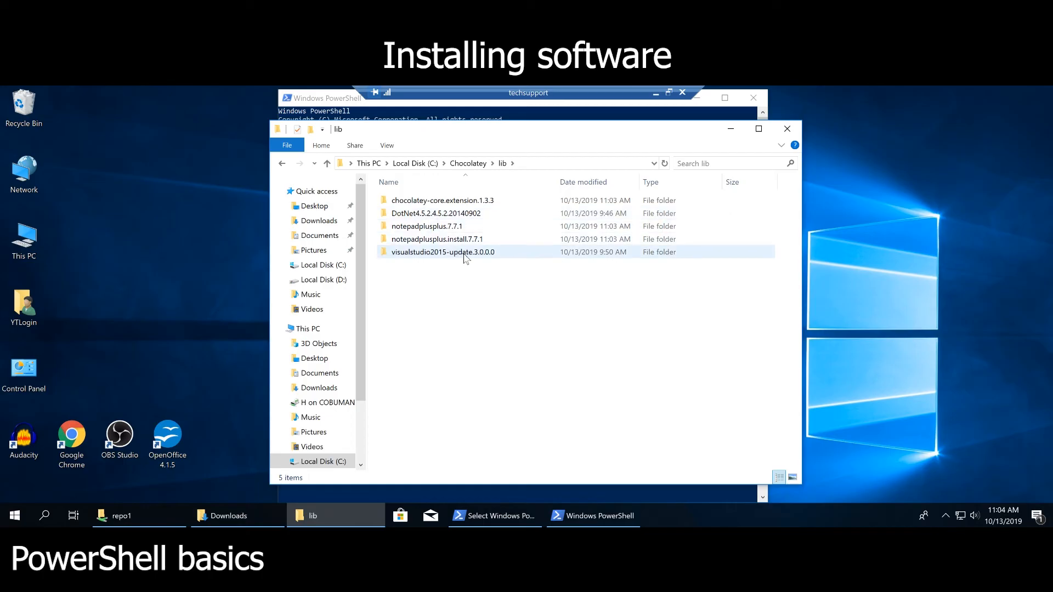
pyautogui.doubleClick(442, 252)
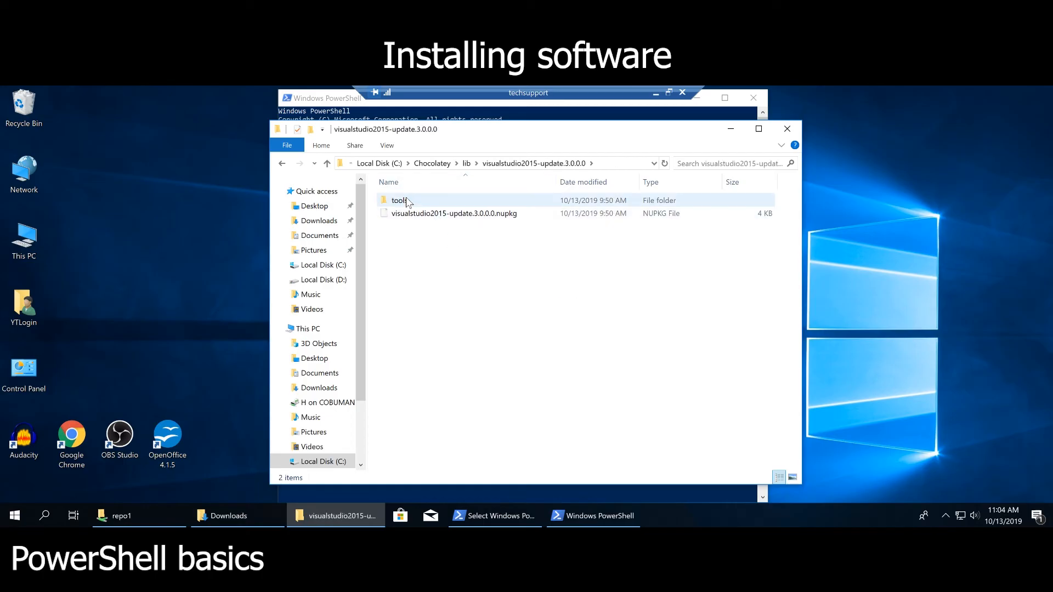
pyautogui.doubleClick(401, 200)
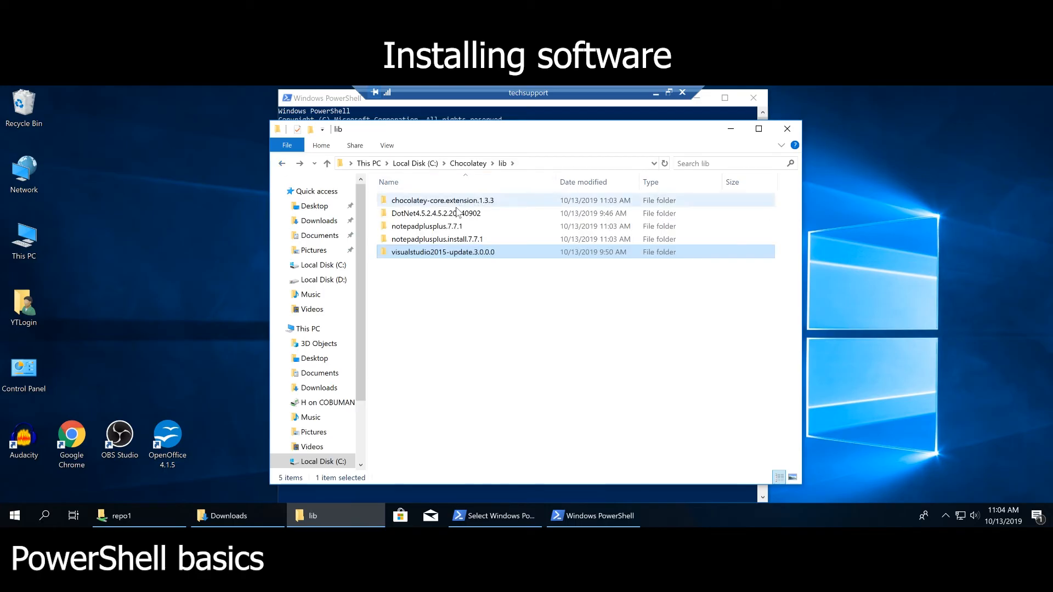
pyautogui.doubleClick(435, 212)
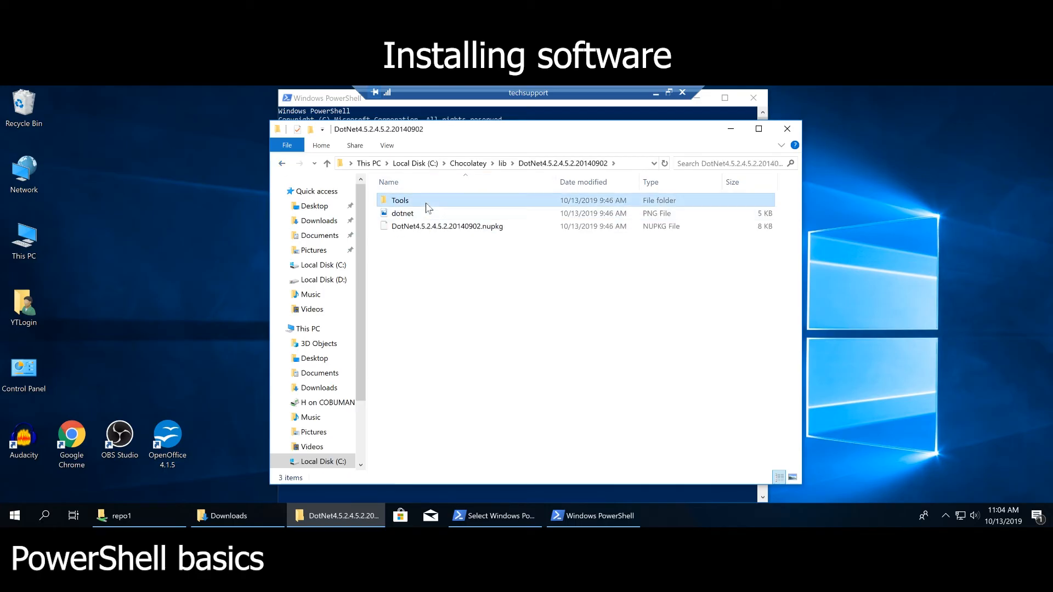
pyautogui.click(399, 199)
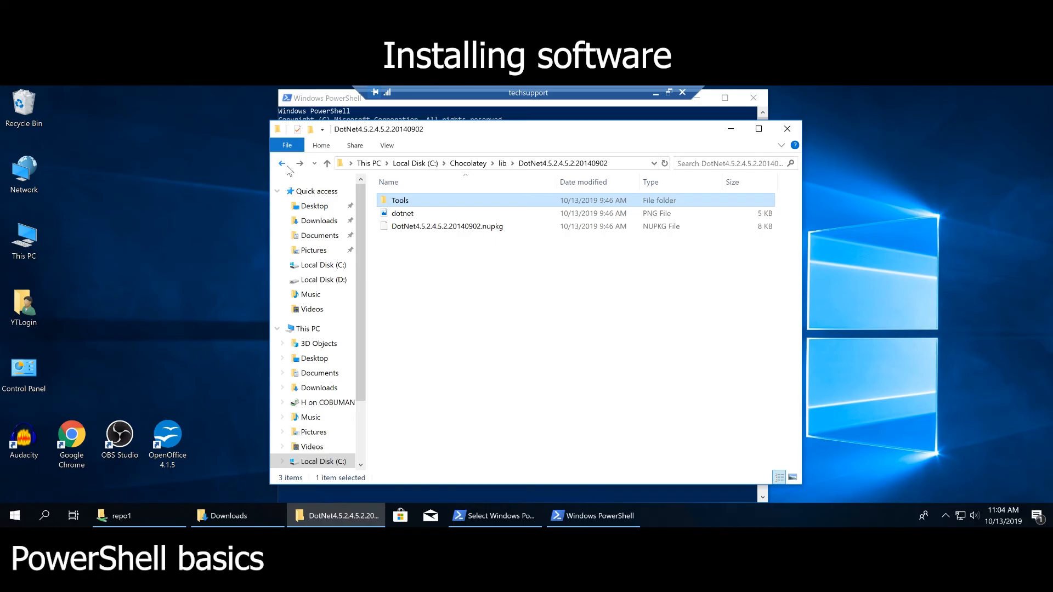
# Step: Return to notepadplusplus.install.7.7.1\tools and copy the folder path from the address bar
pyautogui.click(282, 163)
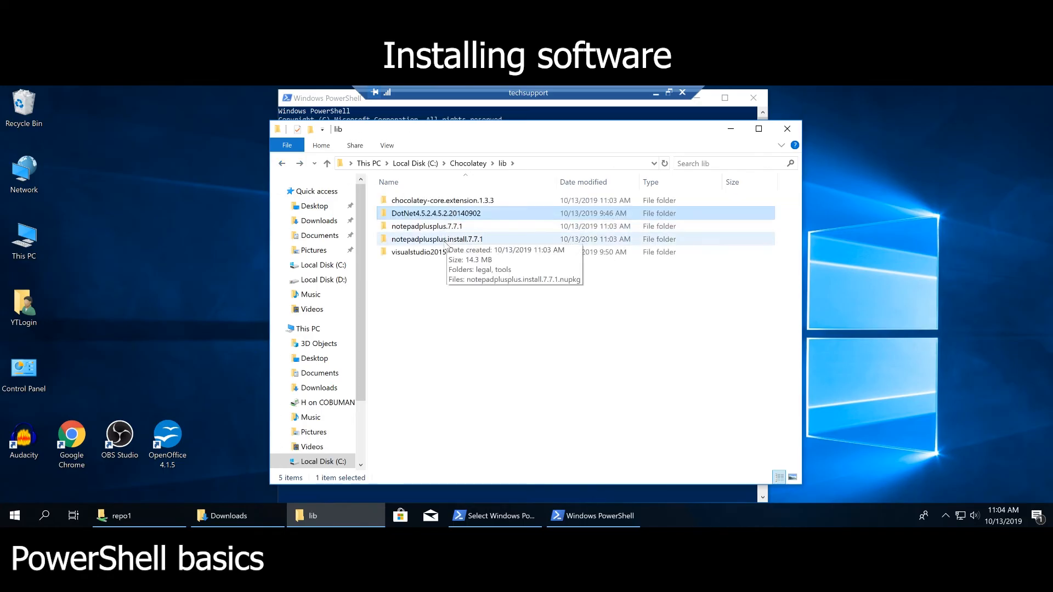
pyautogui.doubleClick(438, 239)
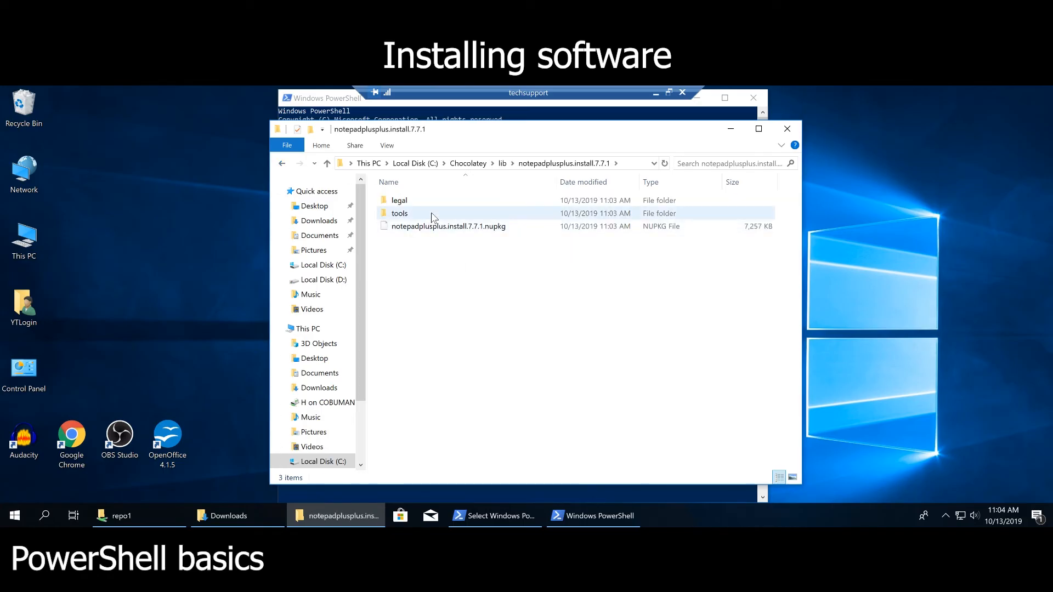
pyautogui.doubleClick(399, 212)
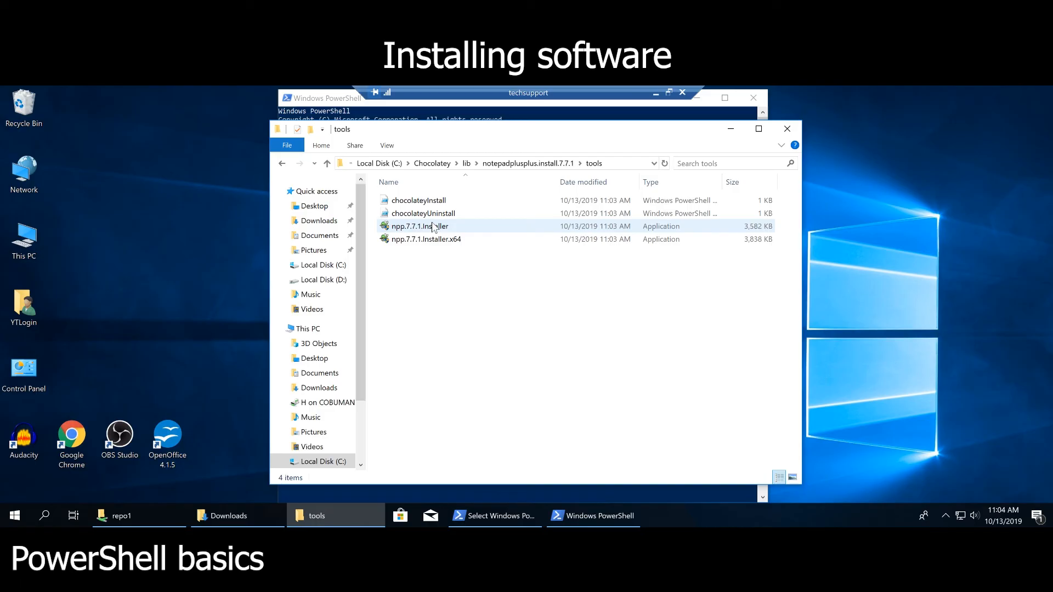
pyautogui.moveTo(533, 190)
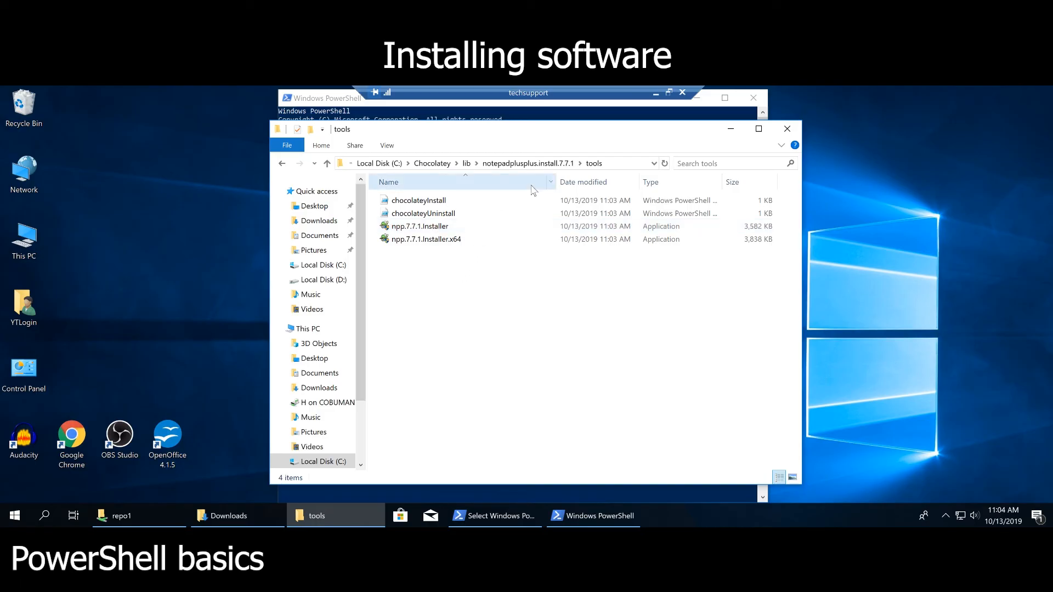
pyautogui.moveTo(618, 167)
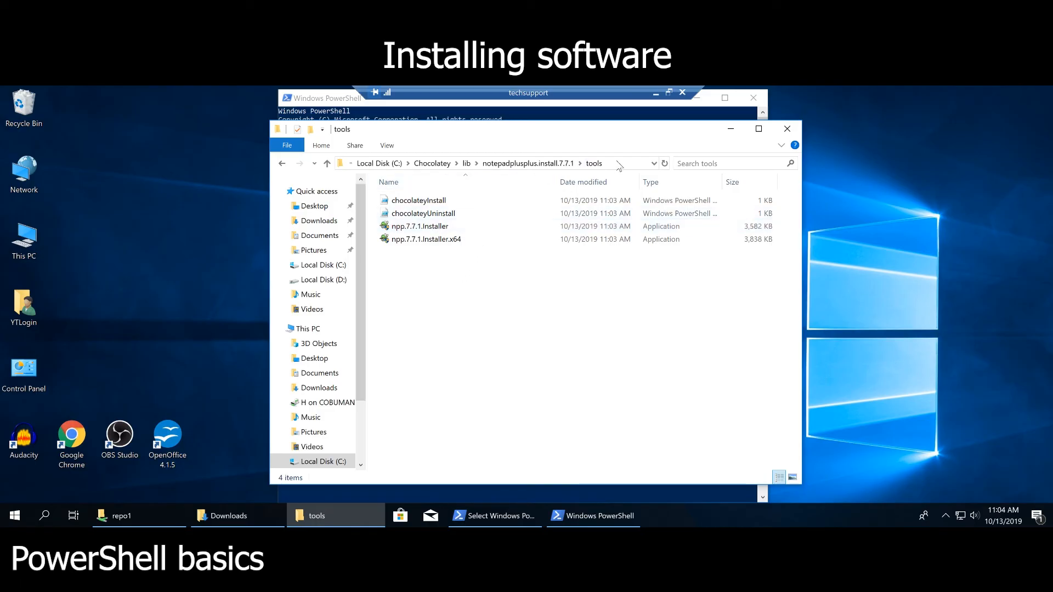
pyautogui.rightClick(433, 163)
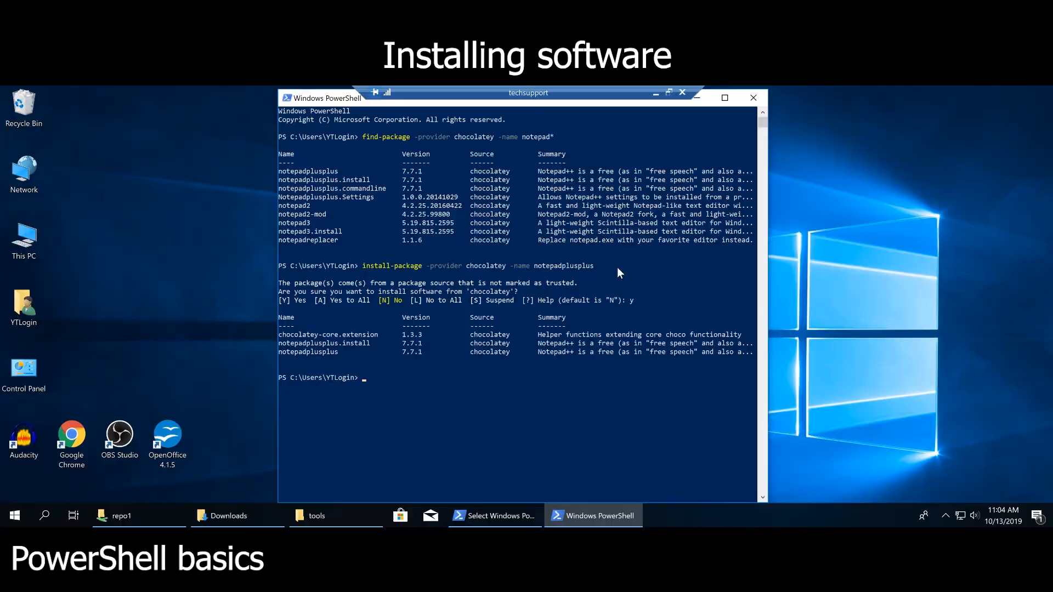
# Step: Run start-process on tools\npp.7.7.1.Installer.x64 and decline the installer's permission prompt
pyautogui.write('start')
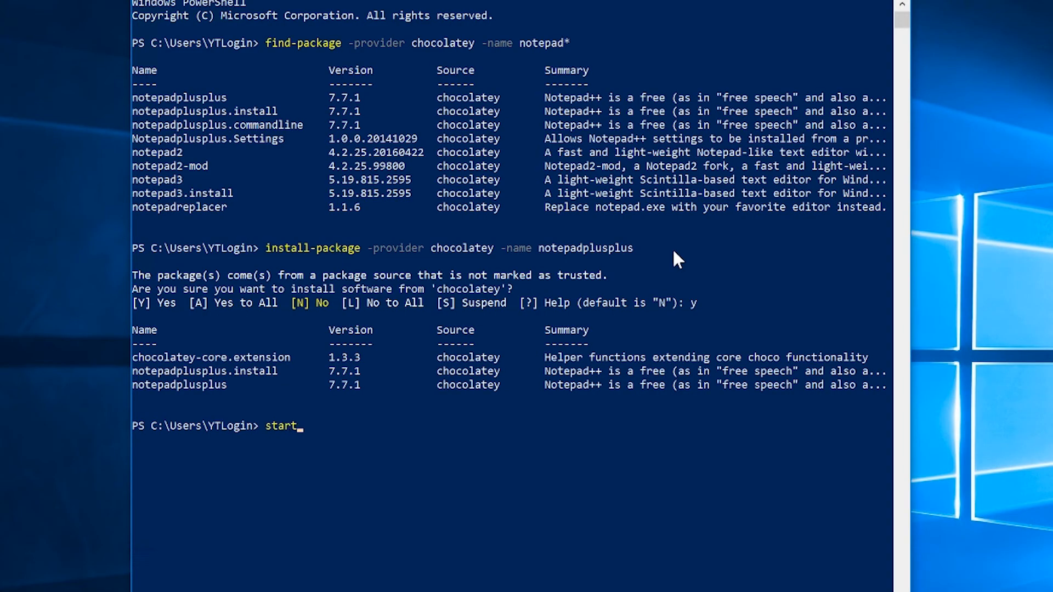
pyautogui.write('-process')
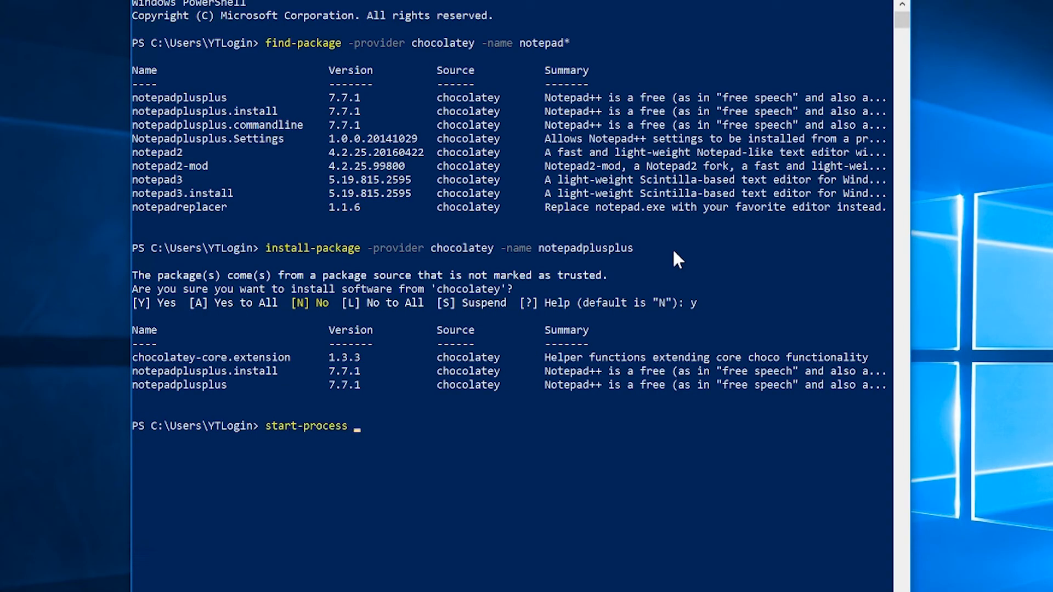
pyautogui.write('C:\\Chocolatey\\lib\\notepadplusplus.install.7.7.1\\tools')
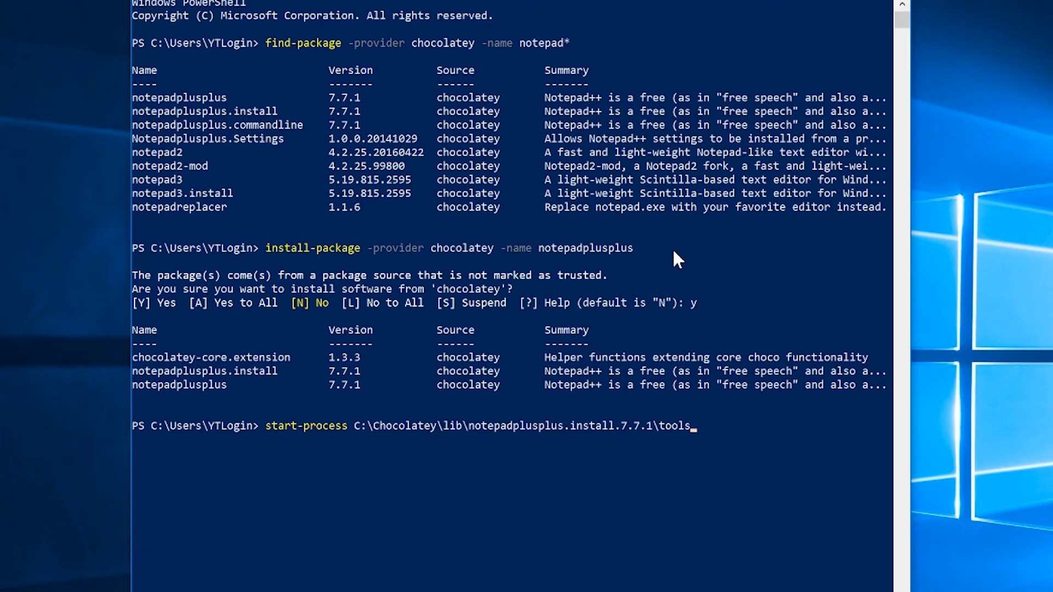
pyautogui.write('\\')
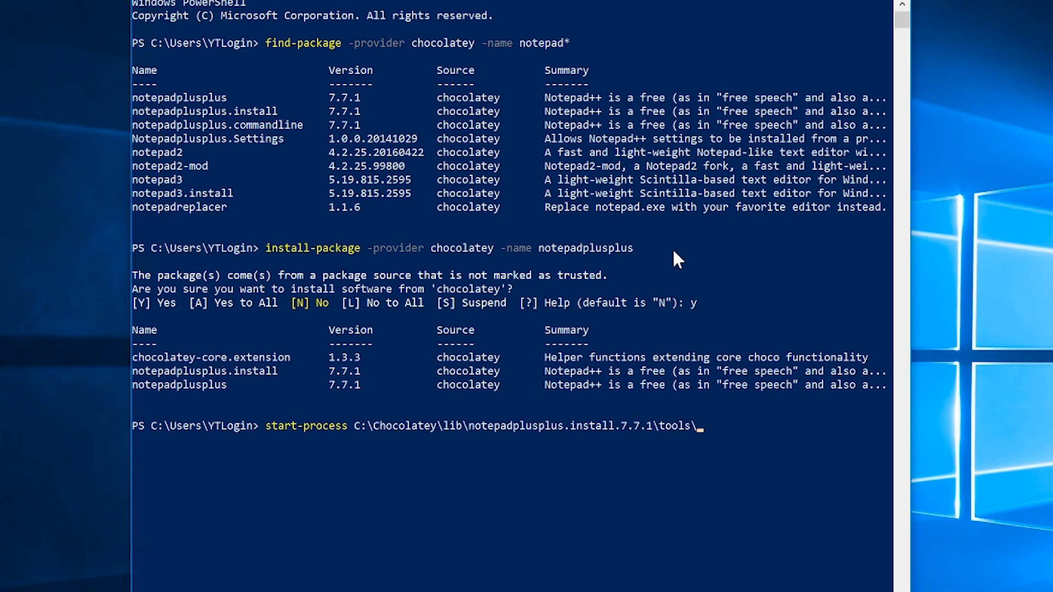
pyautogui.press('Return')
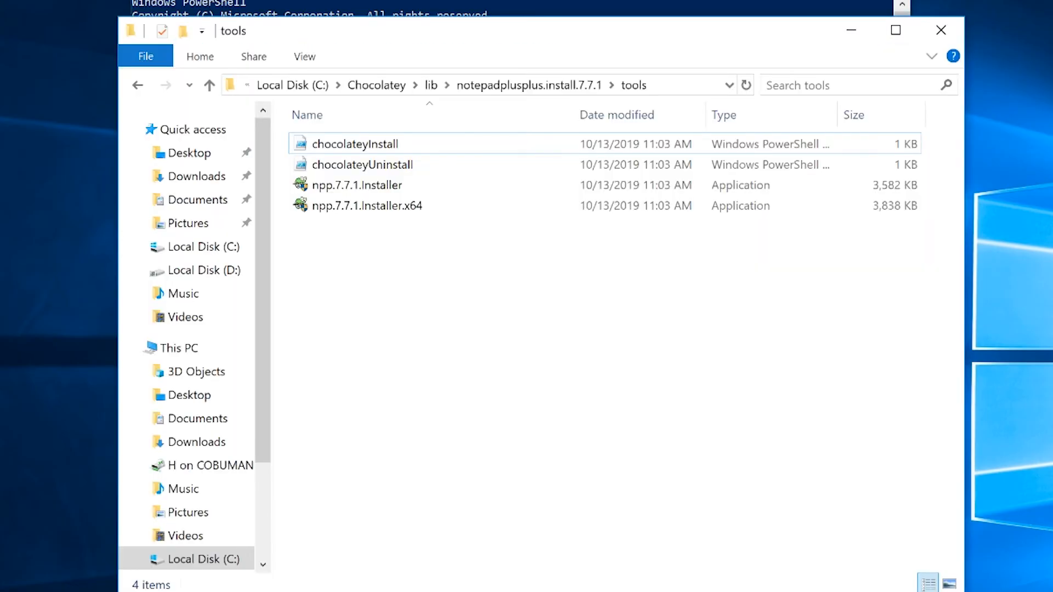
pyautogui.click(366, 205)
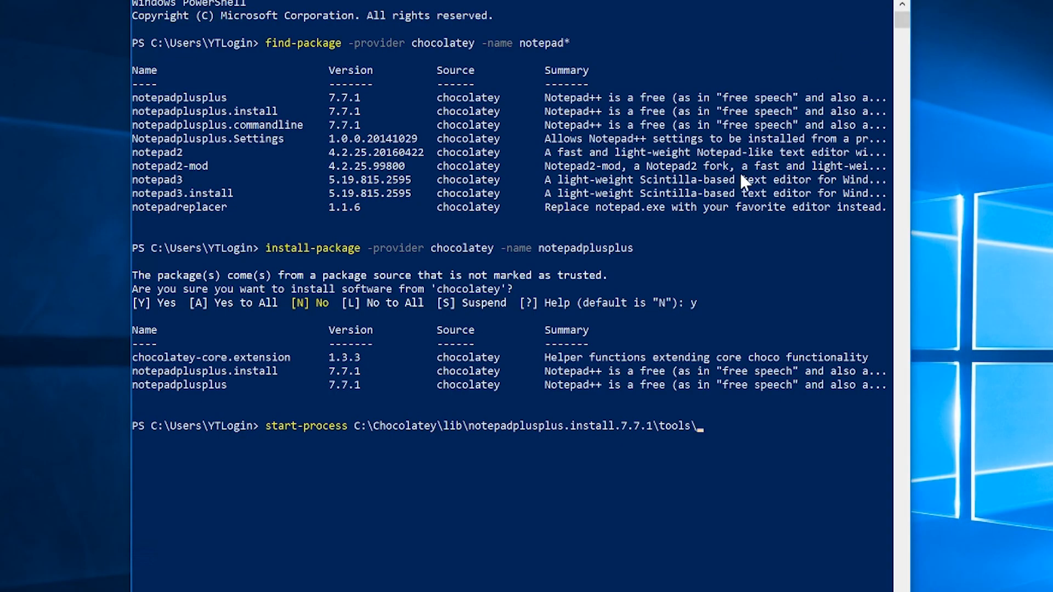
pyautogui.write('npp.7.7.1.Installer.x64')
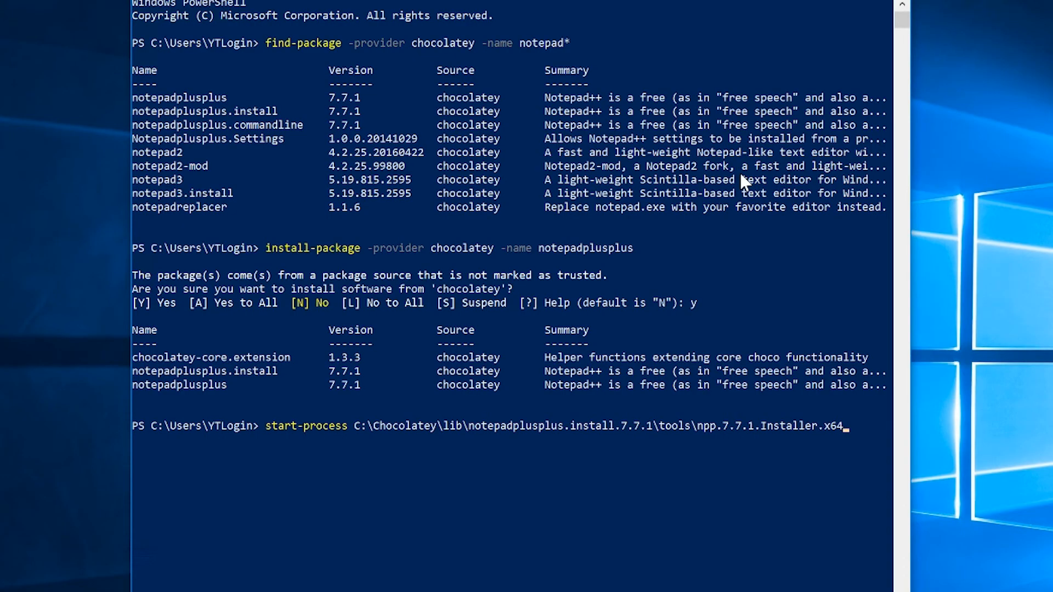
pyautogui.press('Return')
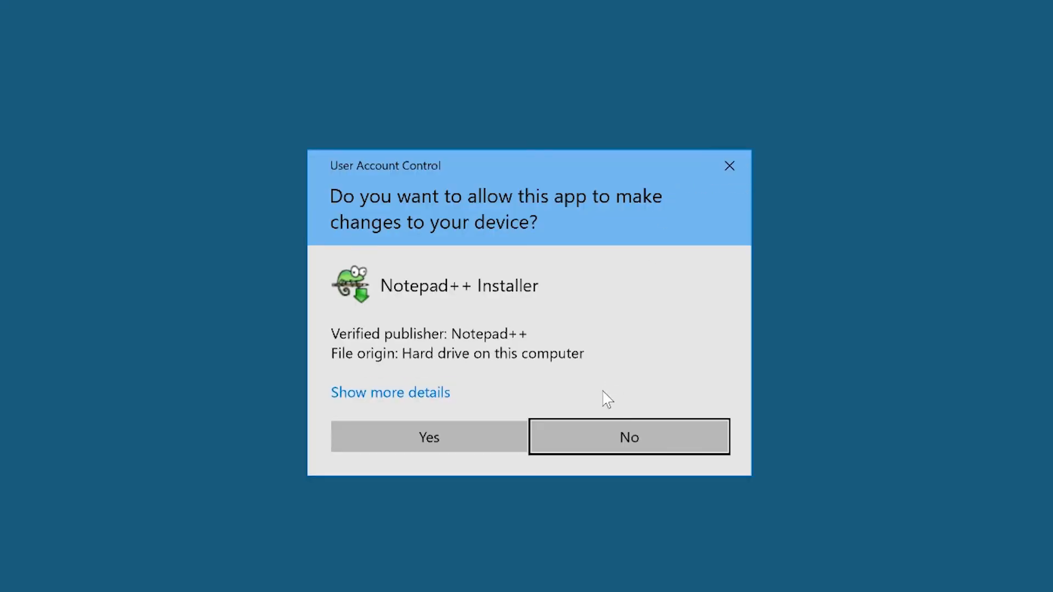
pyautogui.click(627, 437)
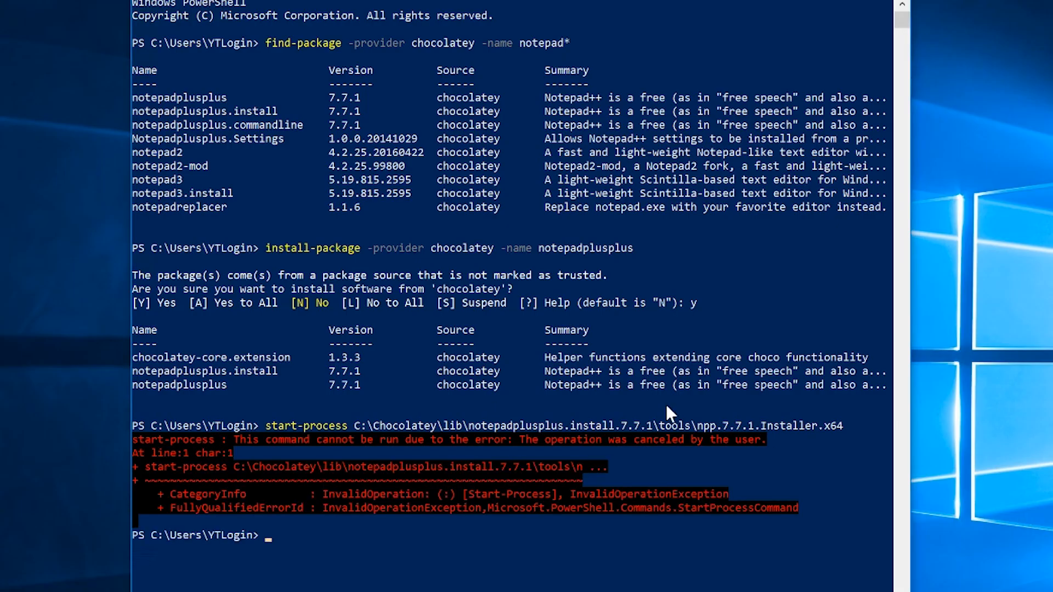
# Step: Rerun the start-process installer command with / and decline the permission prompt again
pyautogui.write('start-process C:\\Chocolatey\\lib\\notepadplusplus.install.7.7.1\\tools\\npp.7.7.1.Installer.x64')
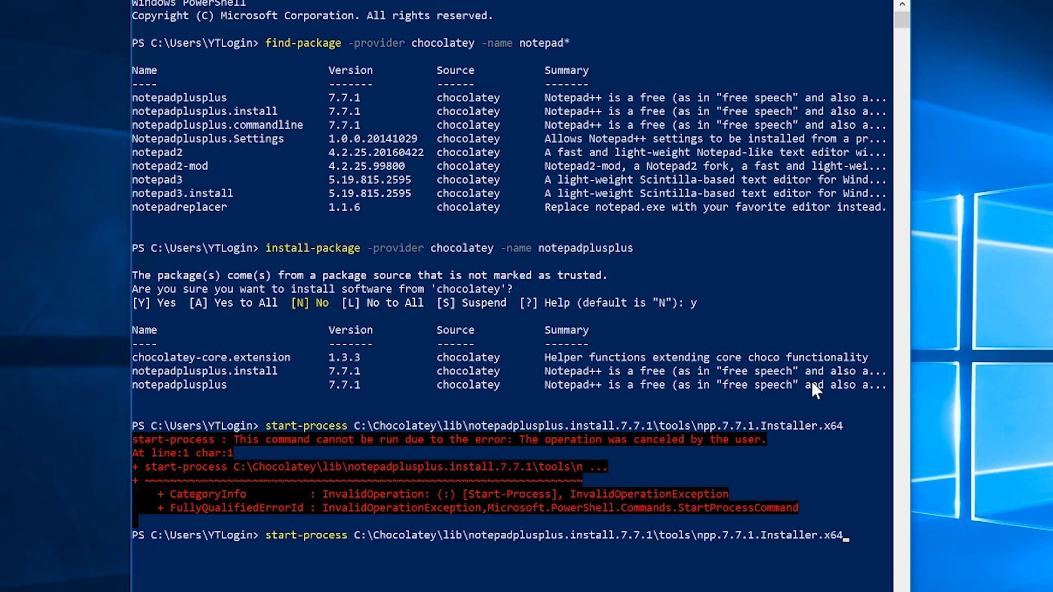
pyautogui.write('/')
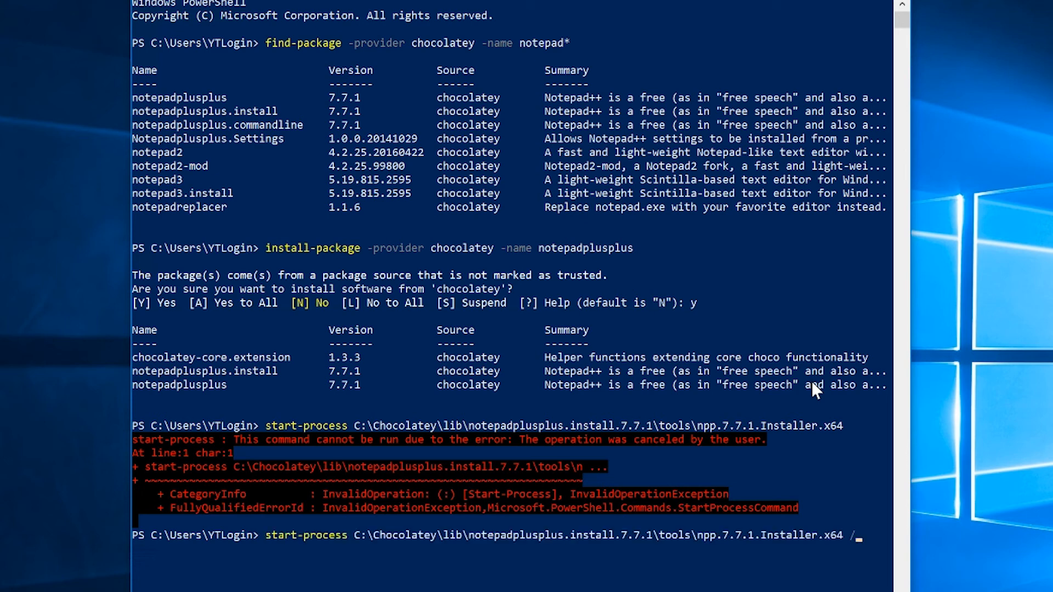
pyautogui.press('Return')
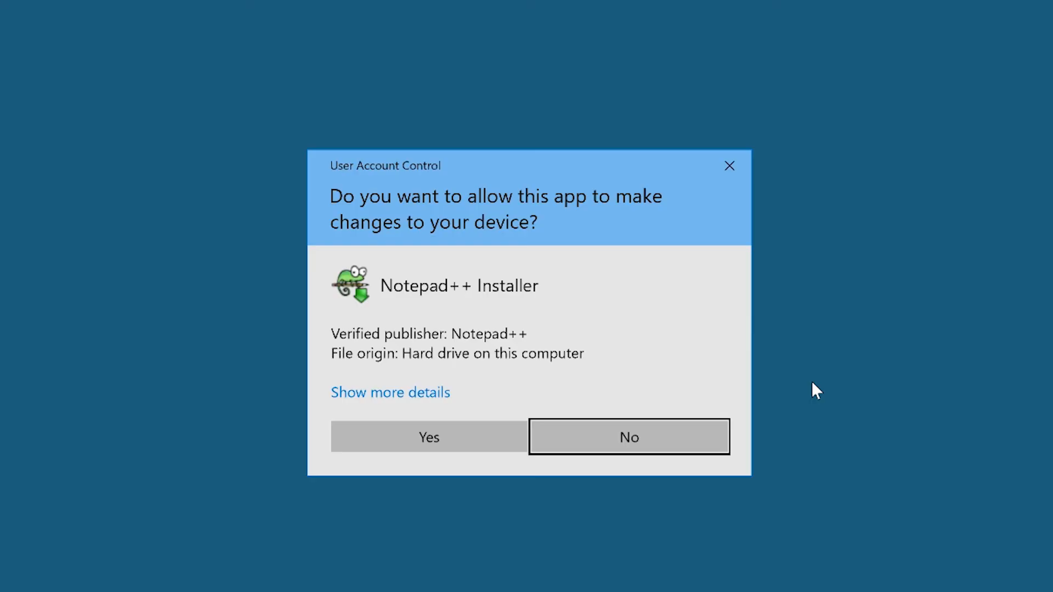
pyautogui.click(628, 437)
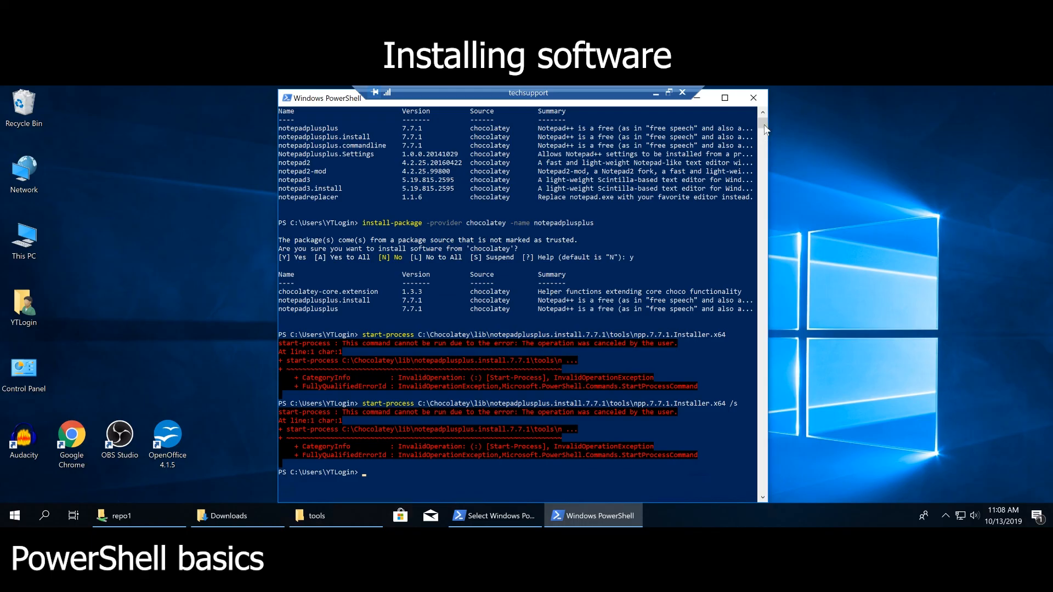
pyautogui.moveTo(649, 209)
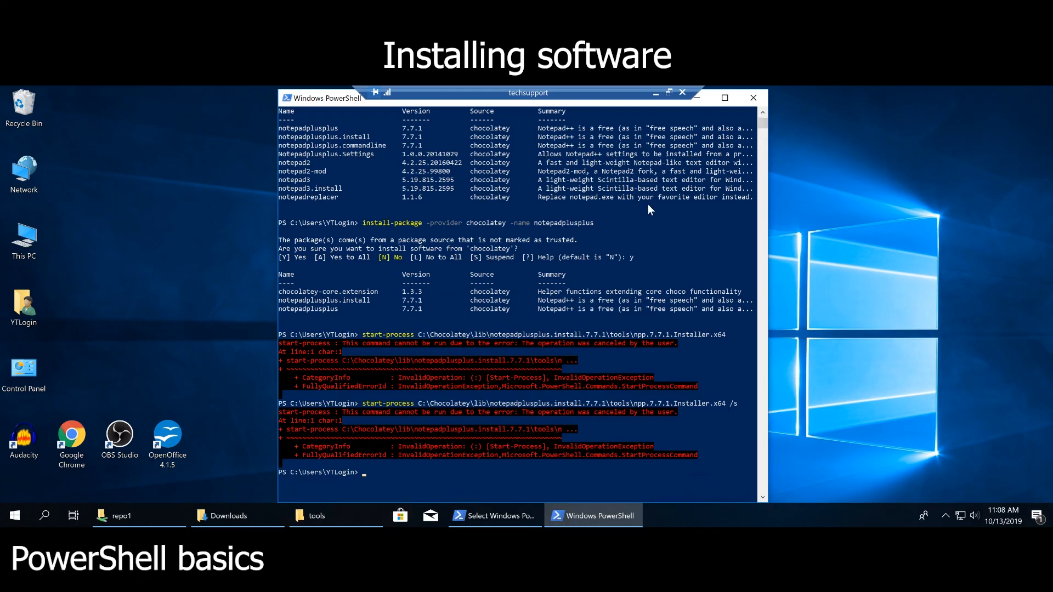
pyautogui.moveTo(623, 209)
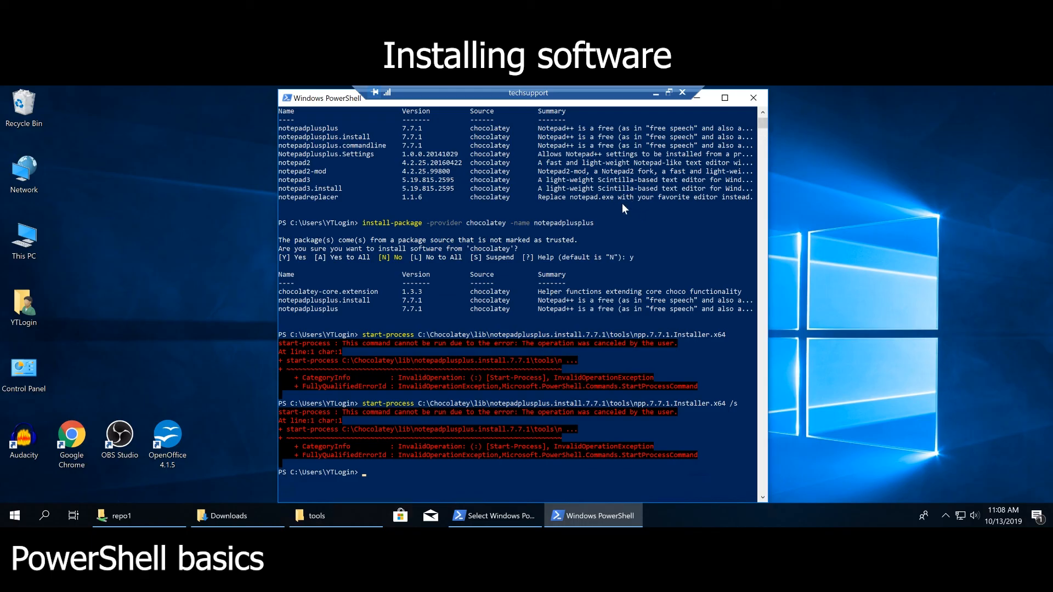
pyautogui.moveTo(556, 258)
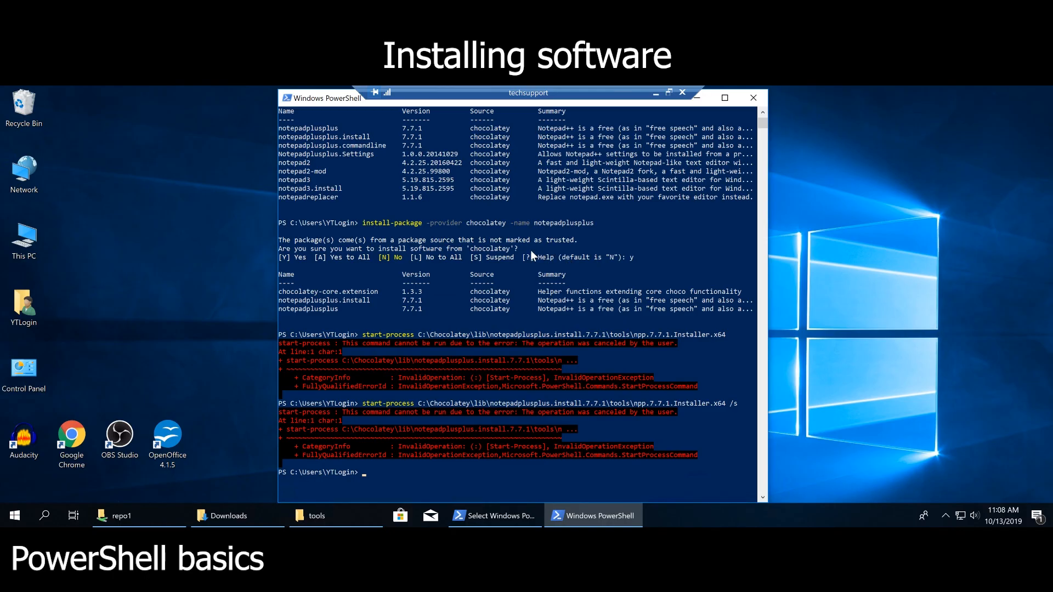
pyautogui.moveTo(491, 180)
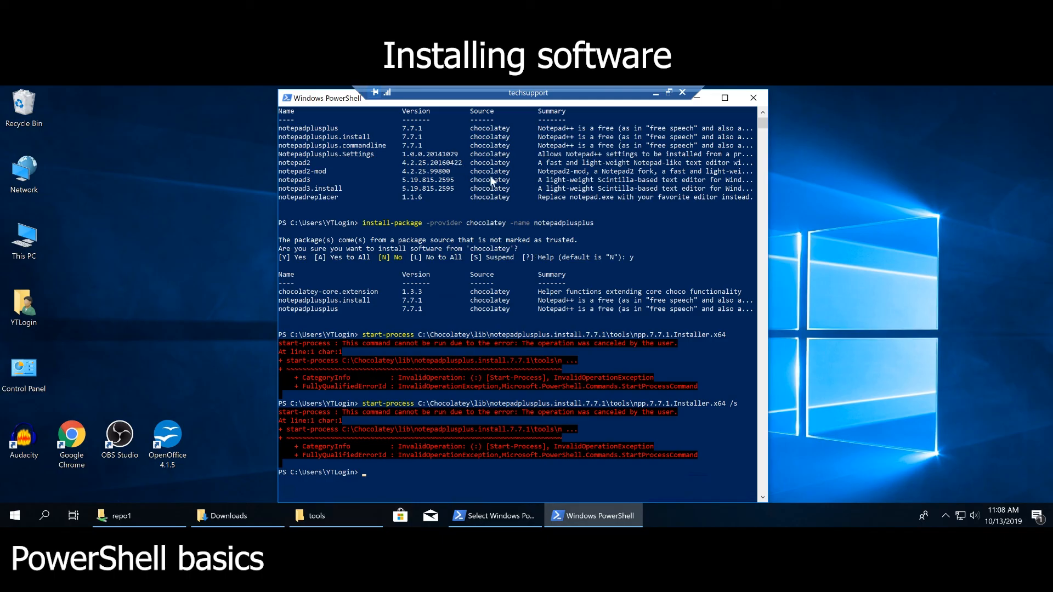
pyautogui.moveTo(516, 196)
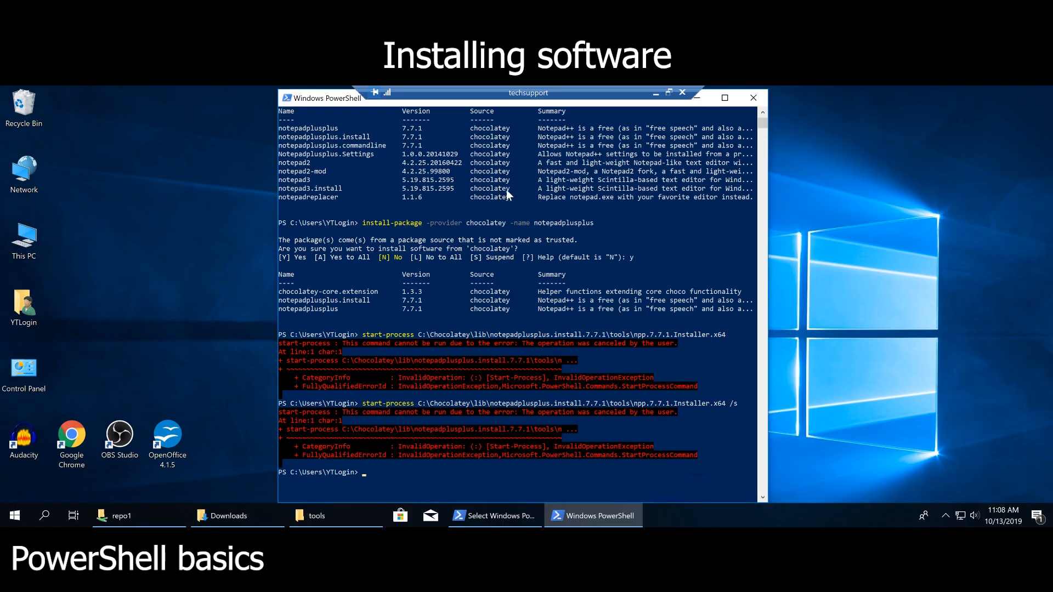
pyautogui.moveTo(746, 197)
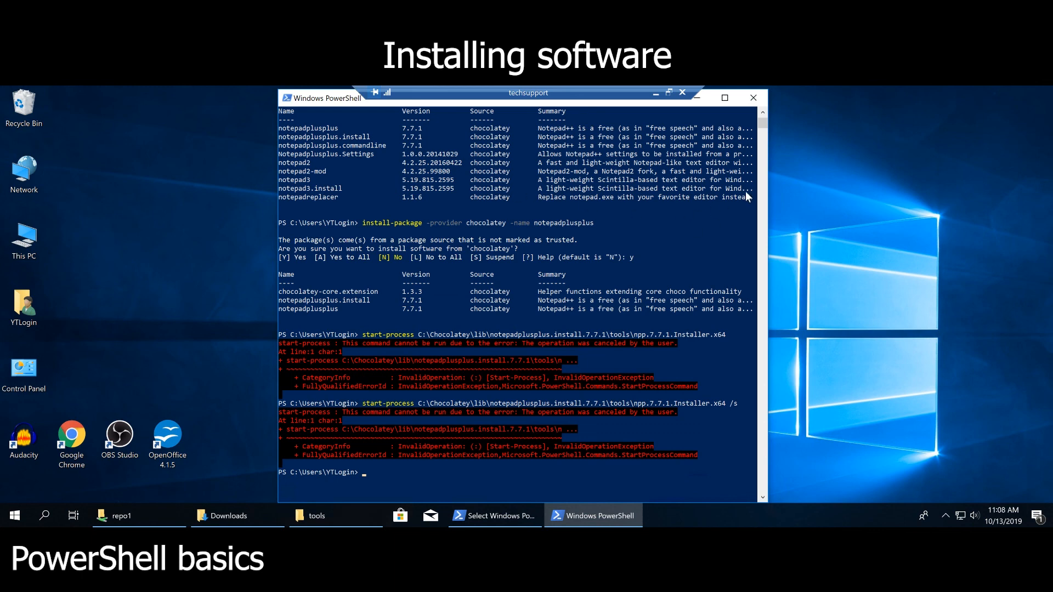
pyautogui.moveTo(762, 115)
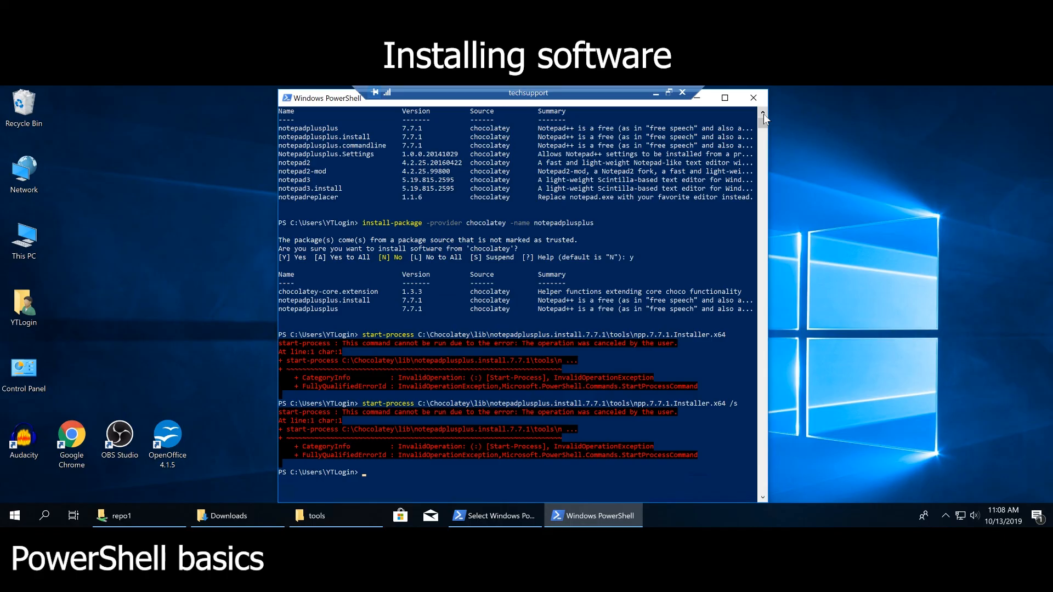
pyautogui.moveTo(756, 117)
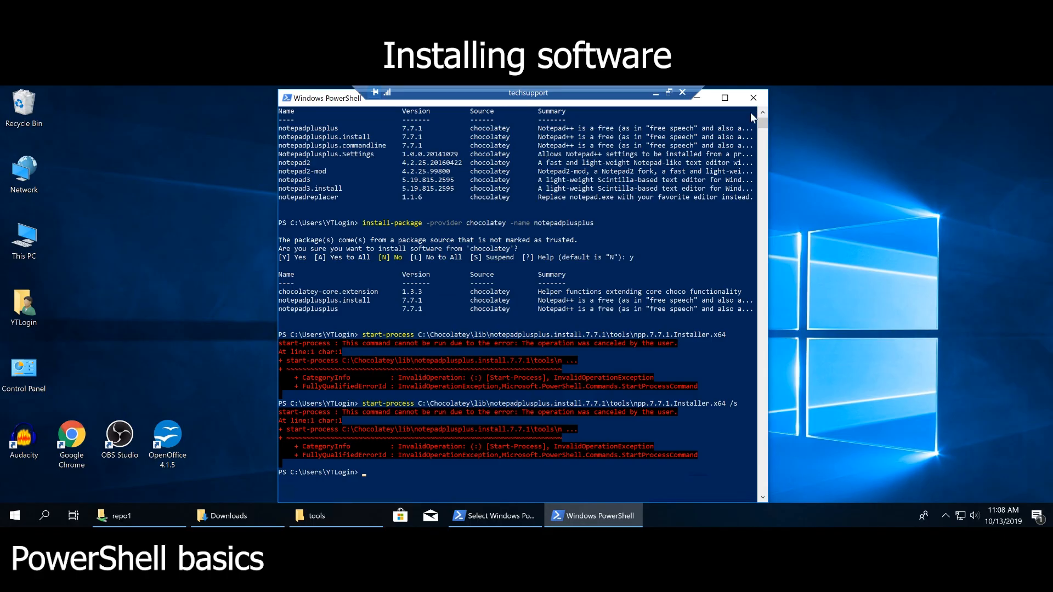